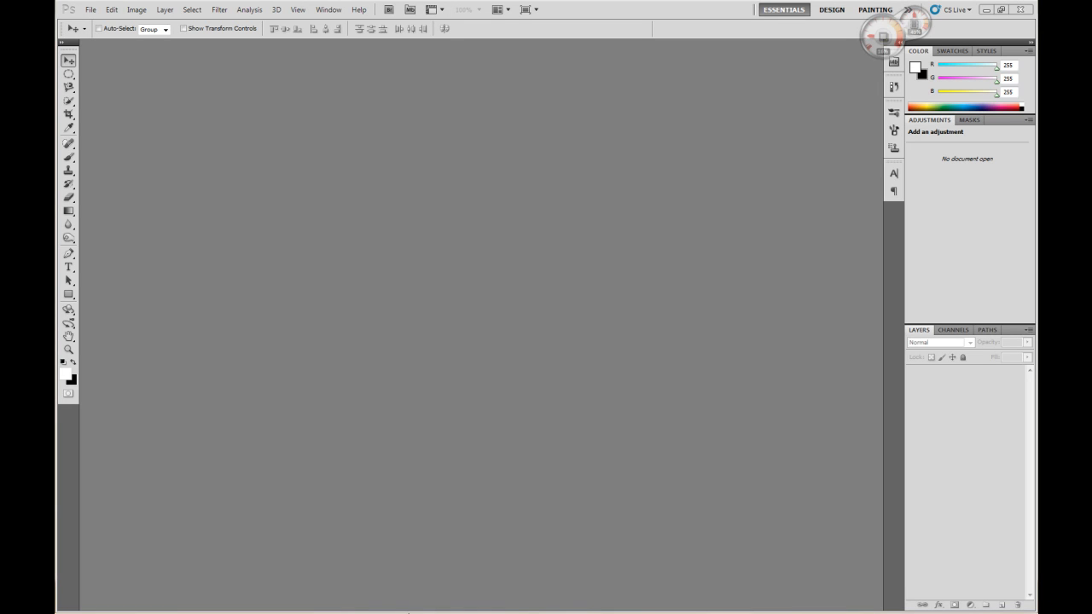
- After previewing the reference logo, create a 500×500 px, 72 ppi document with a transparent background
left_click(433, 603)
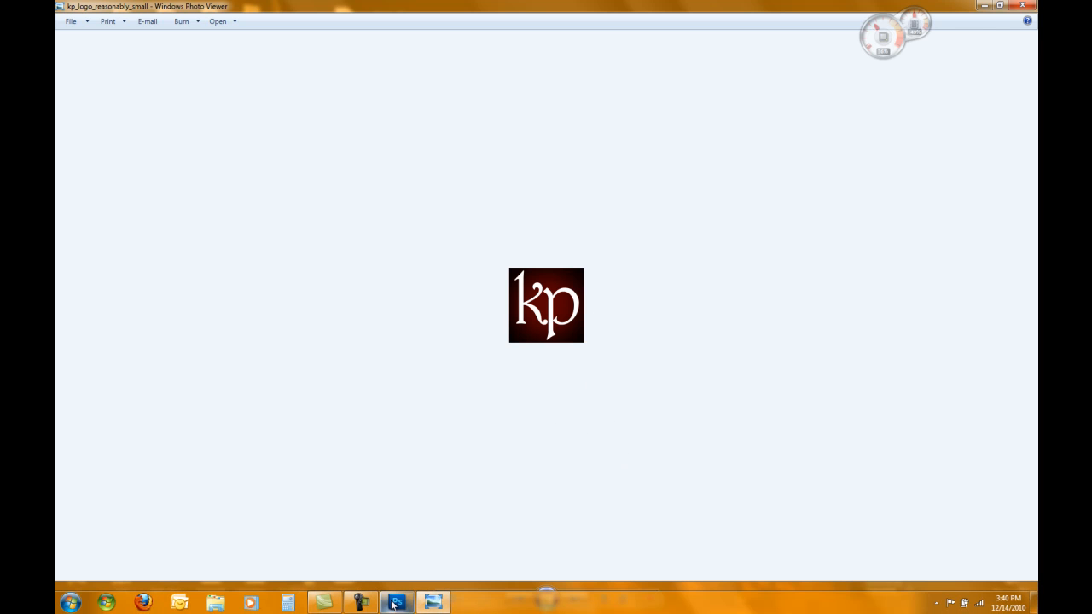
left_click(395, 602)
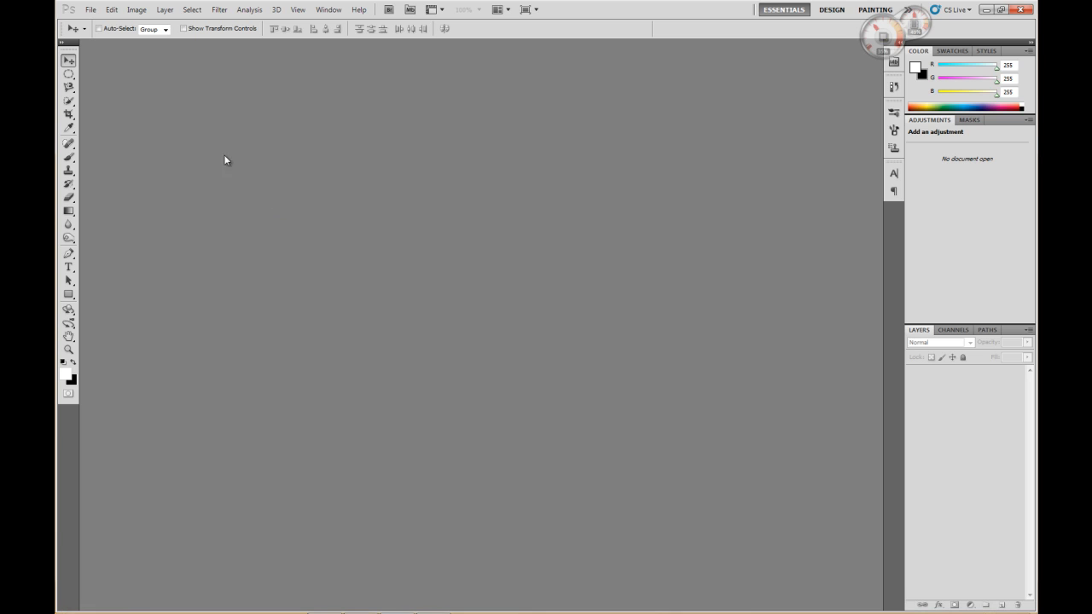
left_click(90, 10)
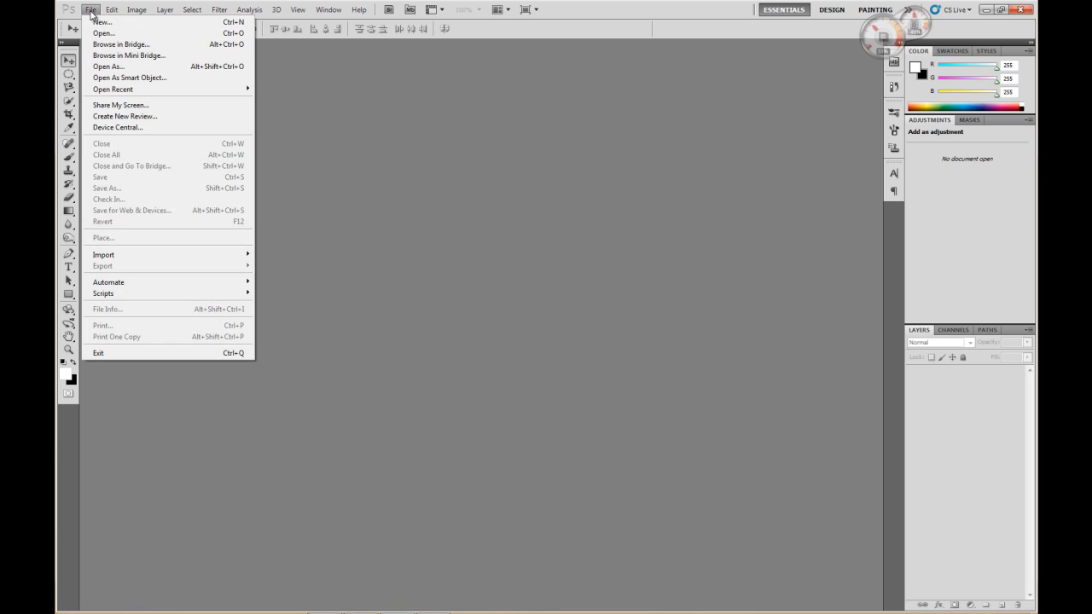
left_click(101, 21)
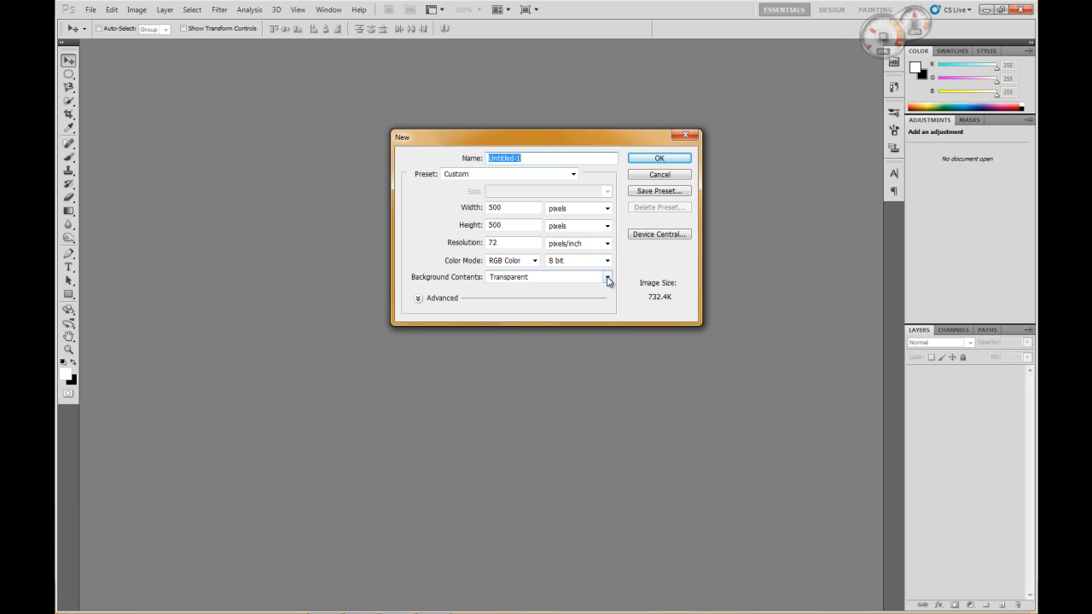
left_click(607, 276)
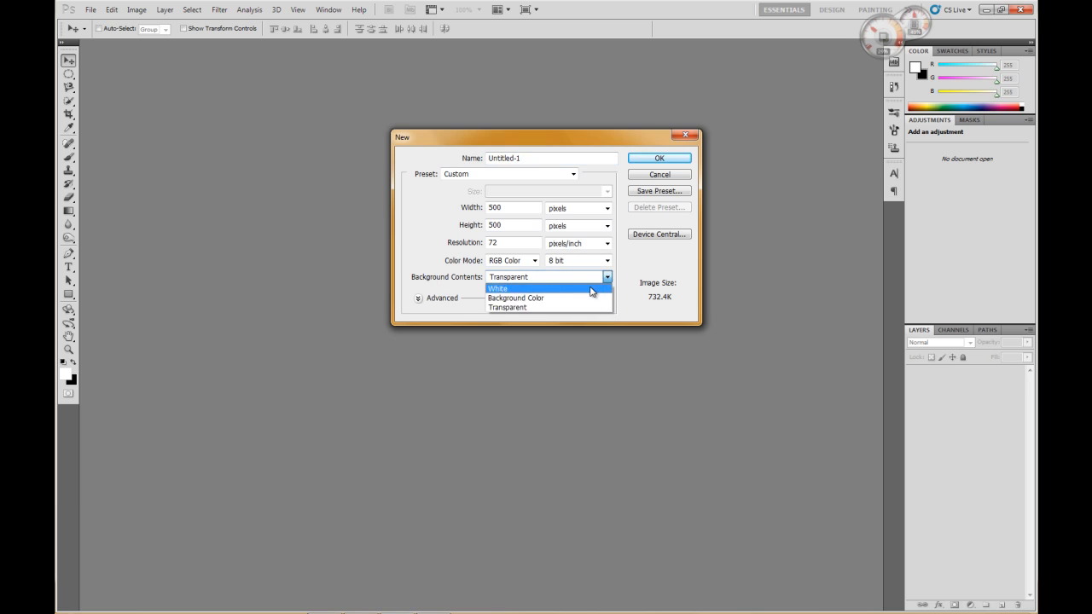
mouse_move(516, 298)
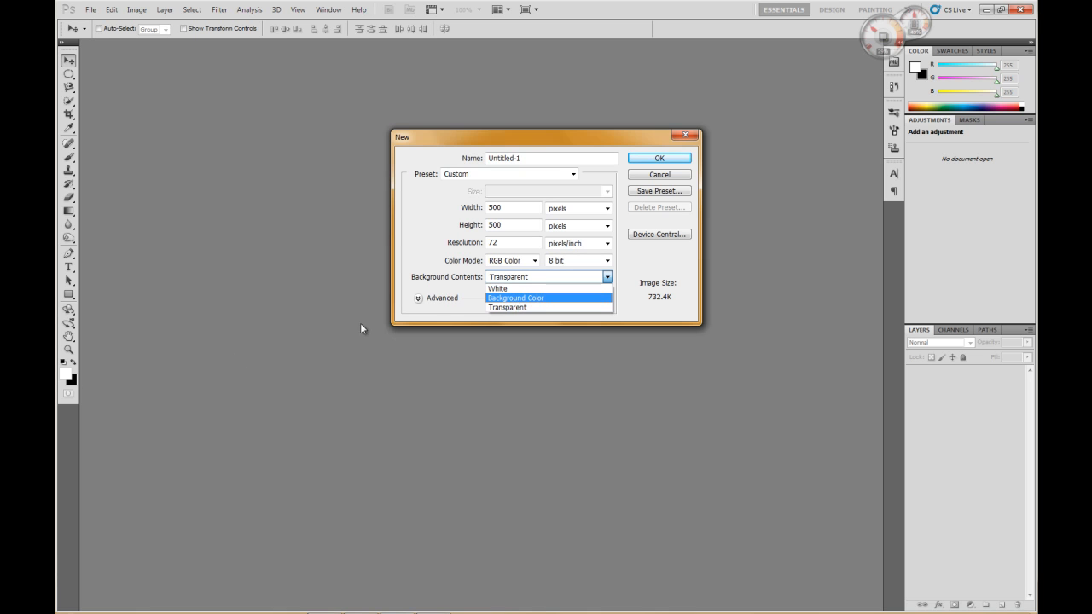
left_click(508, 307)
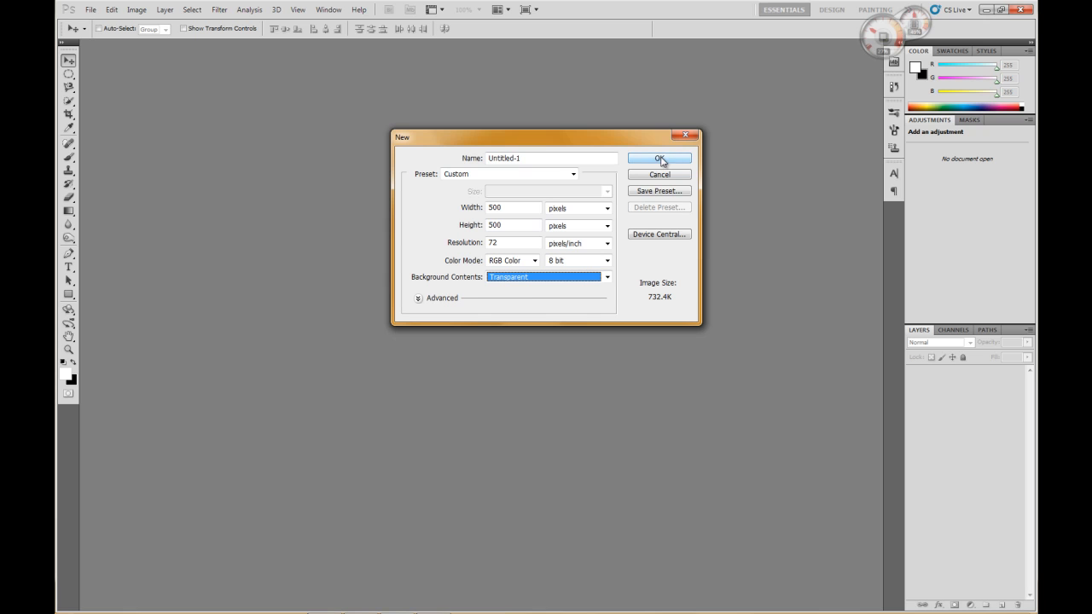
mouse_move(659, 159)
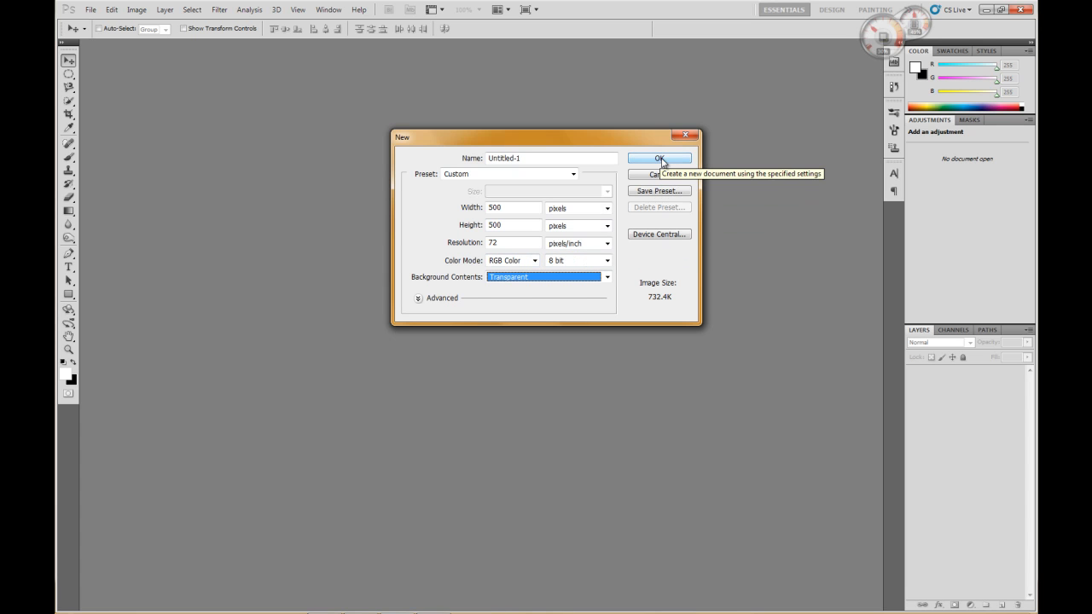
left_click(658, 159)
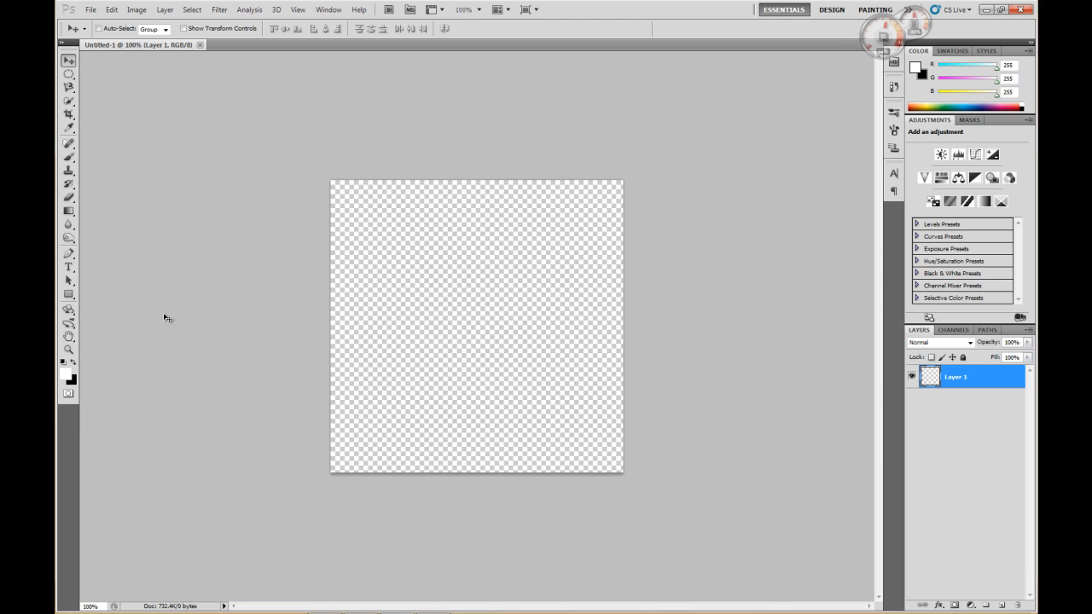
mouse_move(75, 388)
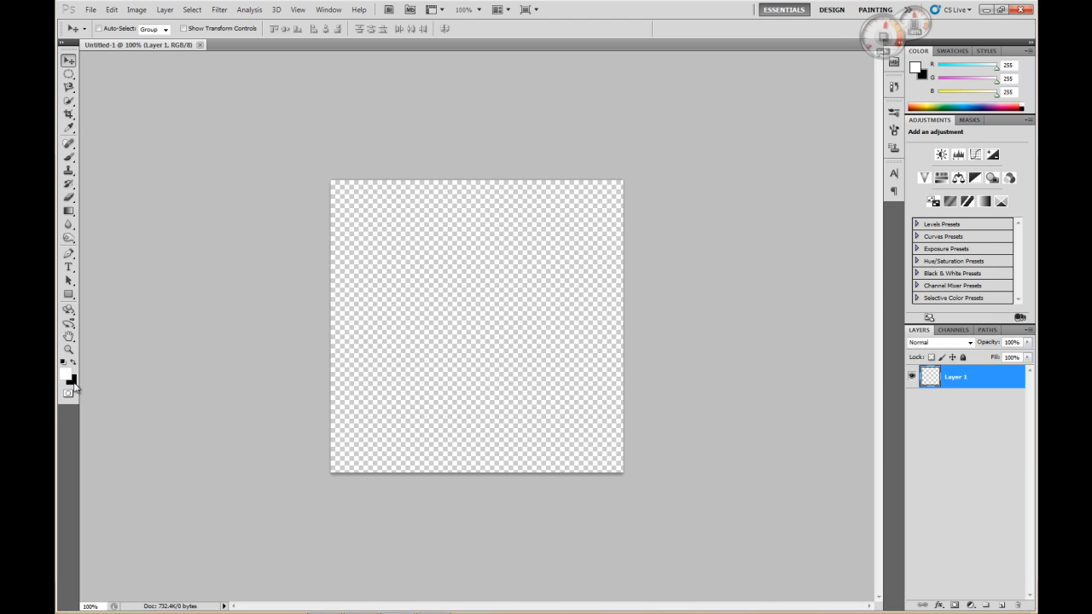
- Set the background colour to a dark red, about #680101
left_click(72, 385)
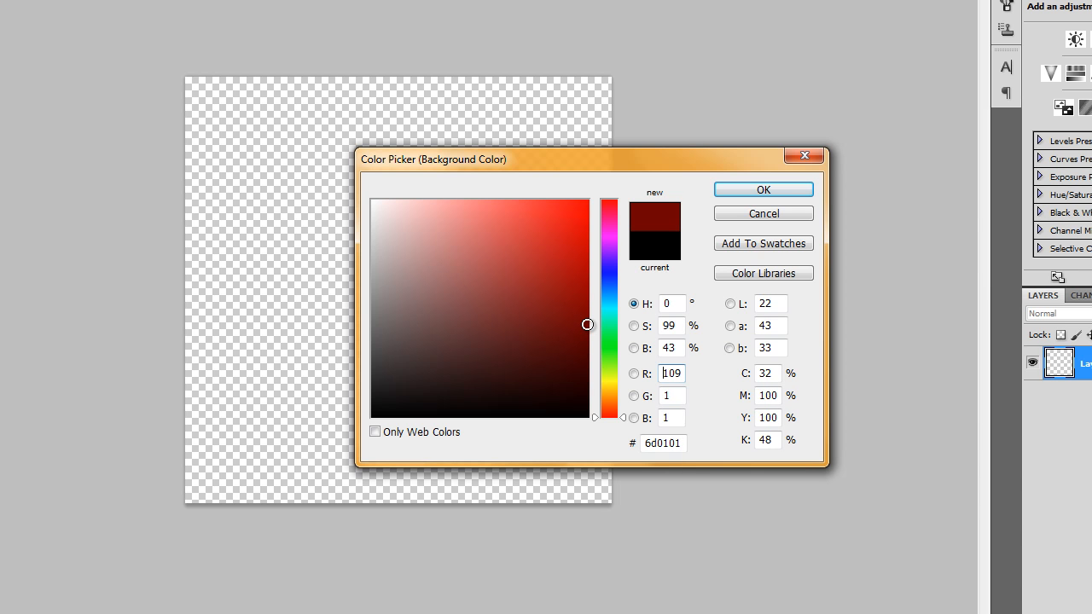
left_click(587, 329)
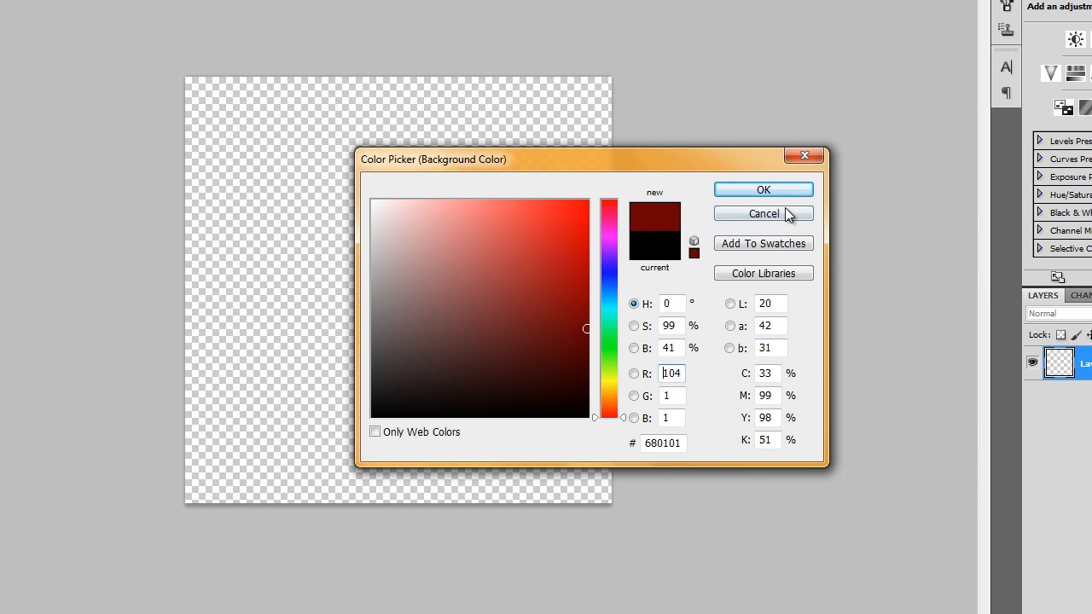
left_click(763, 214)
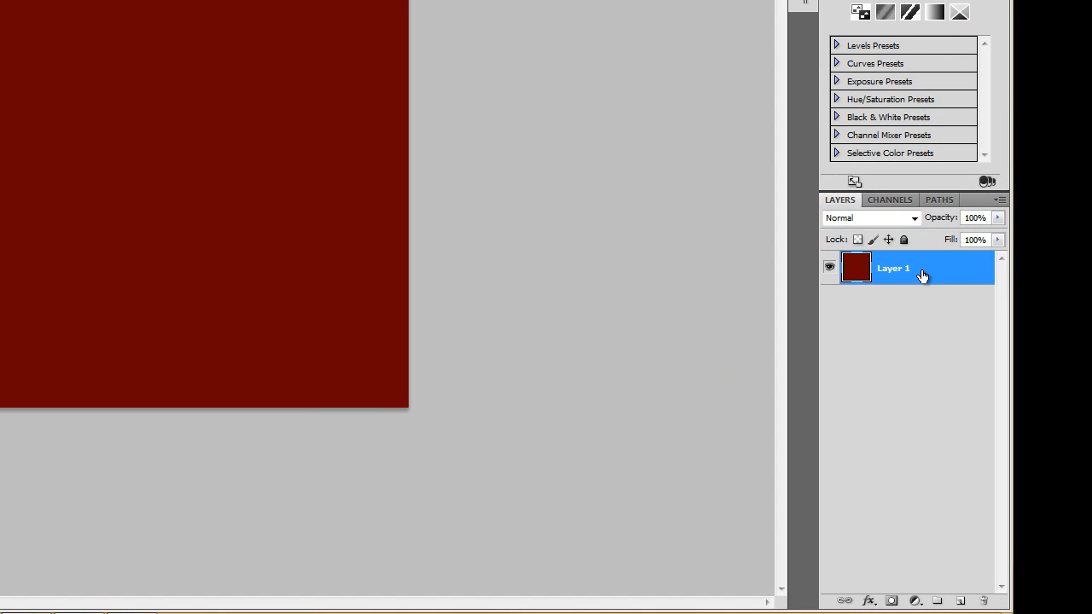
mouse_move(424, 78)
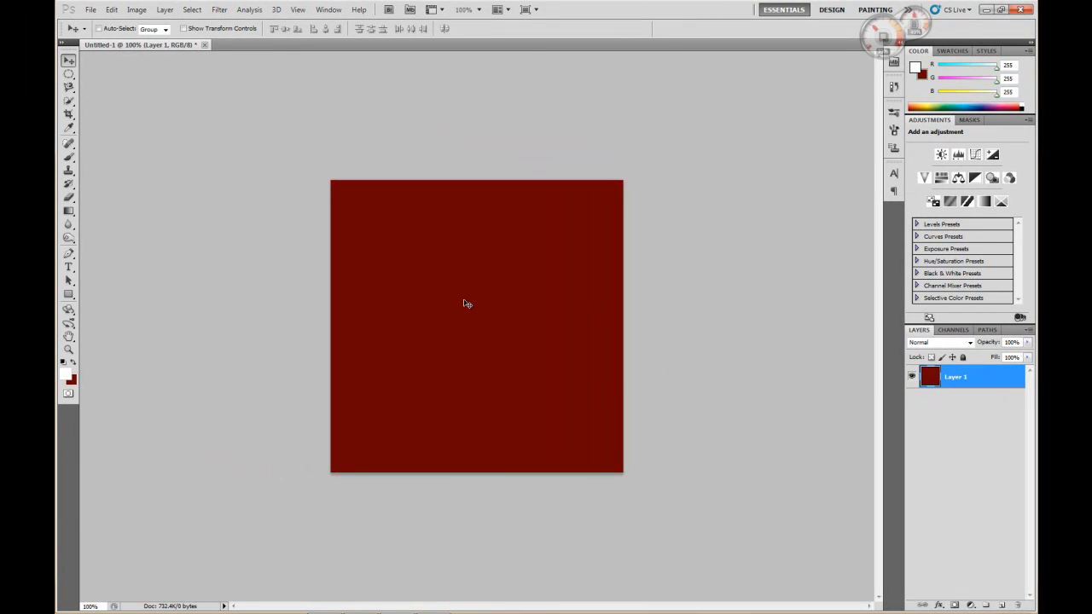
mouse_move(568, 389)
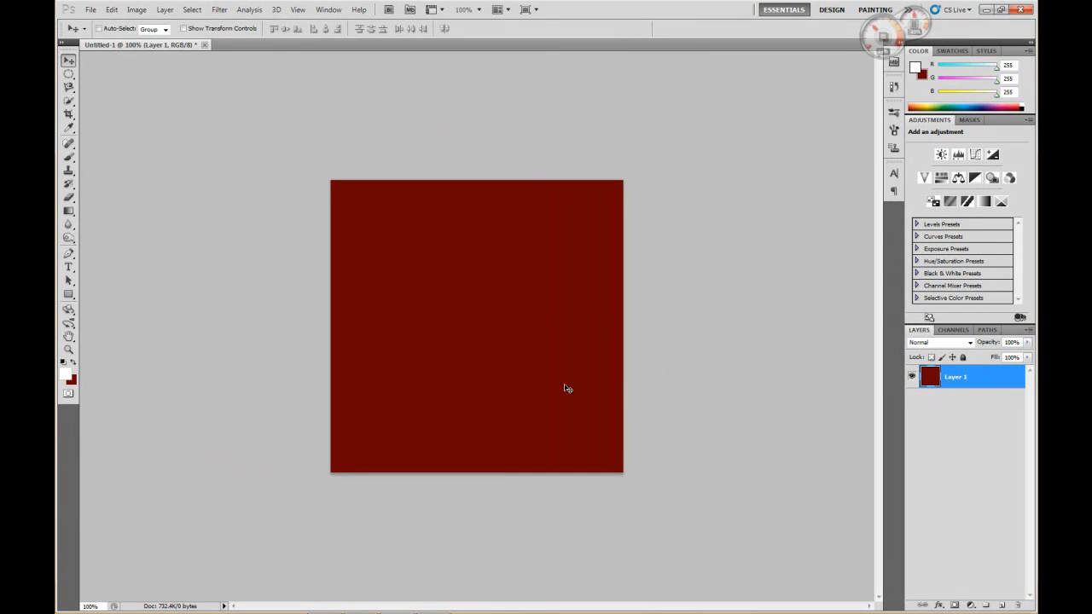
mouse_move(236, 441)
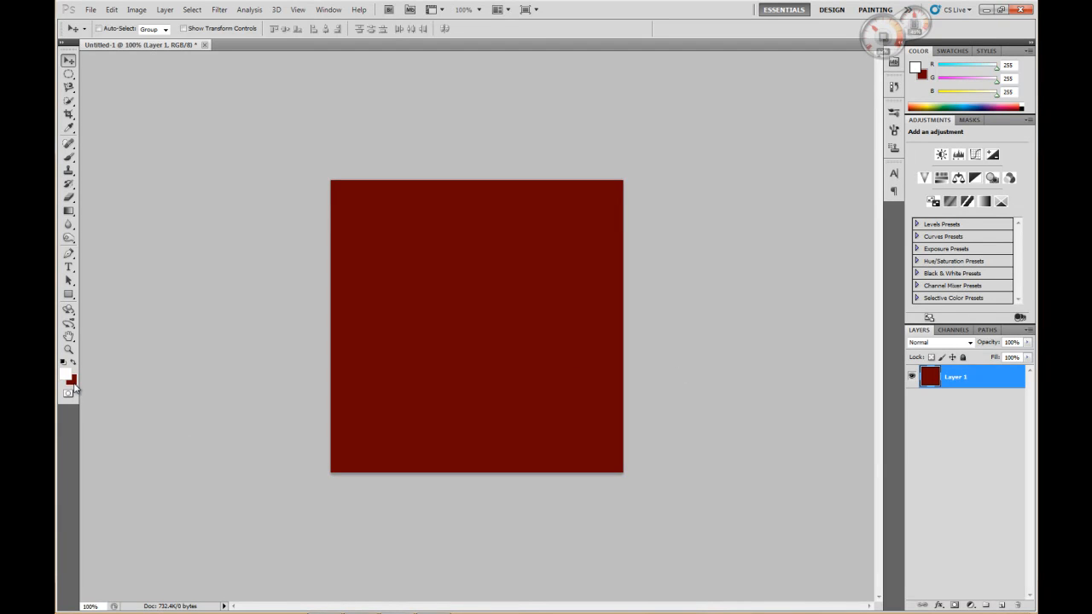
mouse_move(72, 380)
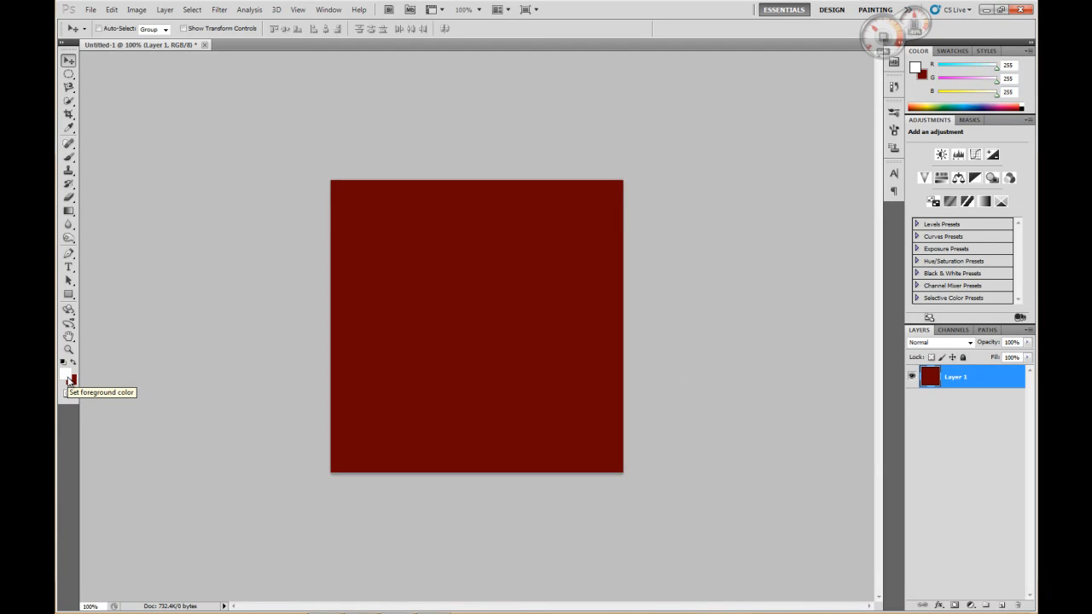
mouse_move(207, 388)
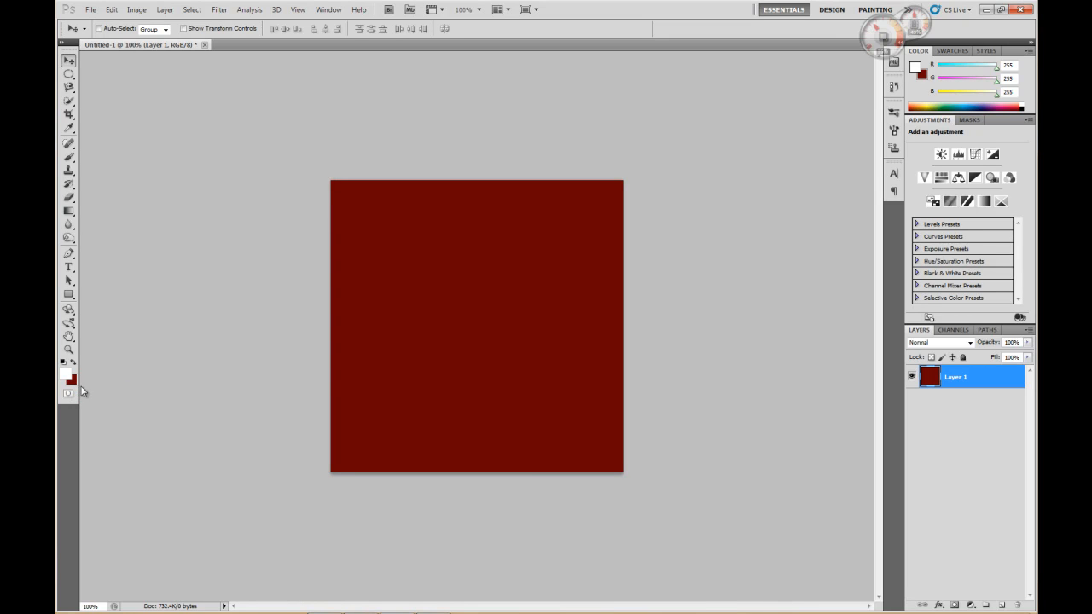
mouse_move(233, 339)
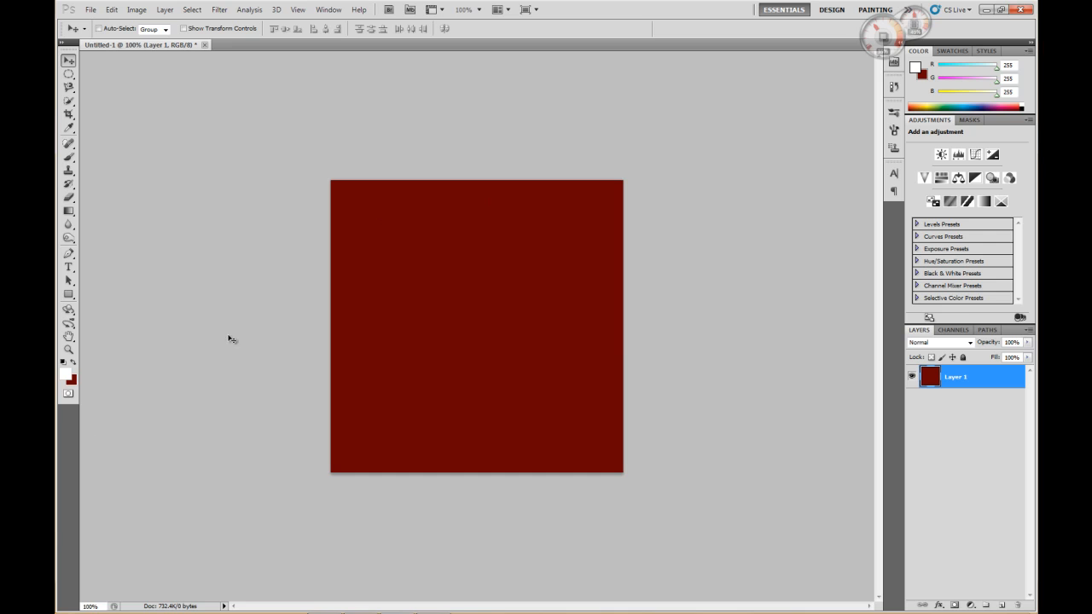
mouse_move(916, 480)
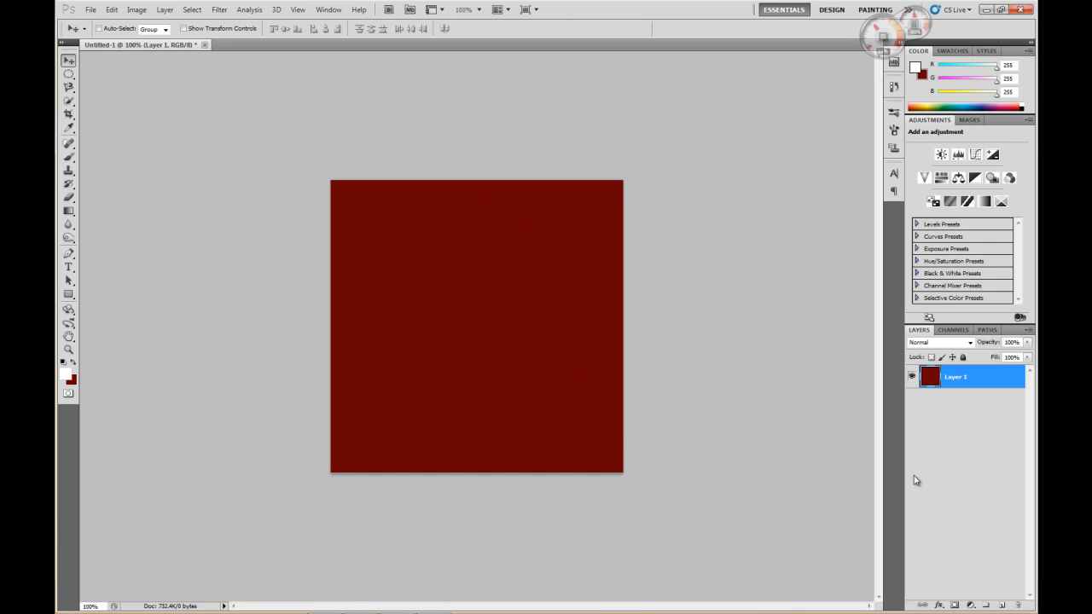
mouse_move(179, 231)
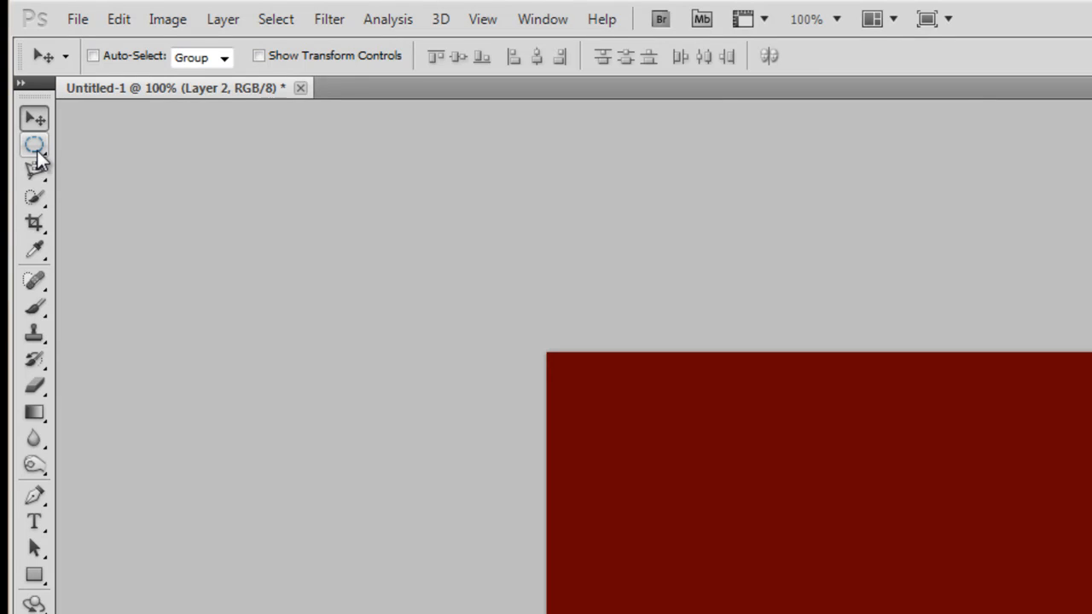
- Drag an elliptical marquee from the canvas's top-left corner to its bottom-right corner
left_click(35, 145)
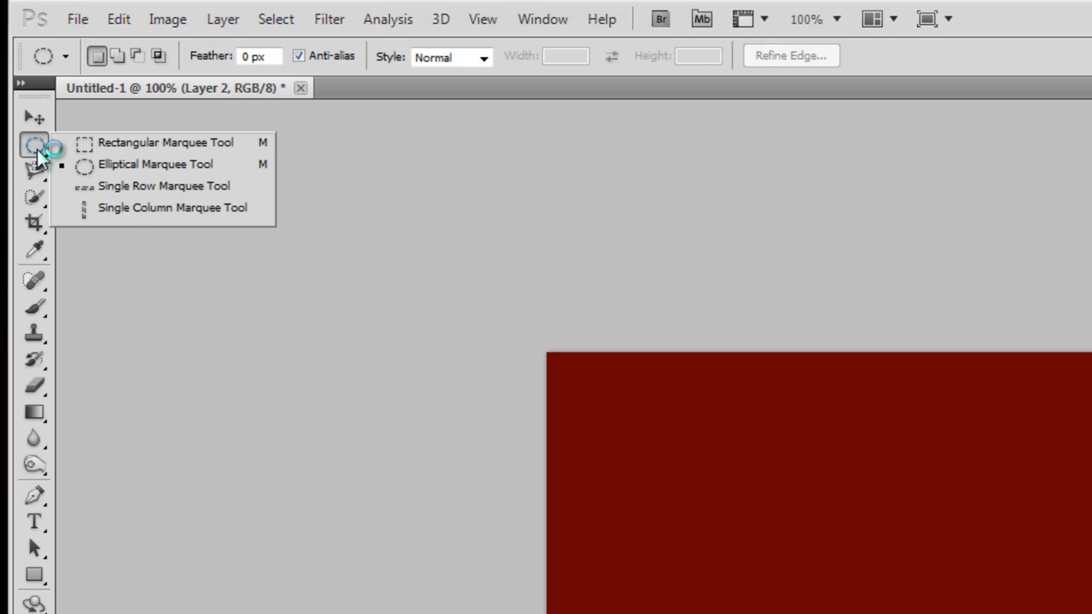
mouse_move(132, 217)
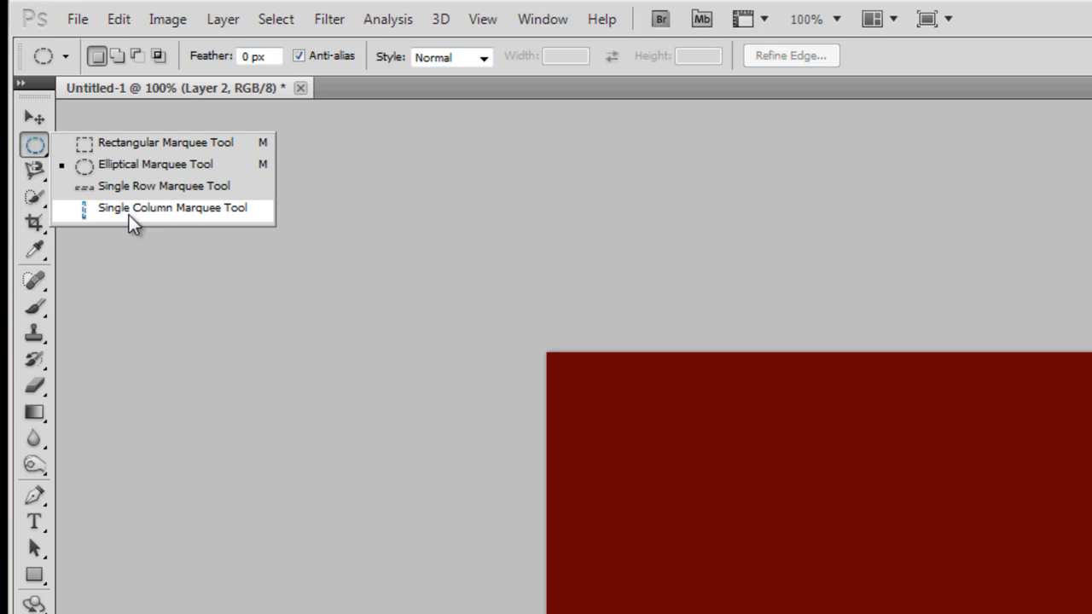
left_click(164, 142)
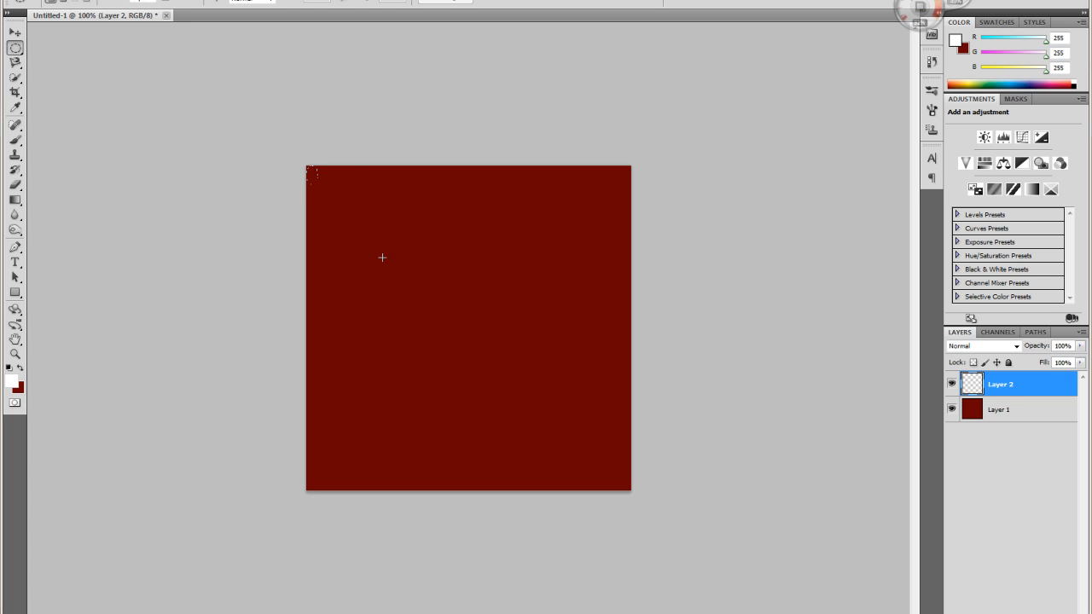
left_click_drag(311, 175, 586, 463)
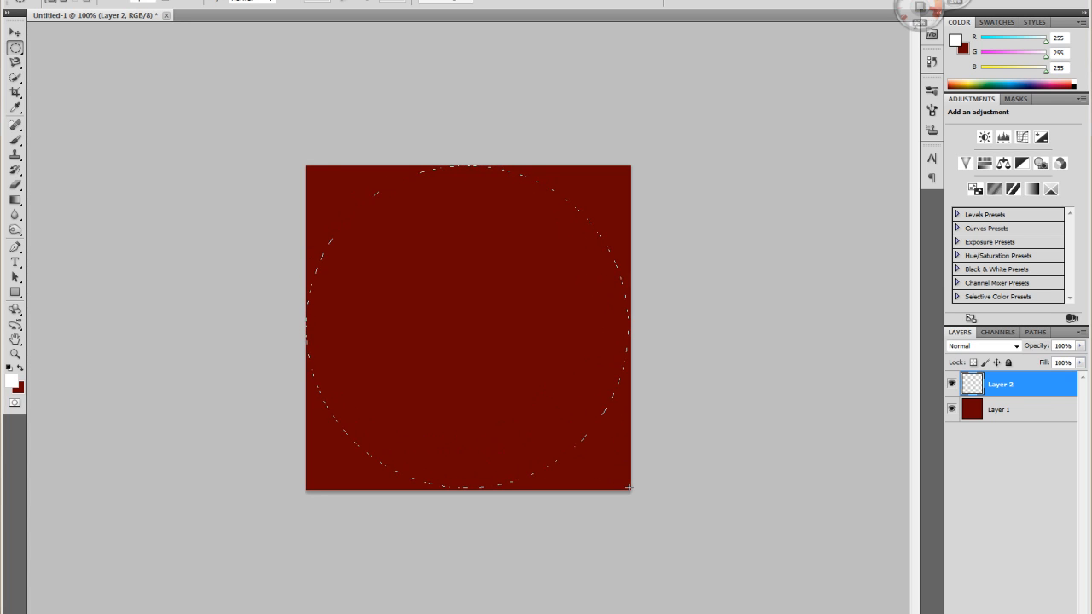
left_click(151, 18)
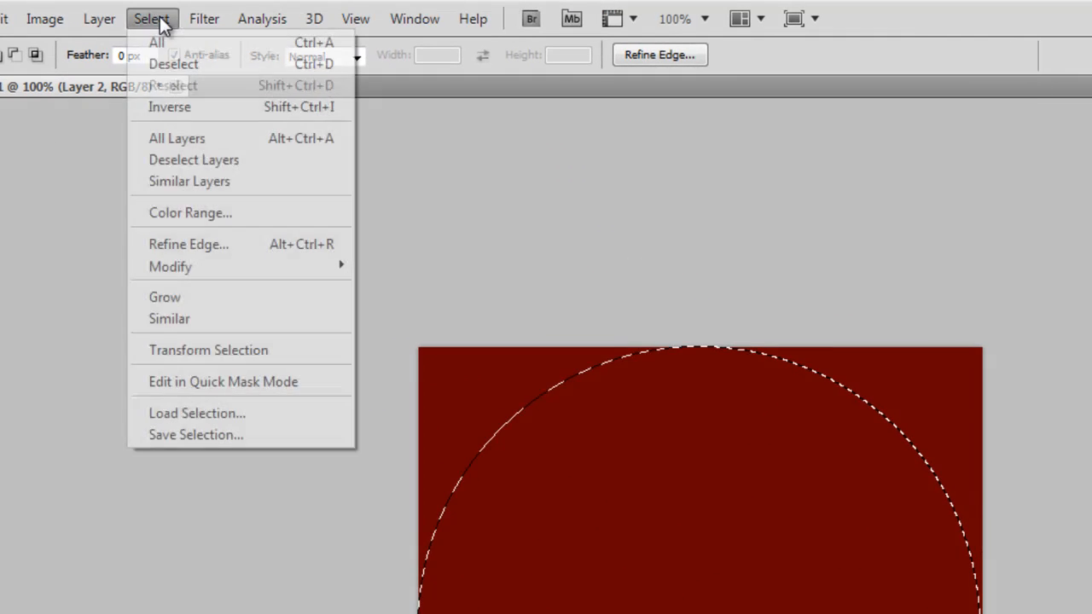
mouse_move(170, 106)
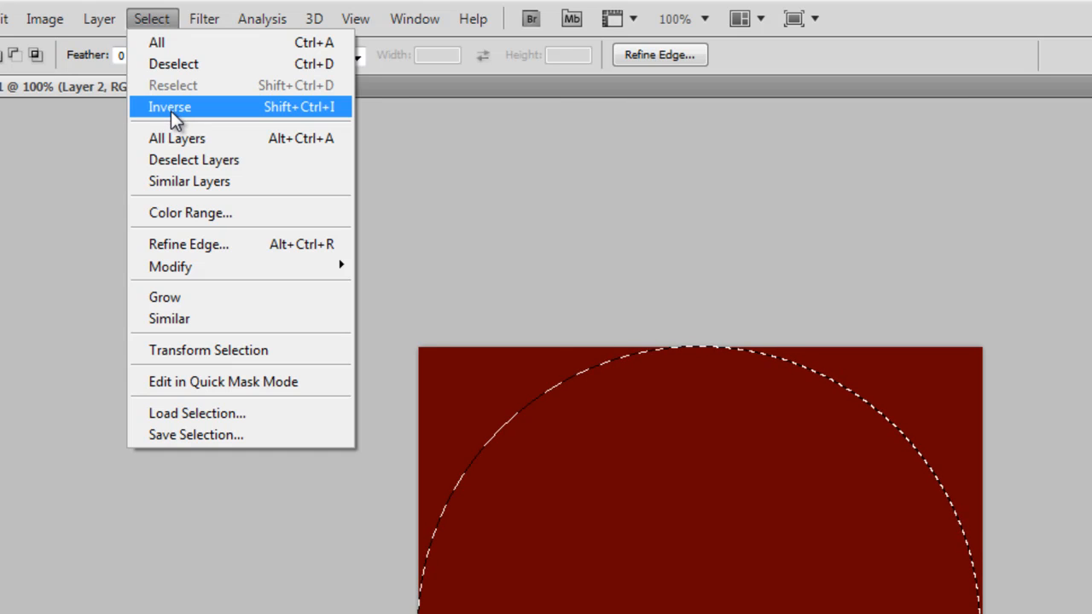
- Invert the circle selection and reset colours to default black and white for filling the corners
left_click(169, 107)
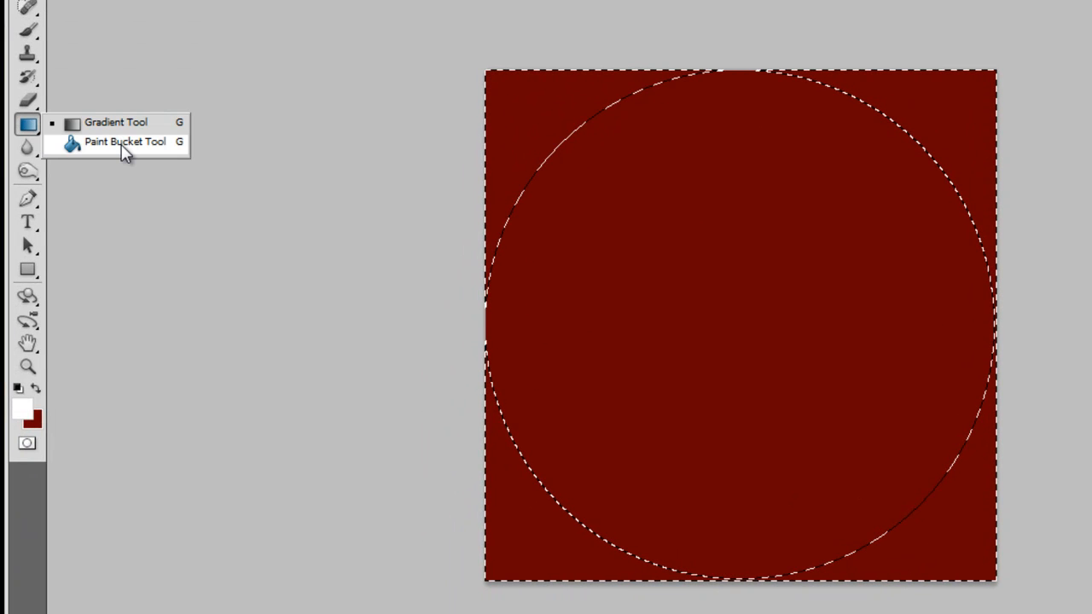
left_click(125, 142)
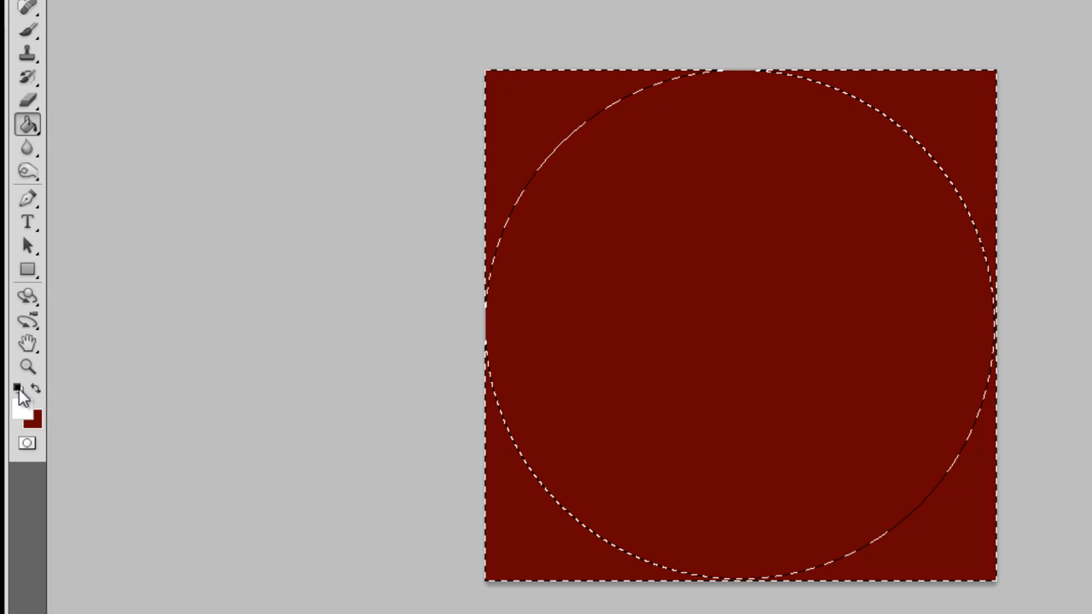
mouse_move(17, 388)
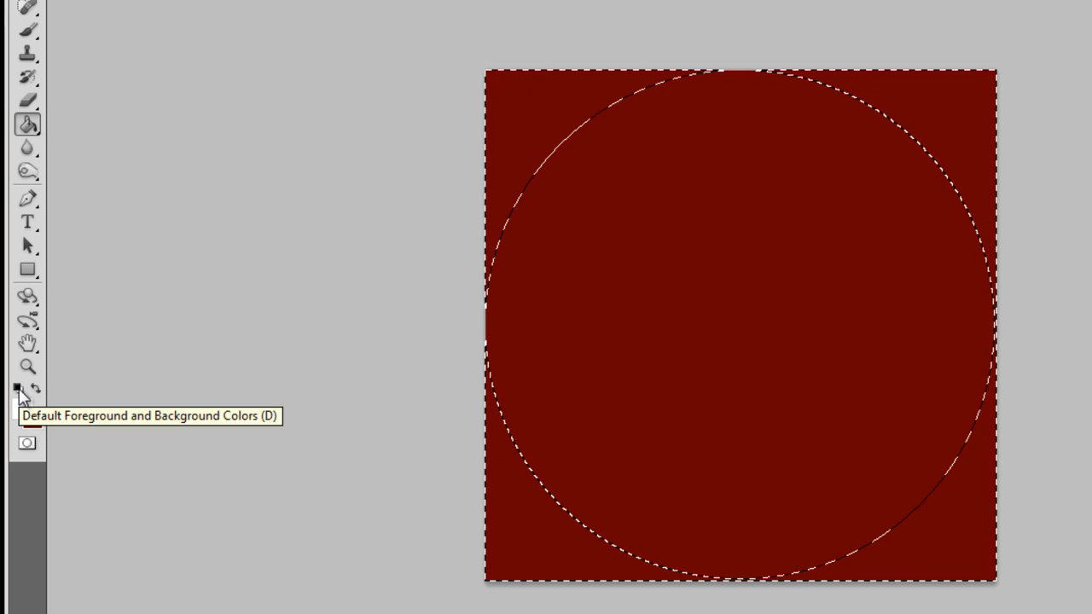
left_click(16, 388)
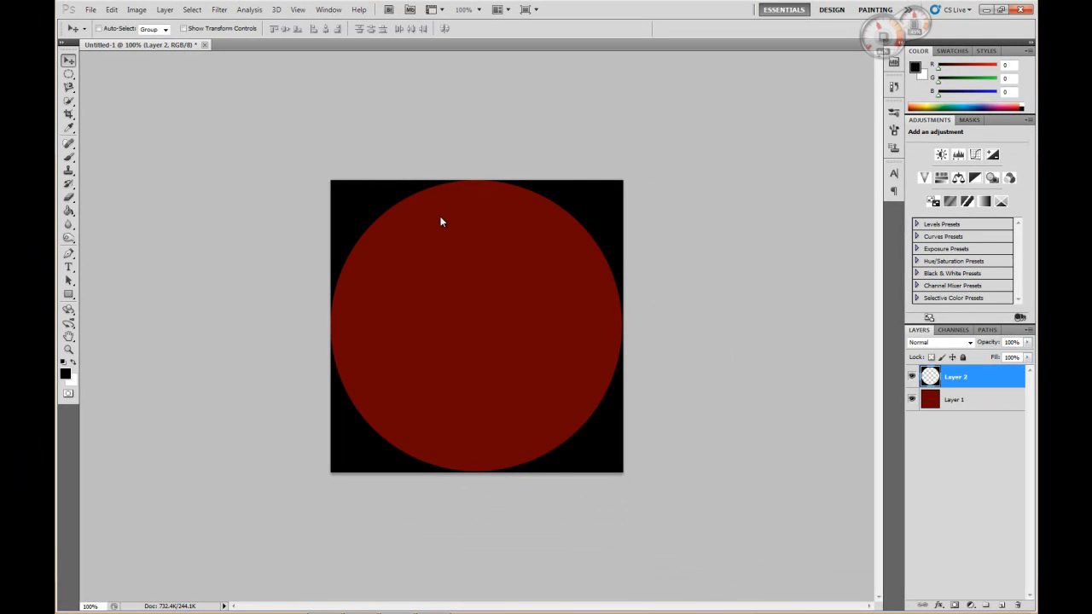
mouse_move(633, 319)
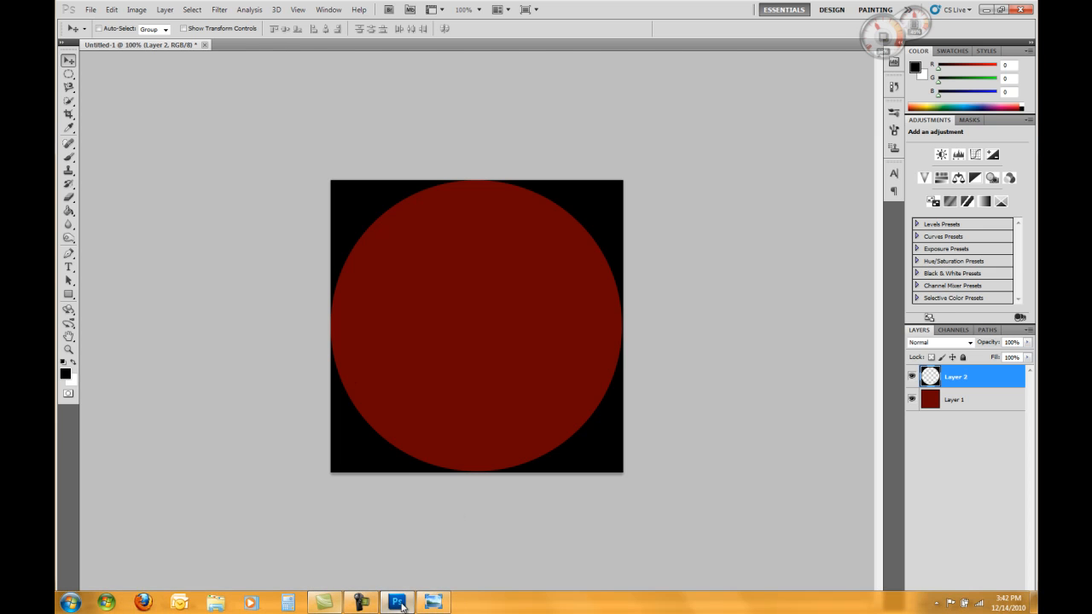
- Open kp_logo_reasonably_small in Windows Photo Viewer and fit it to the window
left_click(433, 603)
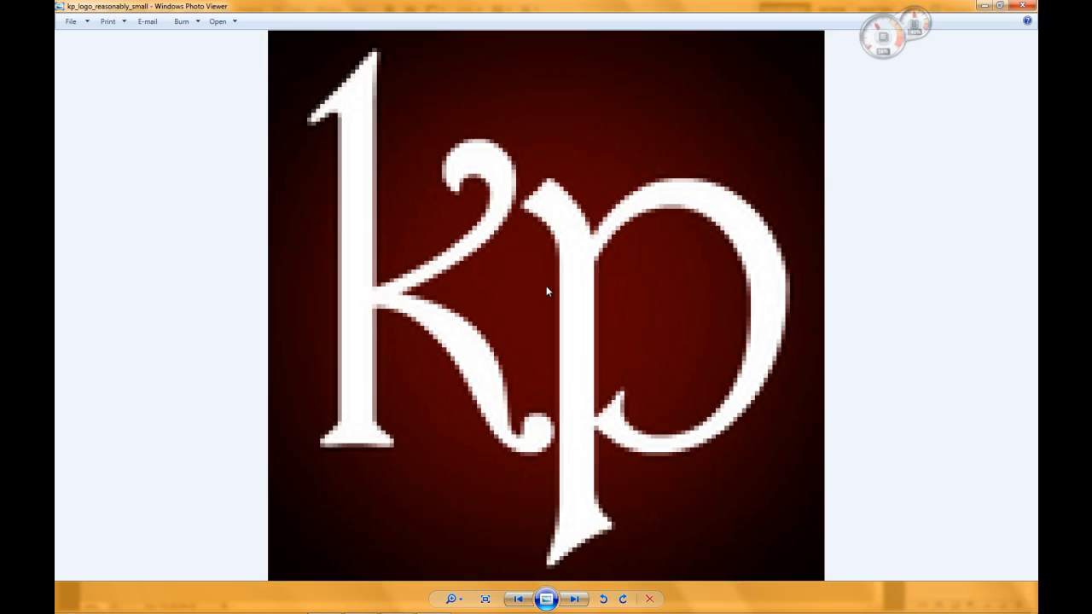
left_click(485, 598)
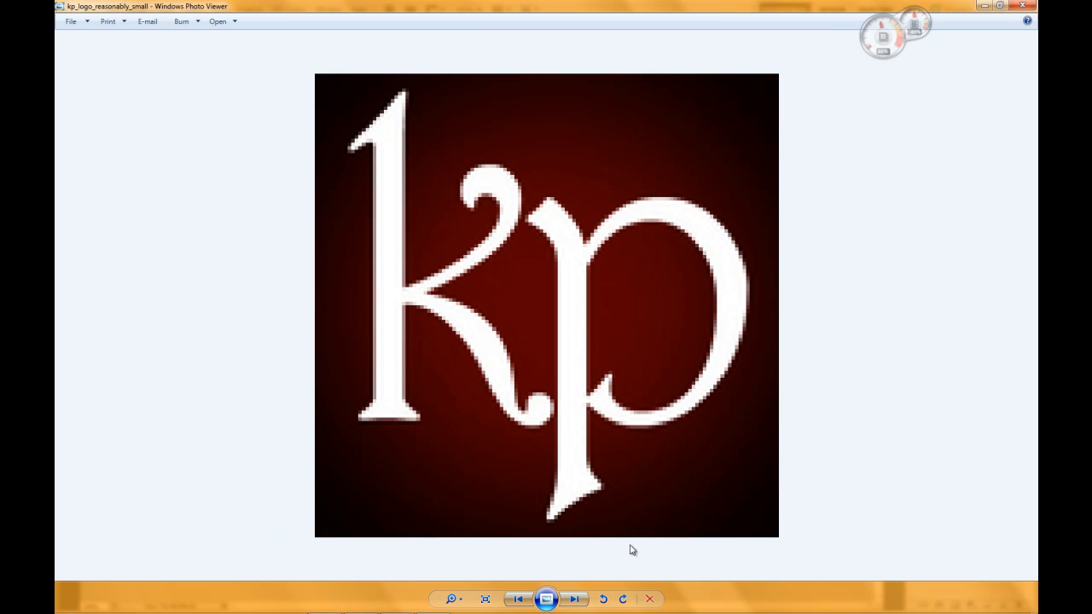
mouse_move(575, 173)
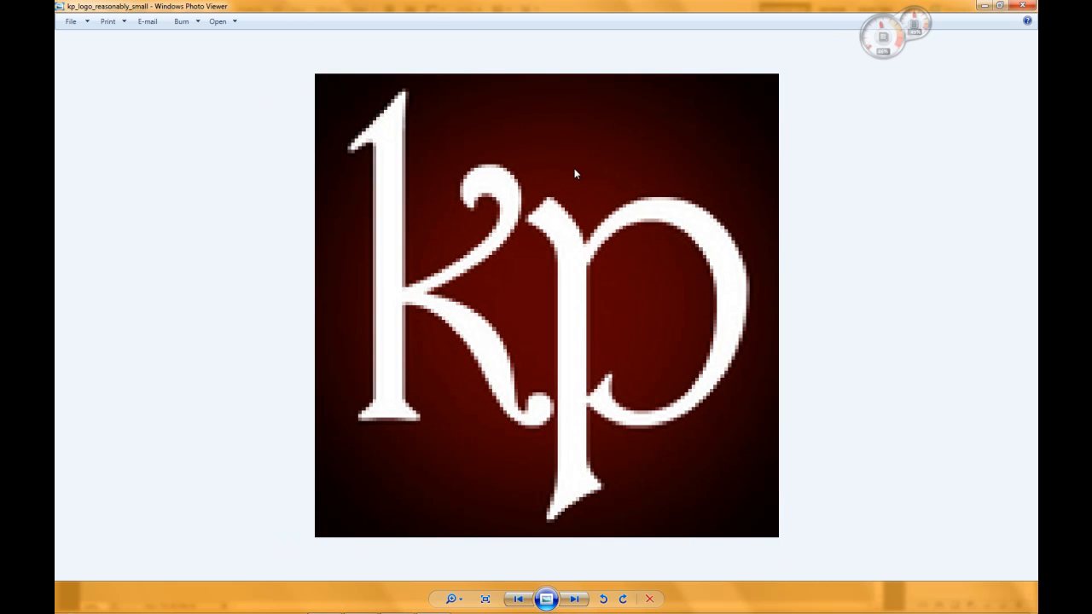
mouse_move(785, 237)
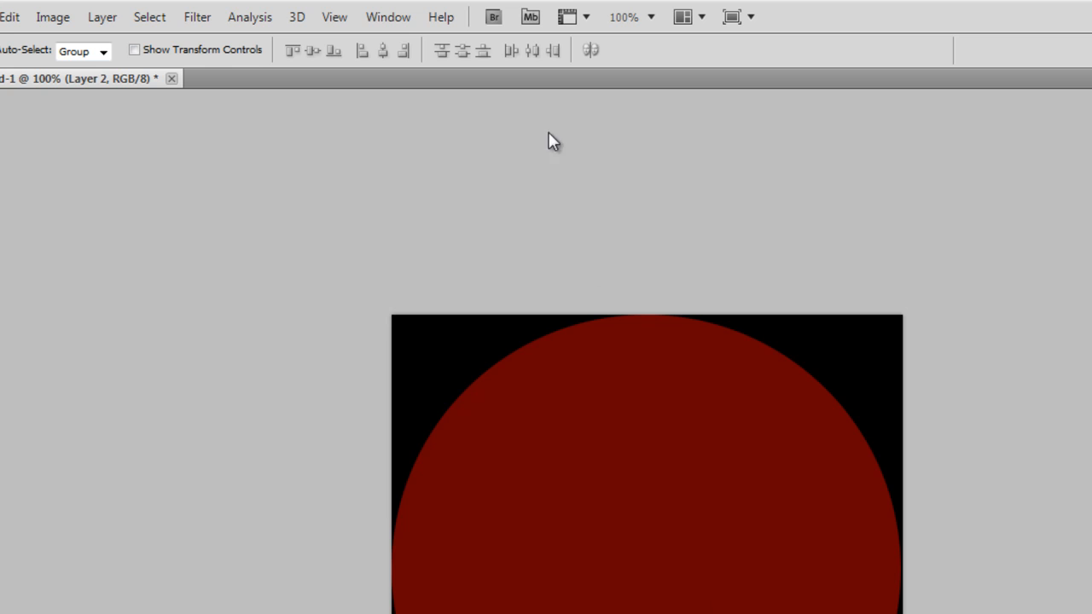
- Apply a Gaussian Blur with an 80.5-pixel radius to the black corners
left_click(197, 16)
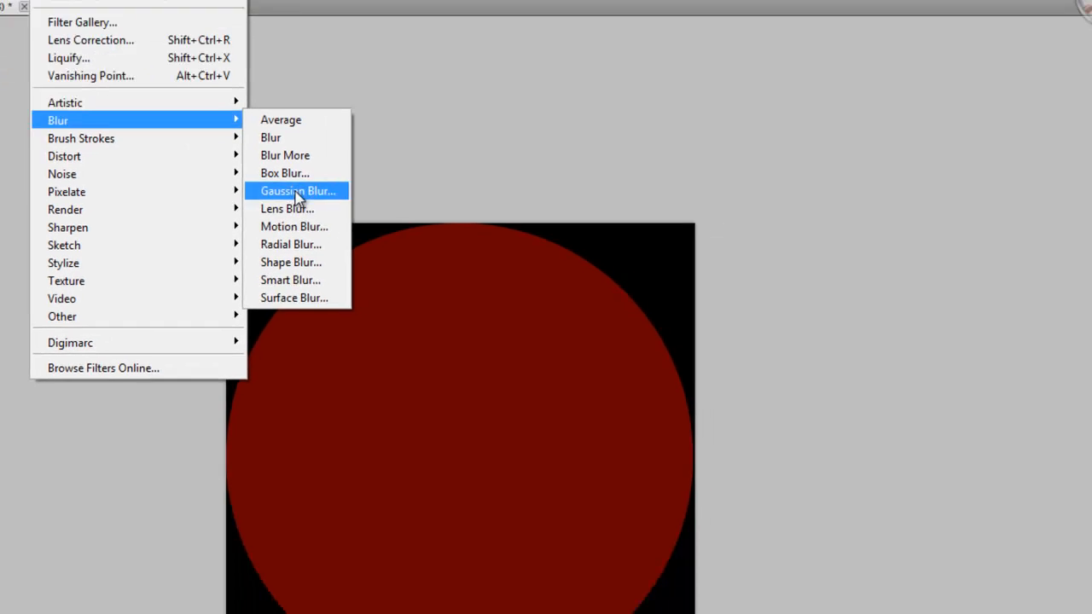
left_click(298, 190)
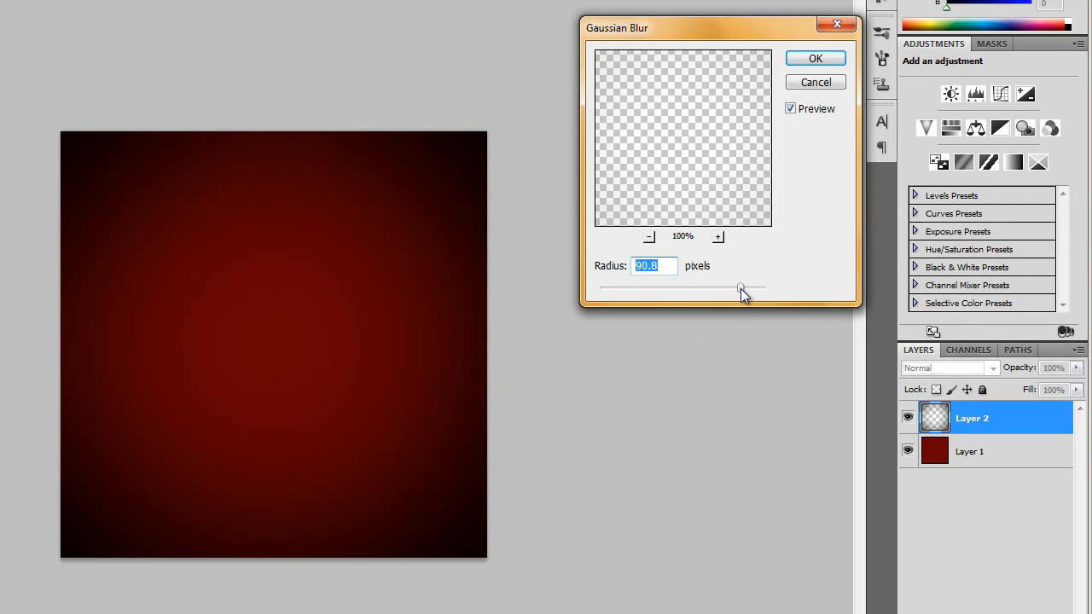
left_click_drag(741, 289, 730, 289)
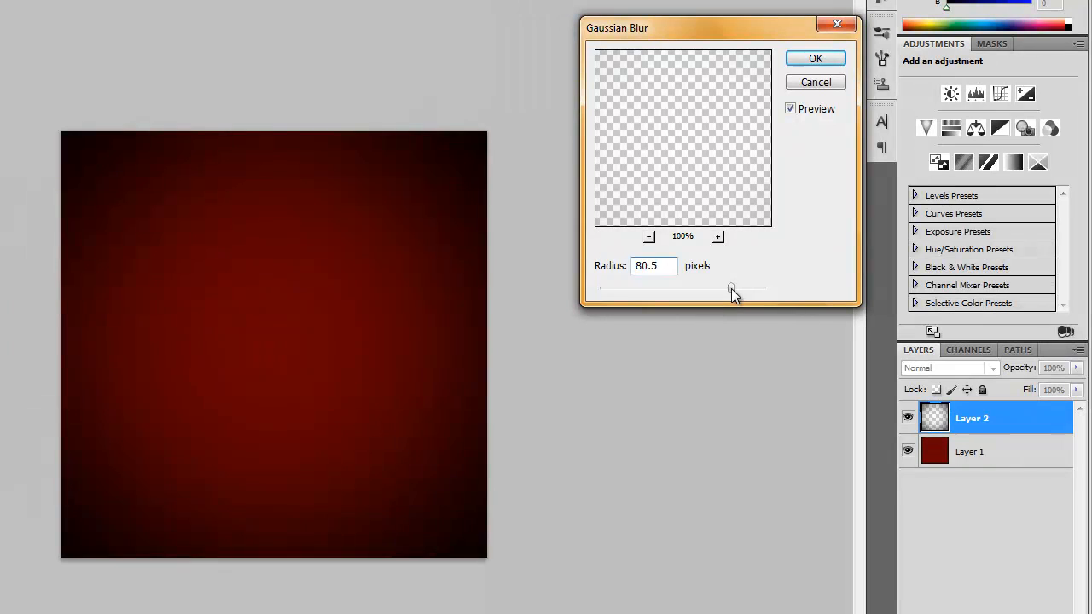
triple_click(654, 265)
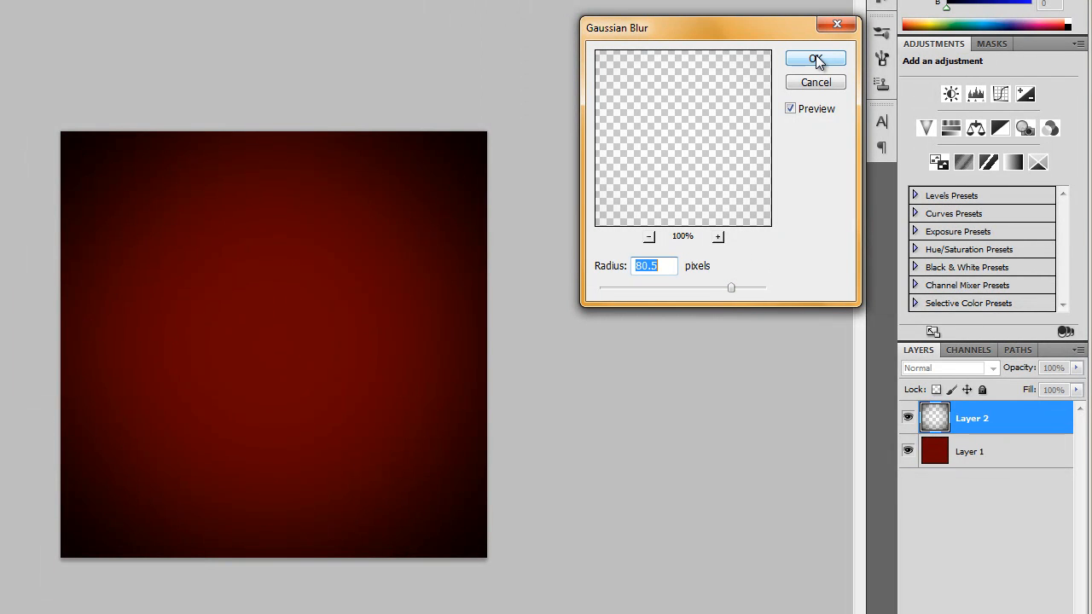
left_click(815, 58)
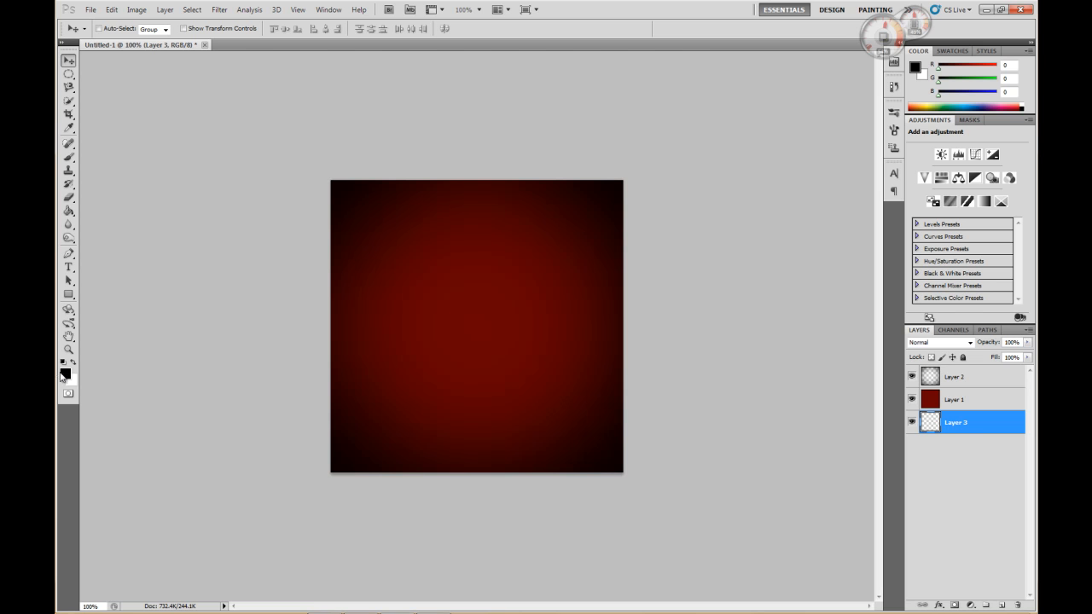
- Open the background colour picker with the empty Layer 3 active
left_click(73, 381)
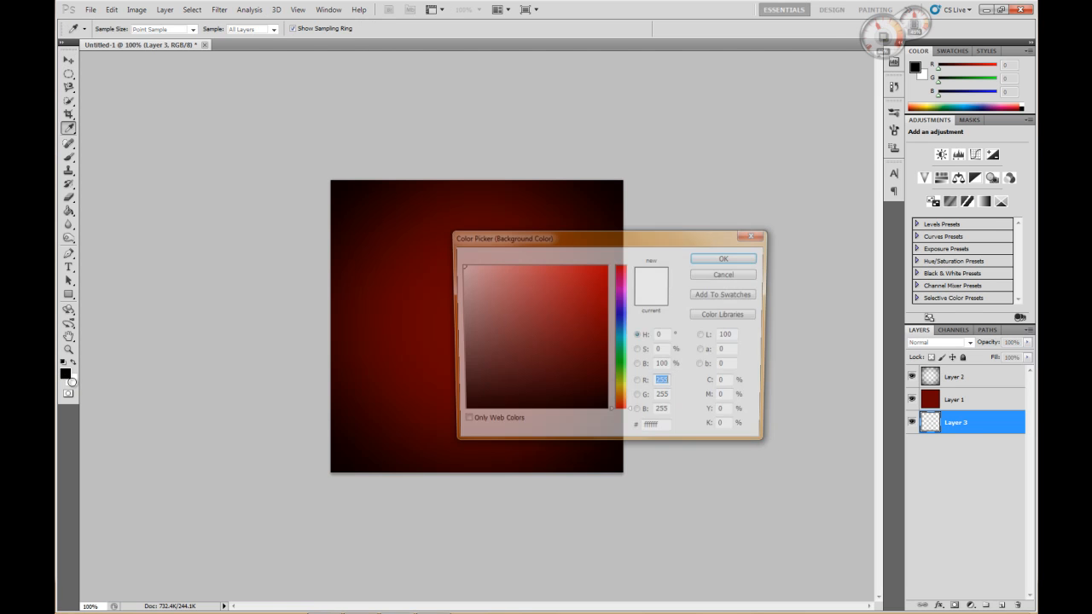
- Choose a deep blue as the background colour
left_click(621, 315)
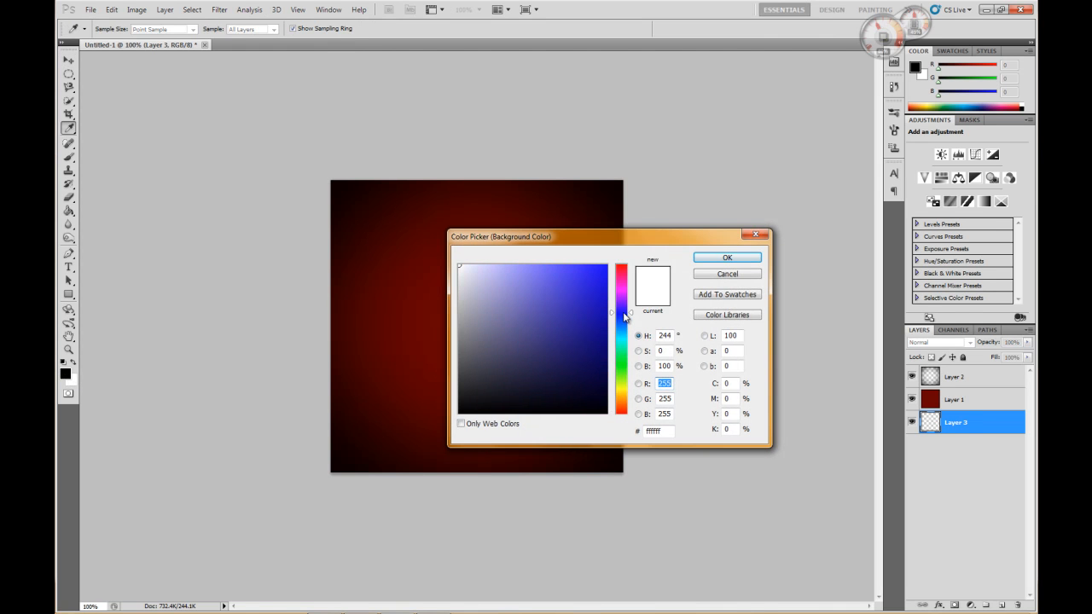
left_click(601, 304)
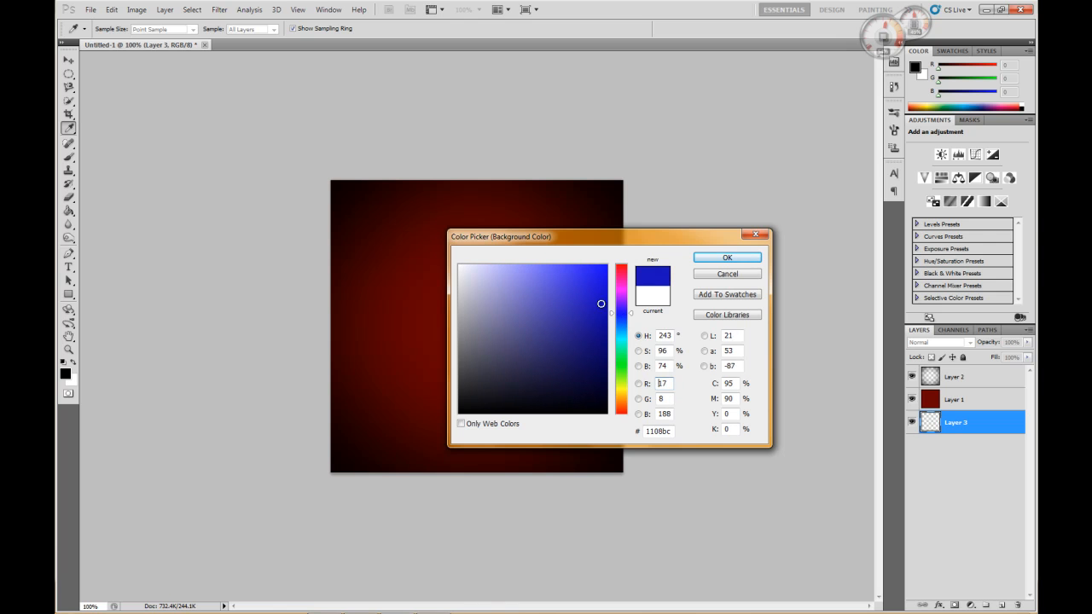
left_click(588, 306)
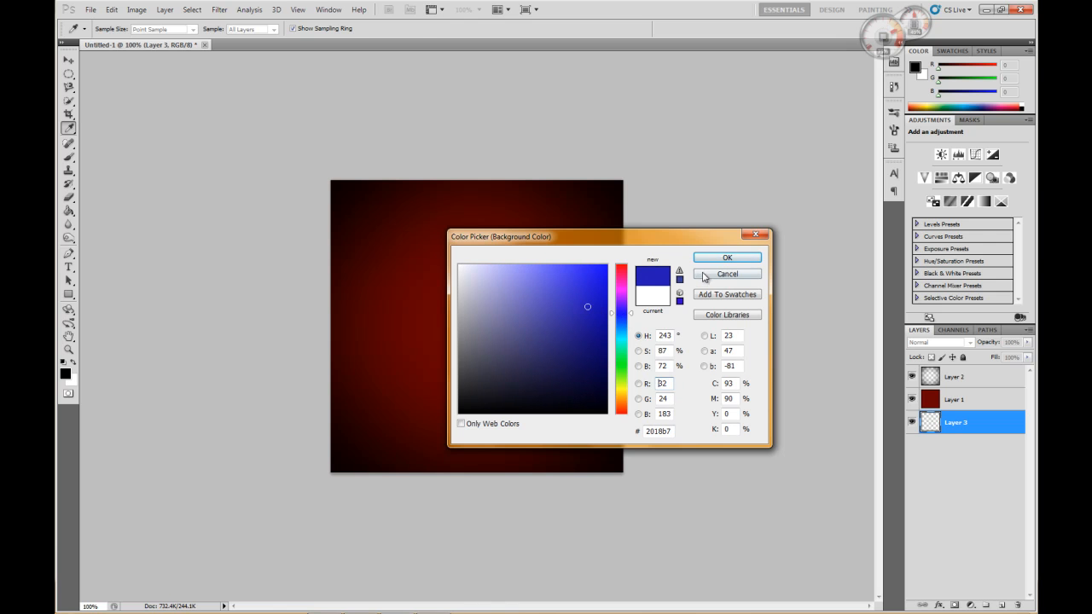
left_click(726, 274)
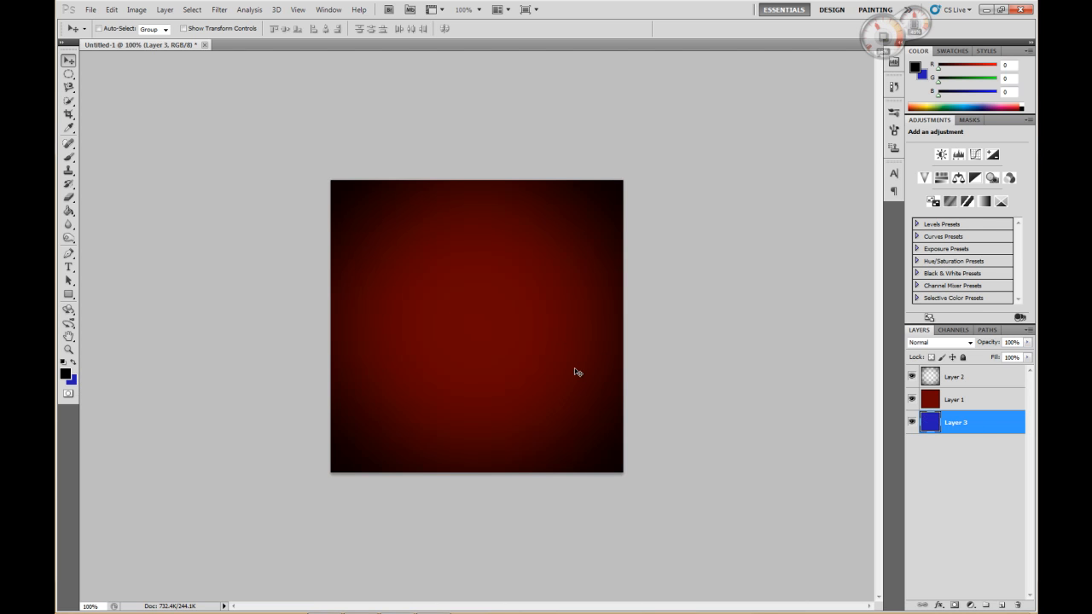
- Toggle the red layer's visibility to compare with blue, then hide and delete blue Layer 3
left_click(911, 399)
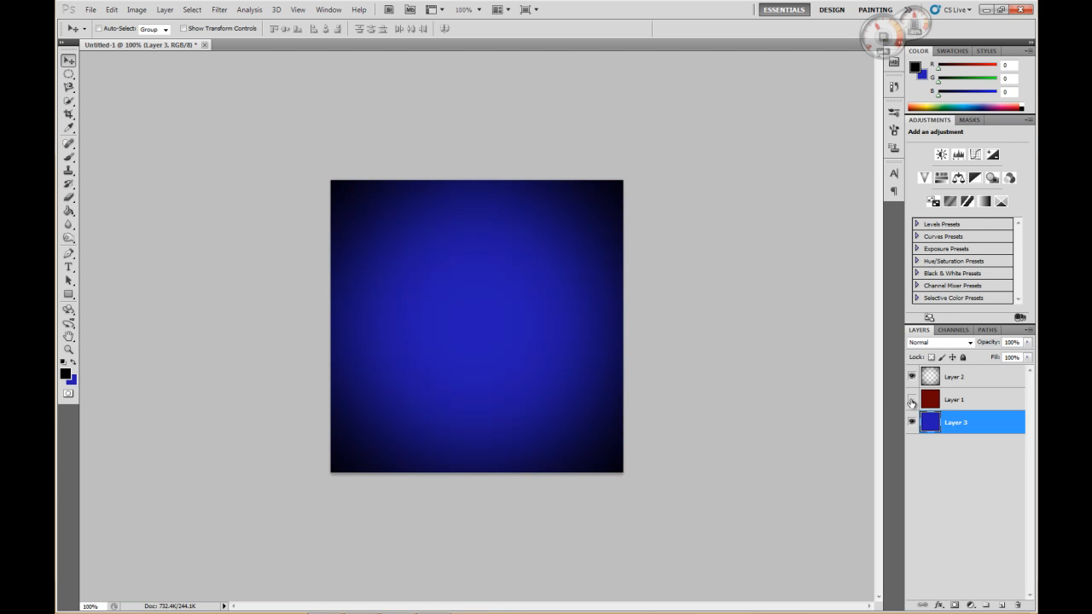
left_click(911, 399)
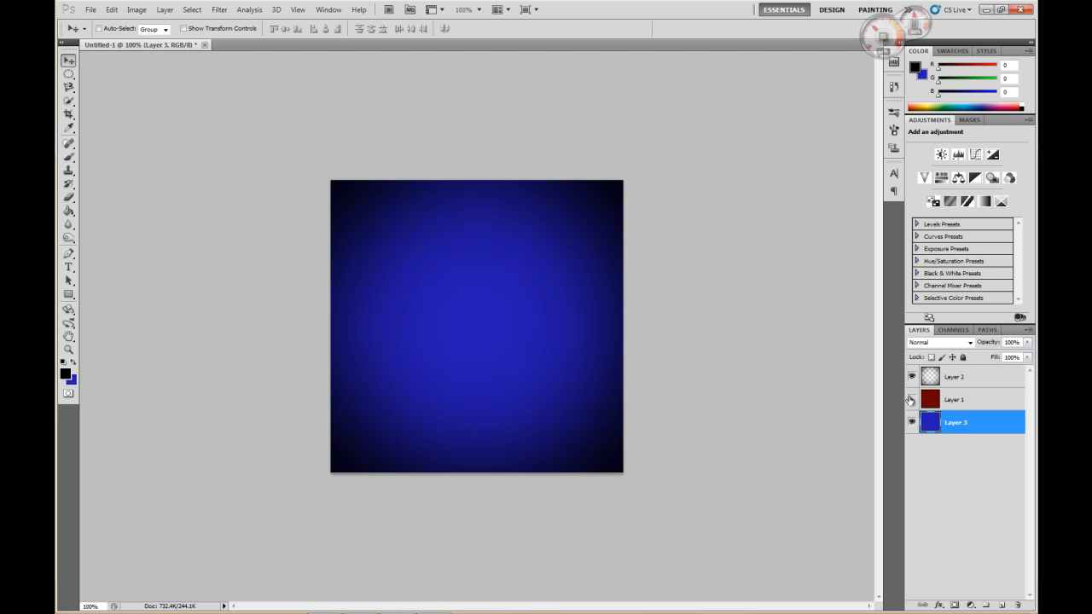
left_click(911, 400)
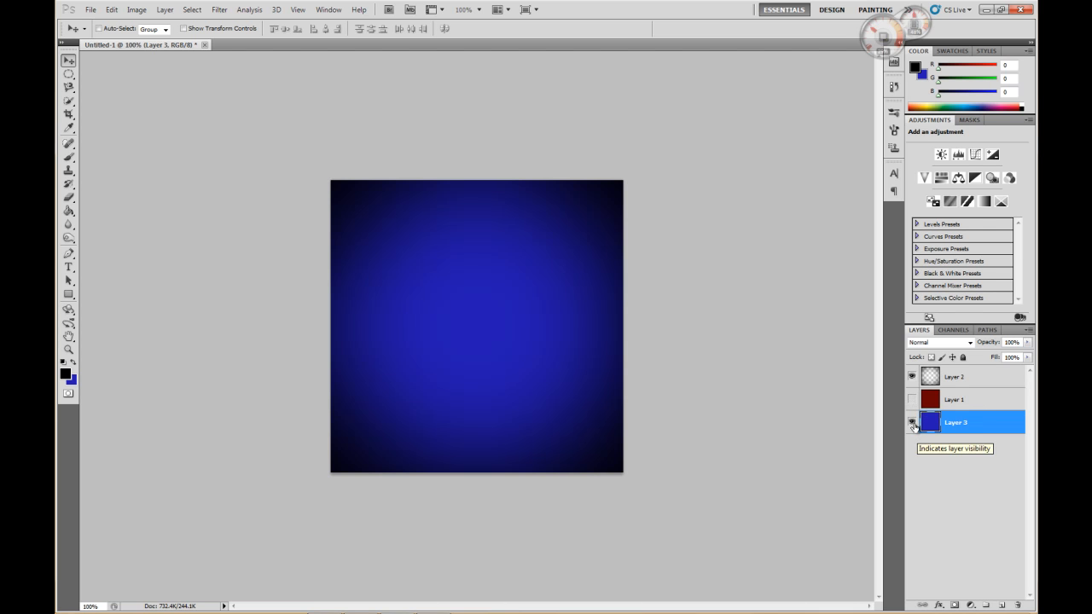
mouse_move(987, 410)
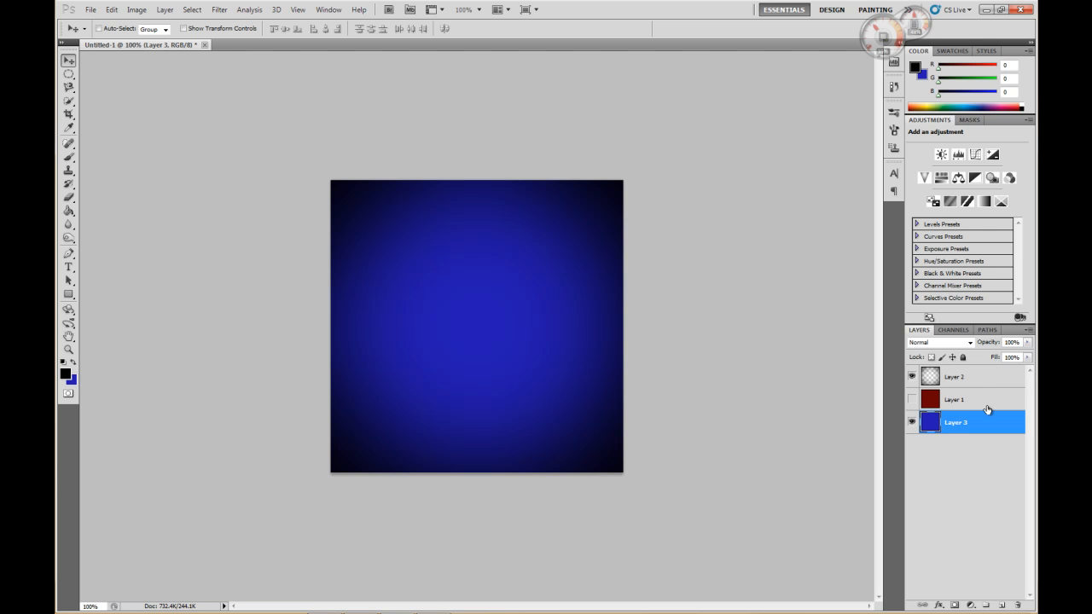
left_click(911, 376)
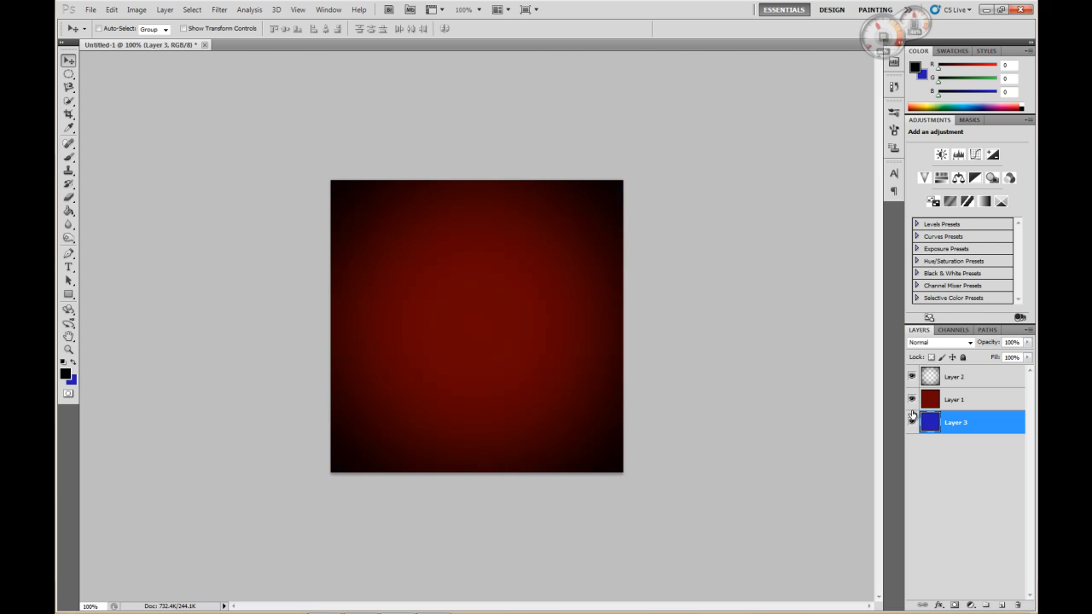
left_click(911, 423)
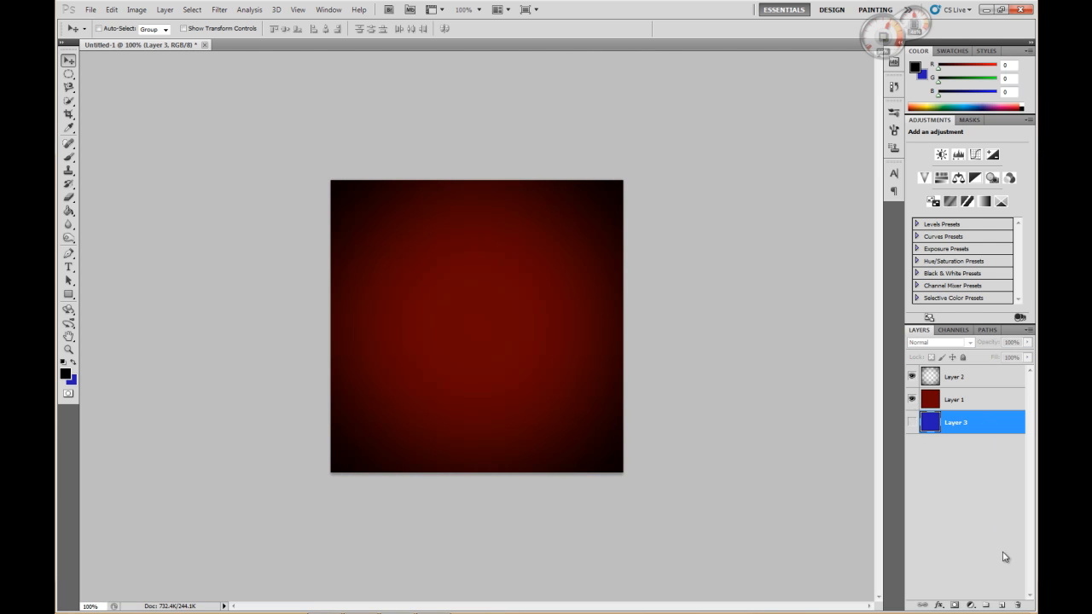
left_click(1011, 604)
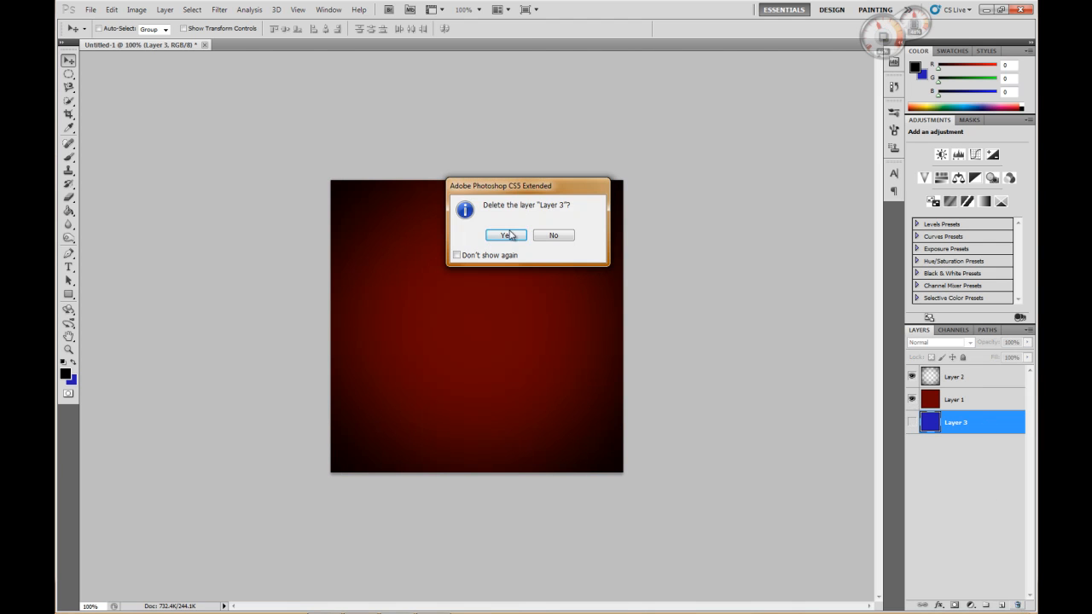
- Confirm deleting Layer 3, add a new top layer, and drag a canvas-wide text box
left_click(505, 235)
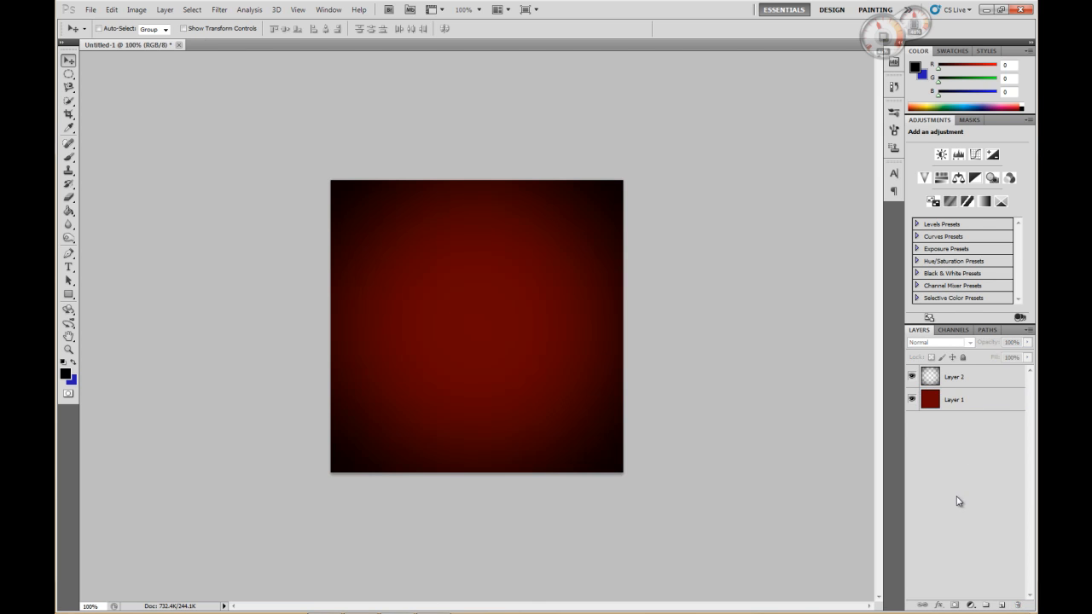
left_click(1002, 605)
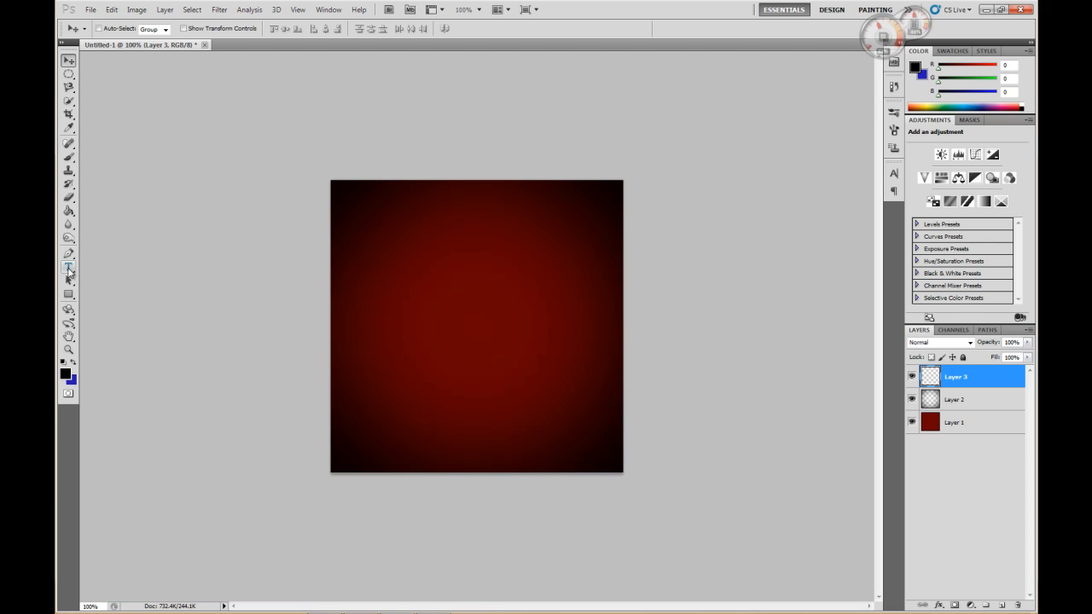
left_click(70, 267)
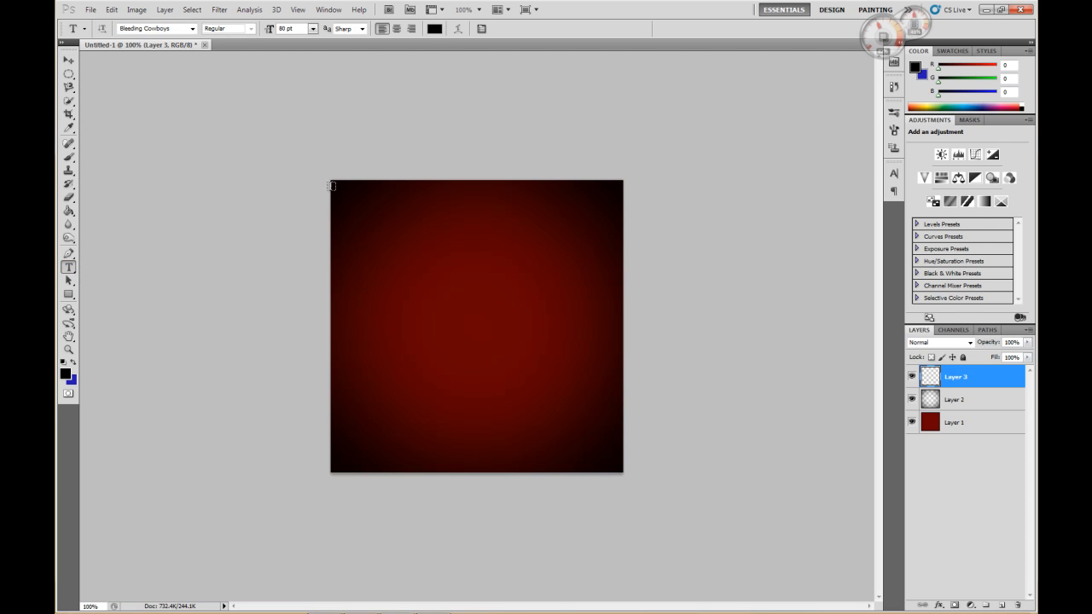
left_click_drag(331, 186, 613, 452)
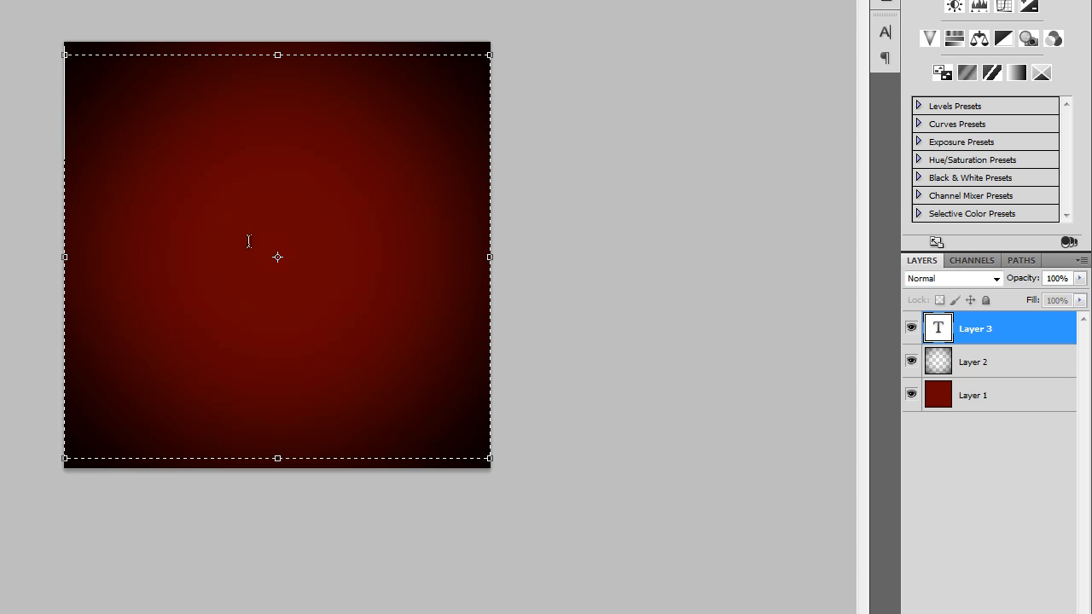
mouse_move(279, 256)
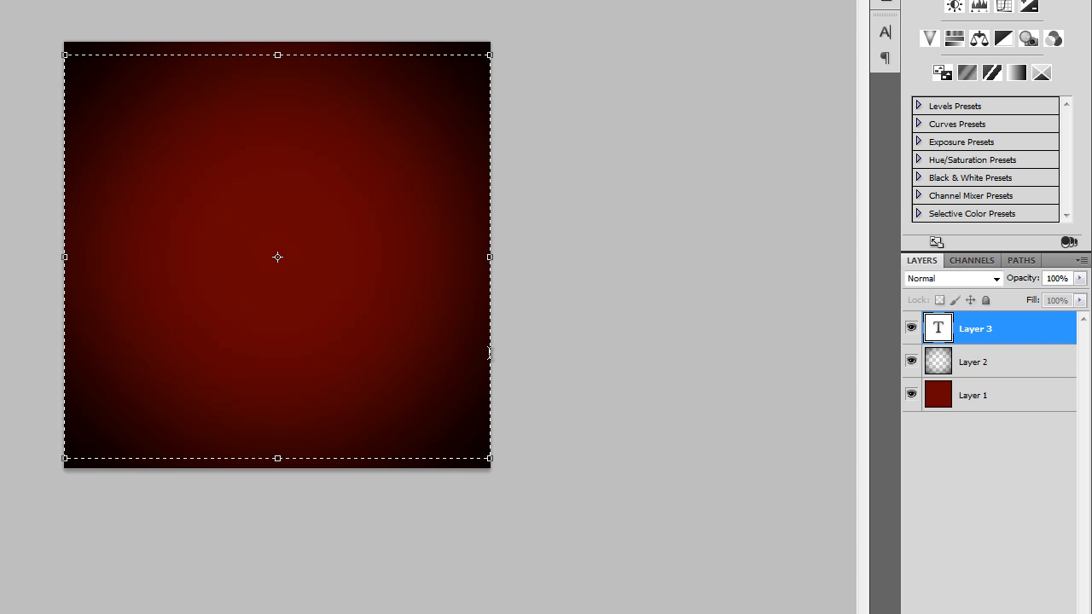
mouse_move(886, 32)
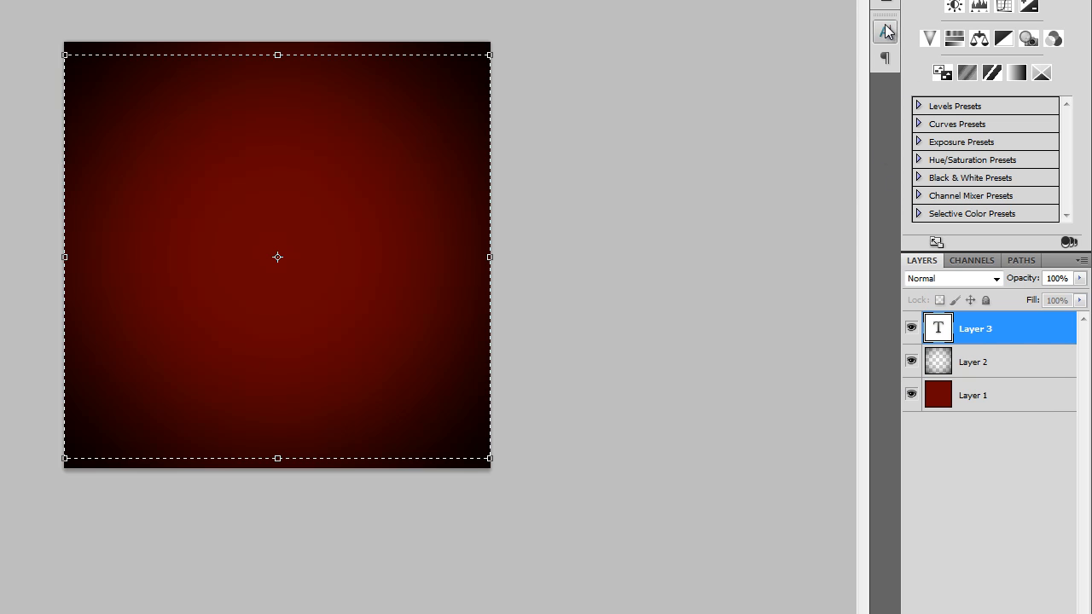
- Choose Harrington in the Character panel and start a text entry at the canvas top-left
left_click(885, 32)
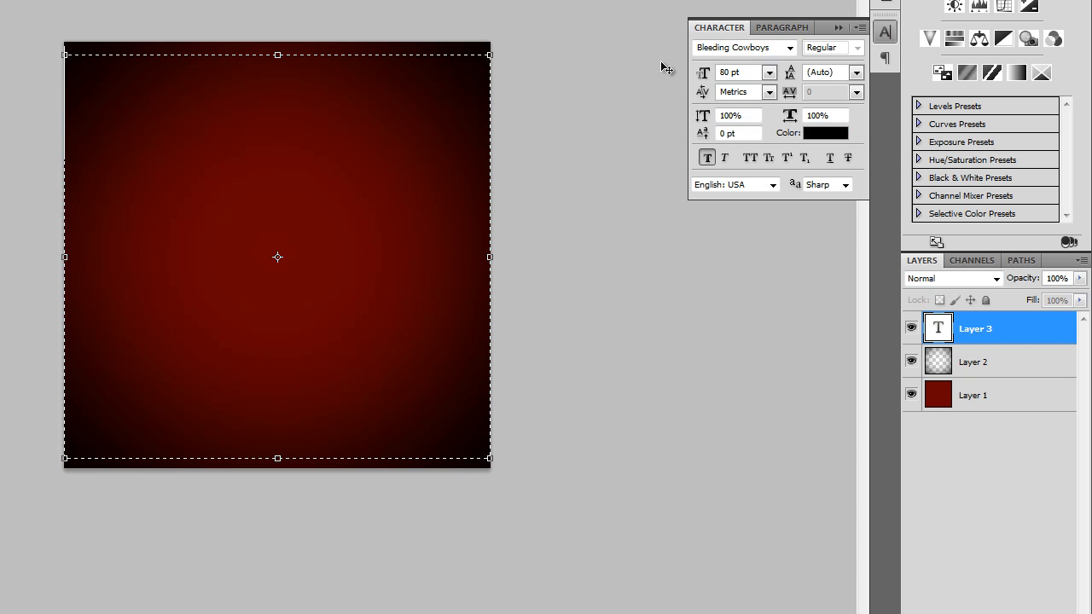
left_click(789, 47)
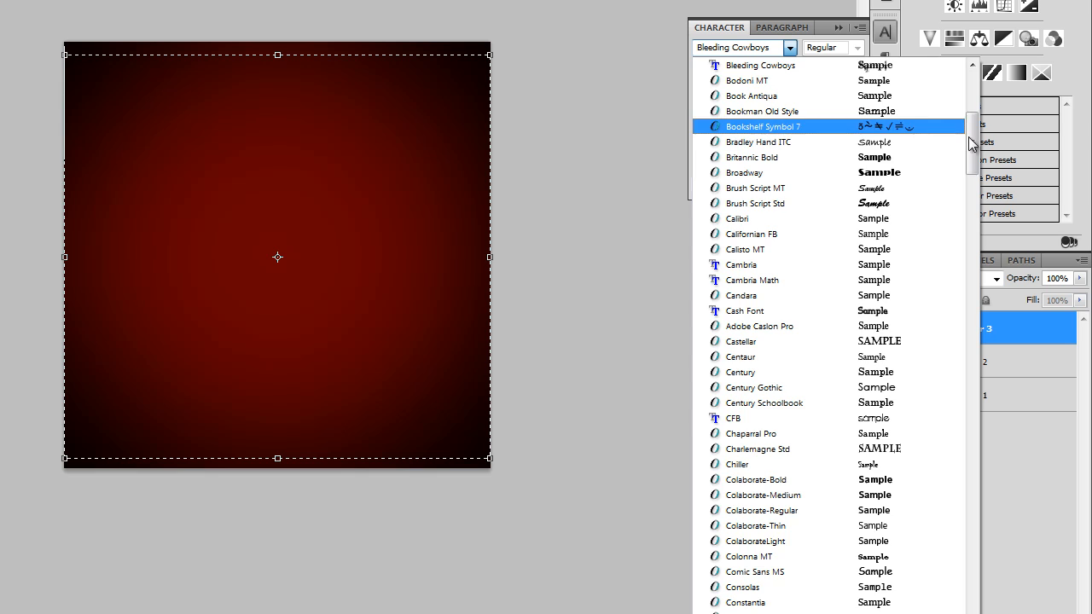
scroll("down", 3)
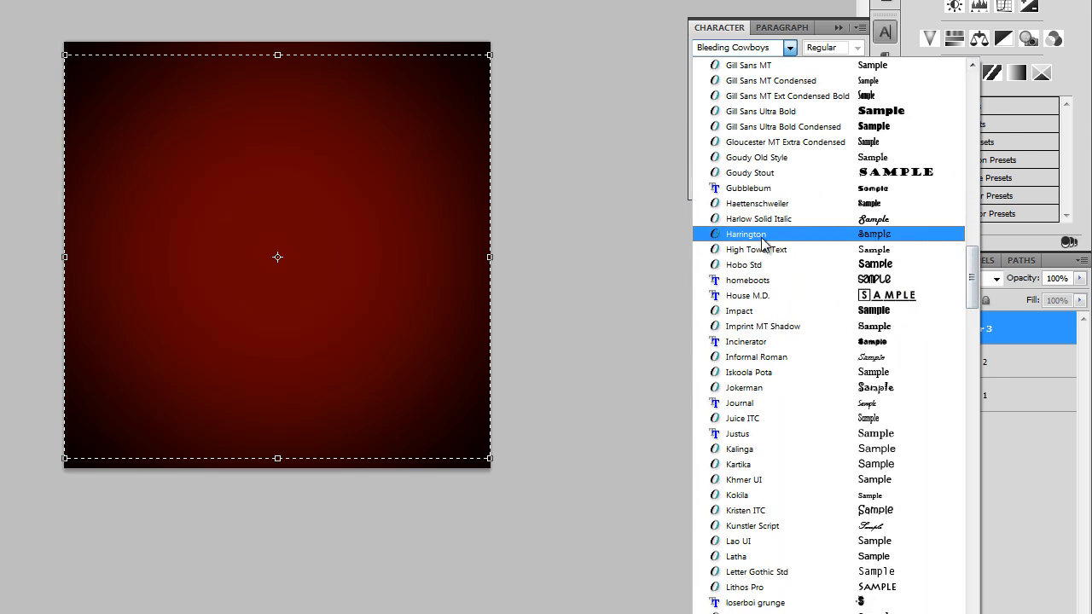
left_click(746, 234)
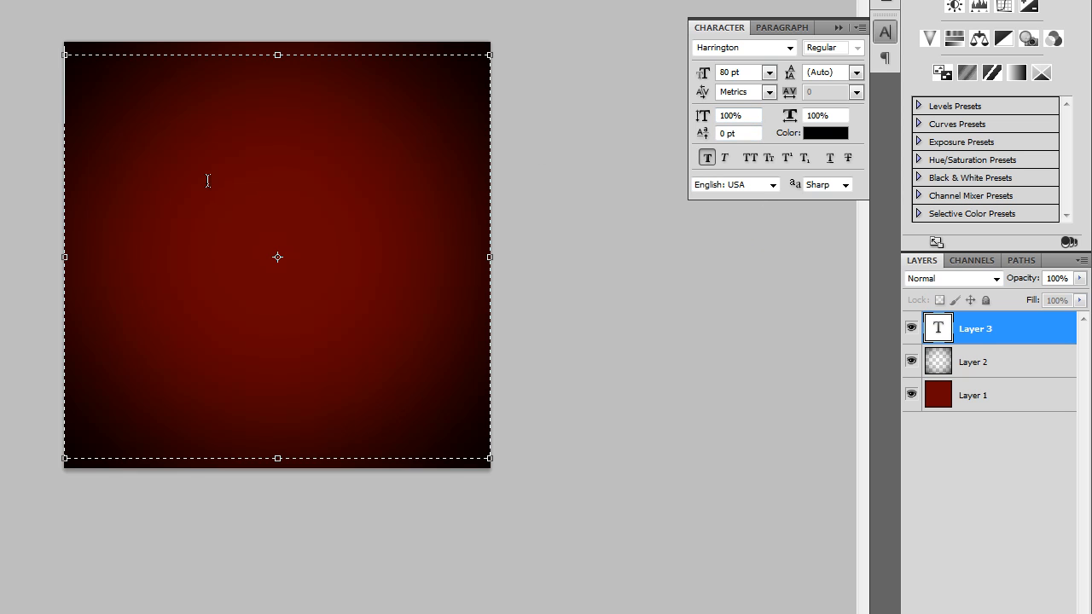
left_click(98, 77)
type("kp")
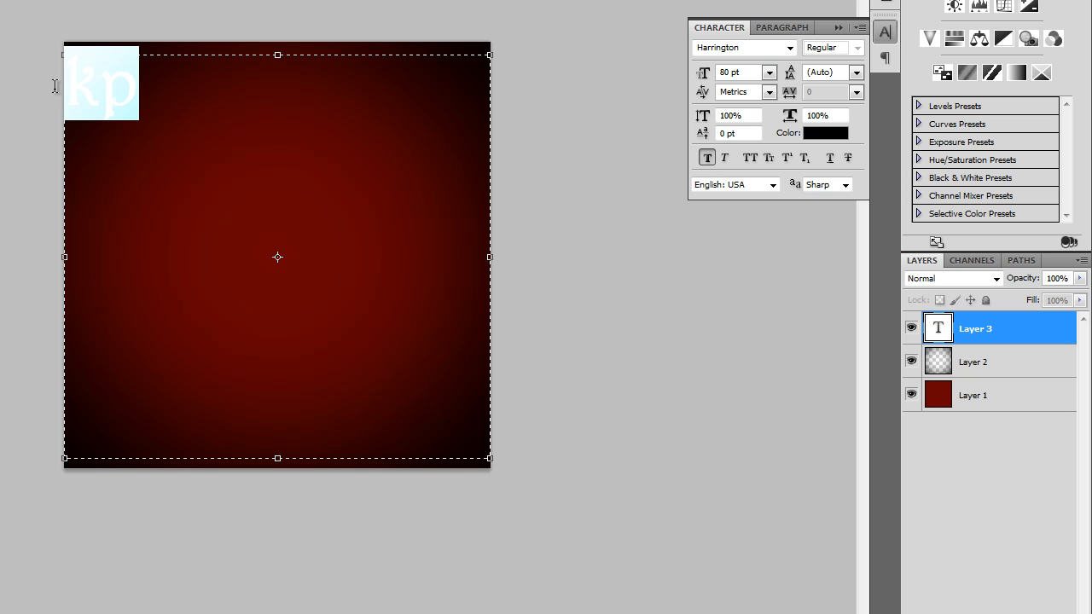
- Set the kp text colour to white
left_click(825, 133)
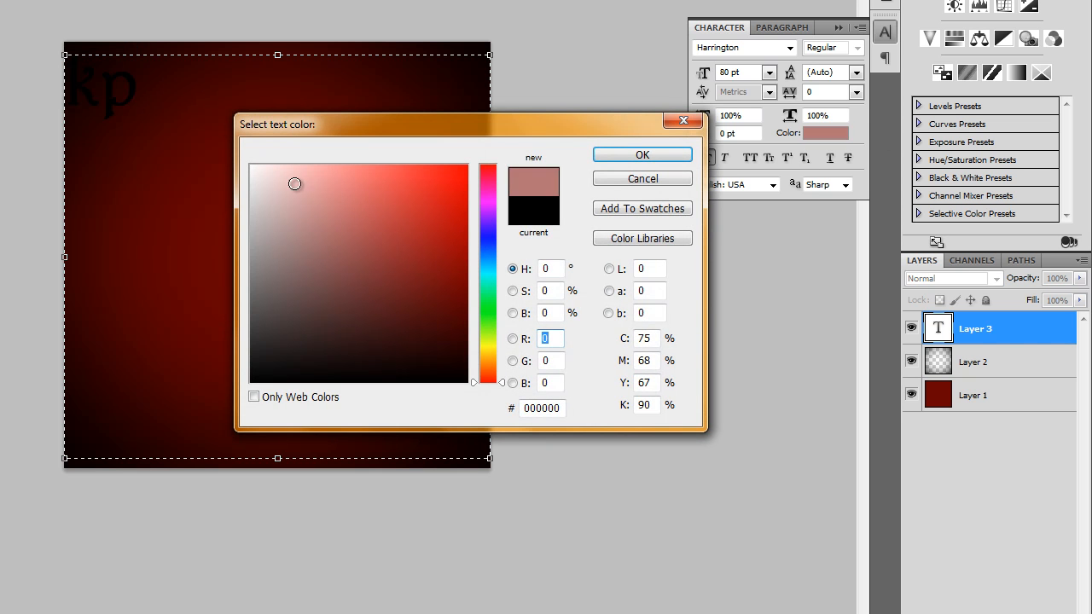
left_click(642, 155)
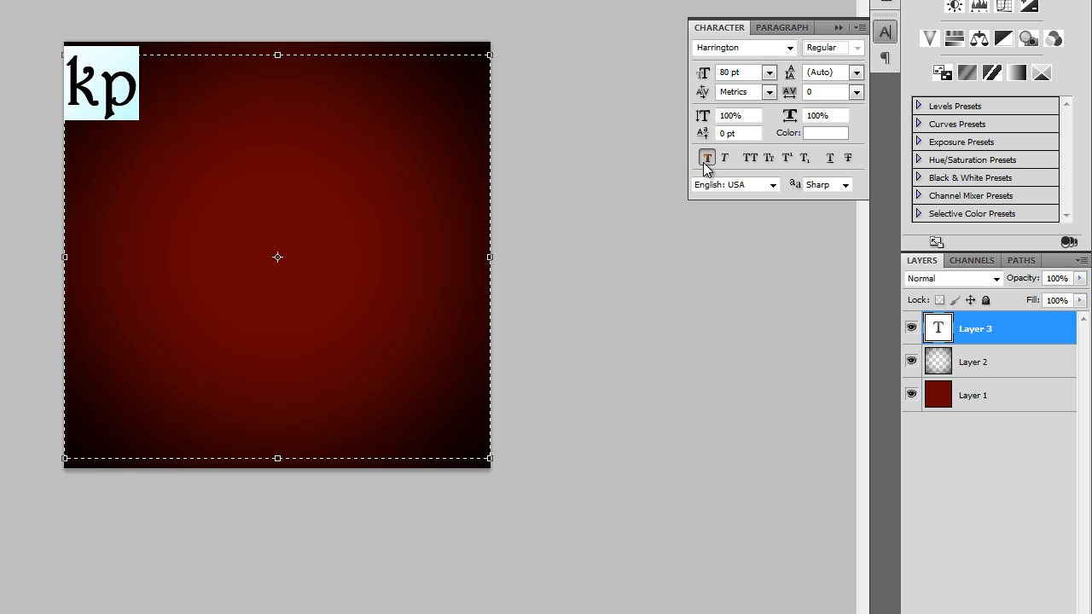
left_click(706, 157)
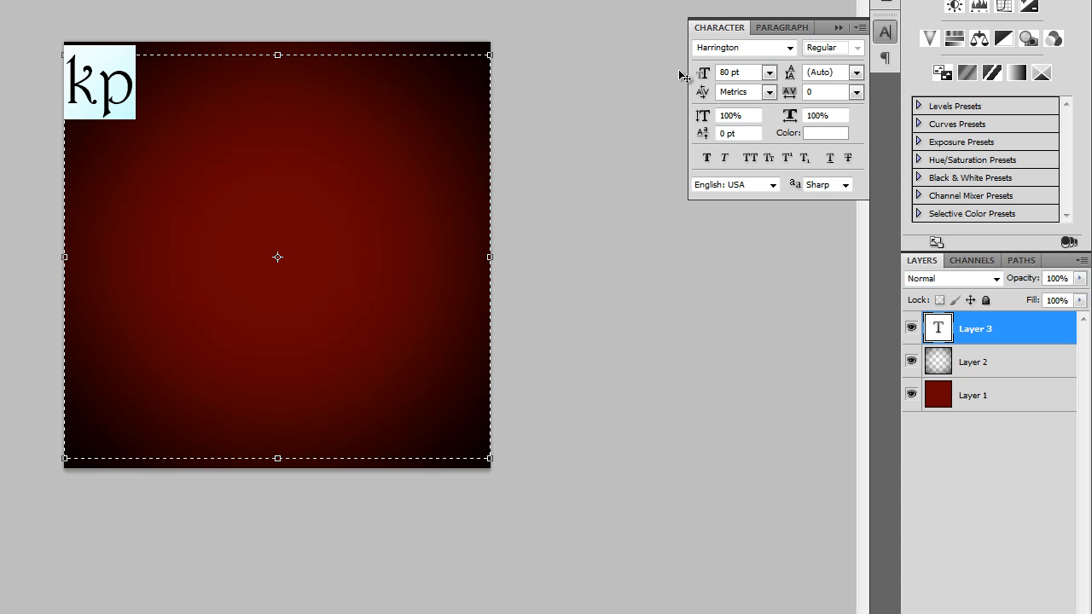
left_click(856, 85)
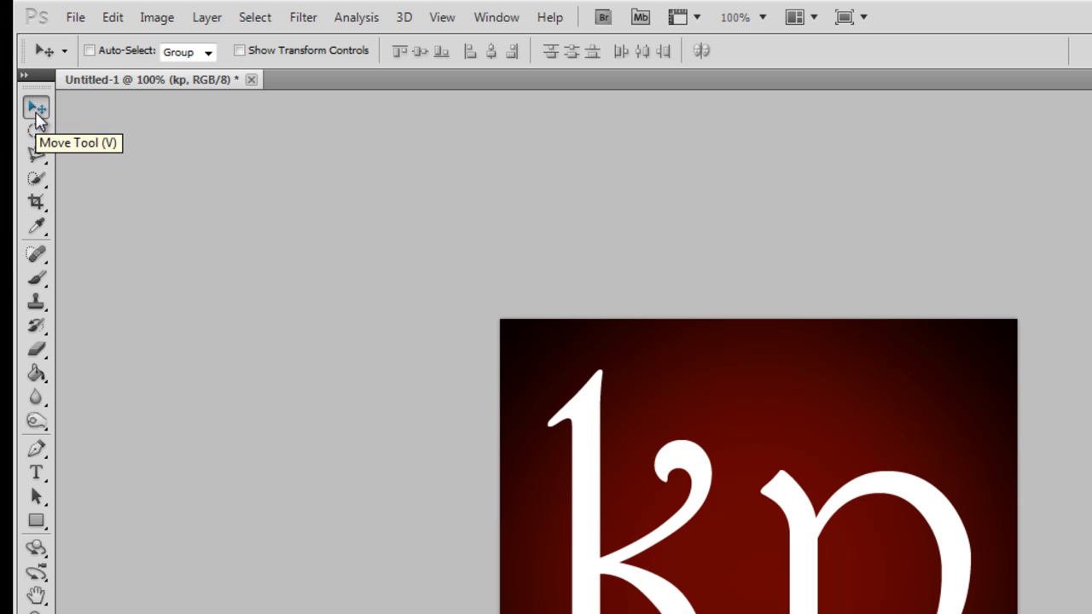
mouse_move(42, 116)
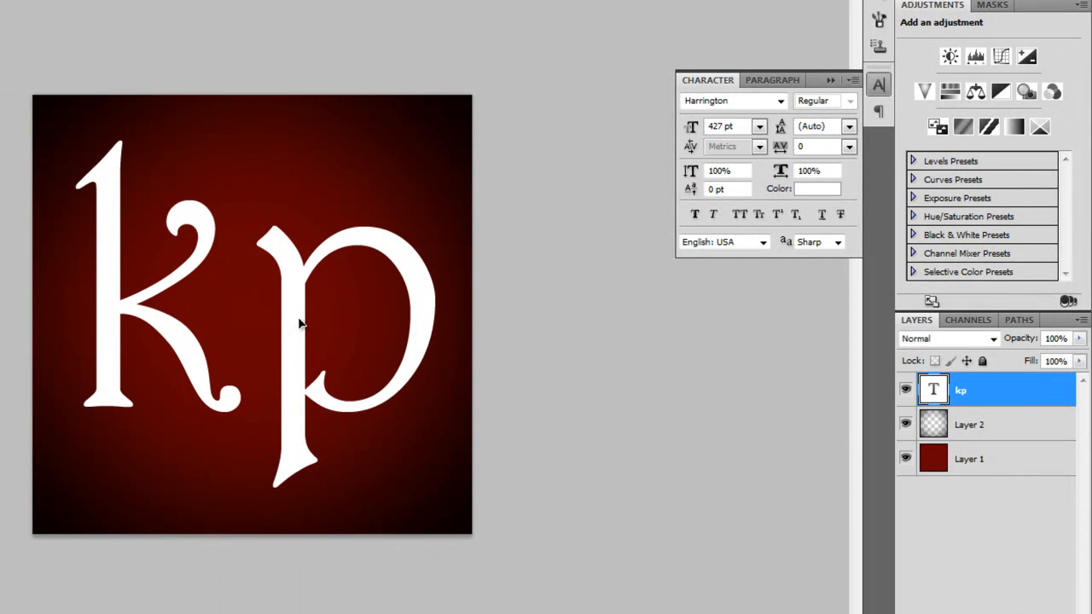
- Move vignette Layer 2 above the kp text layer, then select the kp layer
left_click(970, 423)
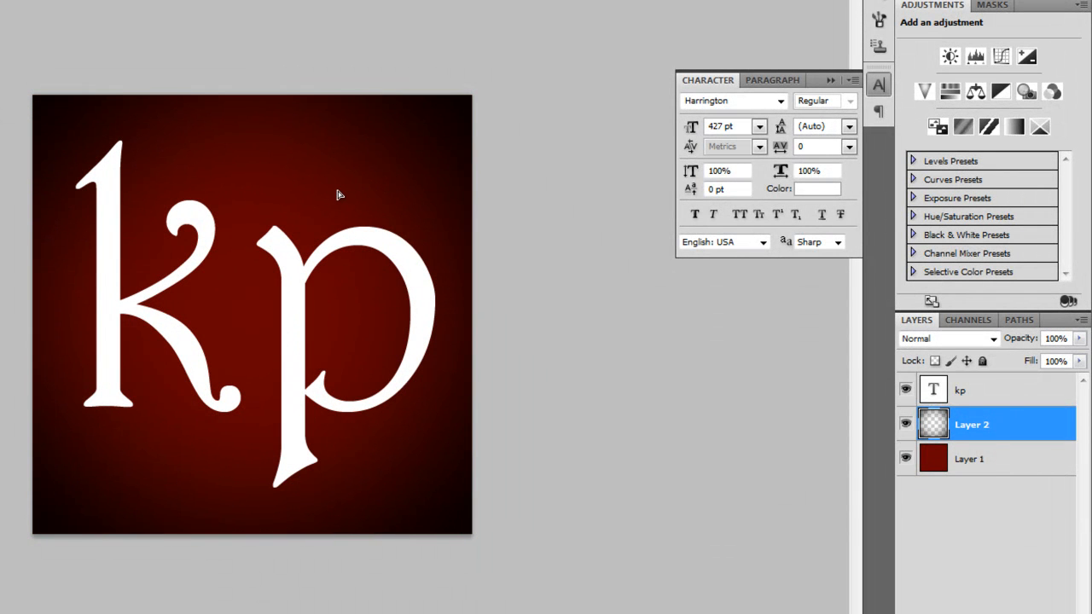
left_click(971, 459)
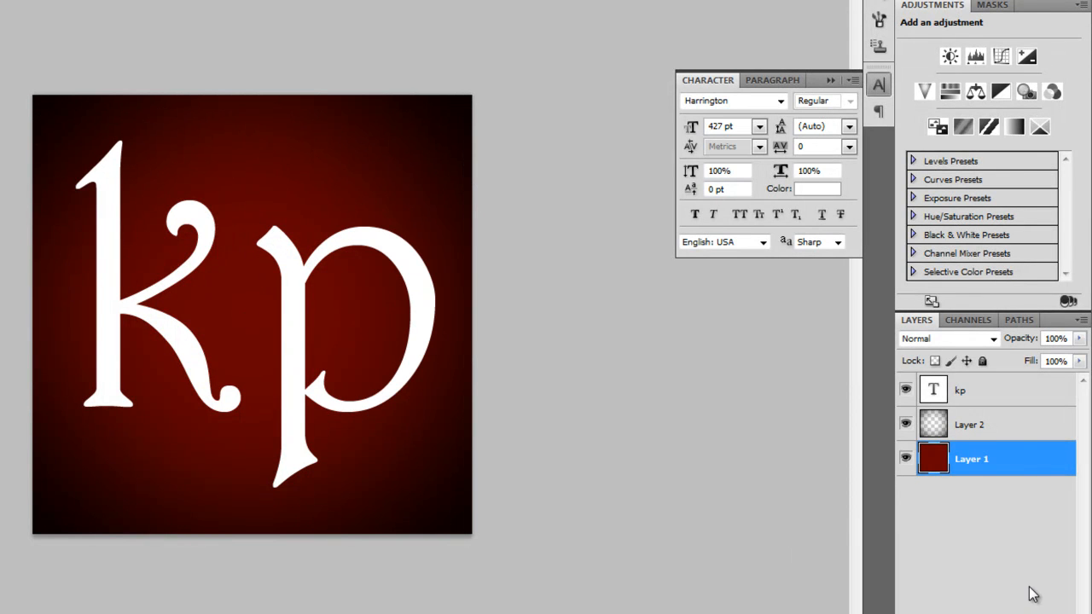
left_click(981, 390)
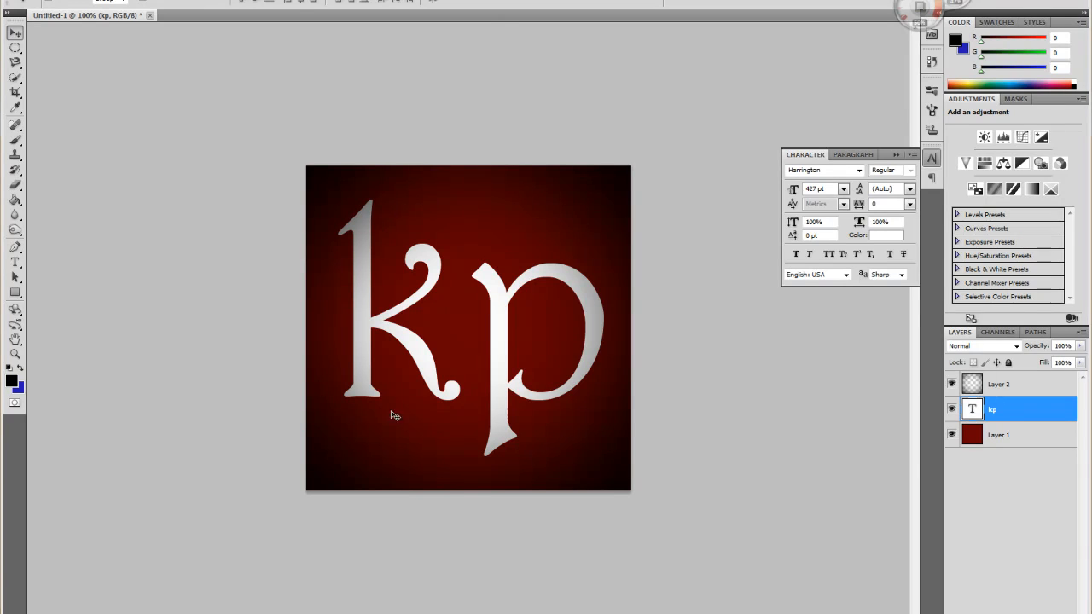
mouse_move(563, 288)
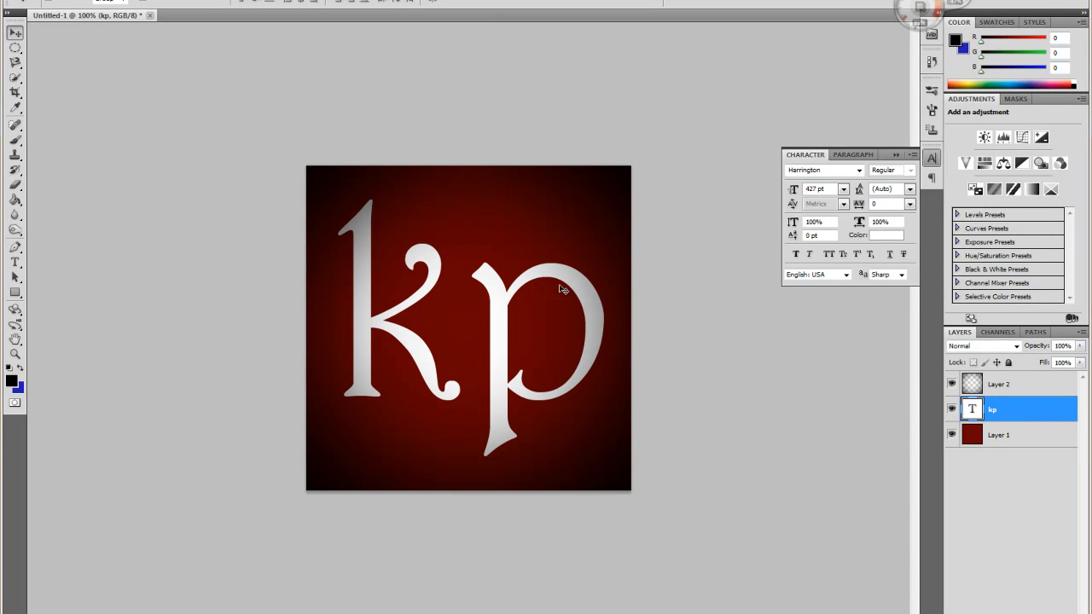
mouse_move(987, 418)
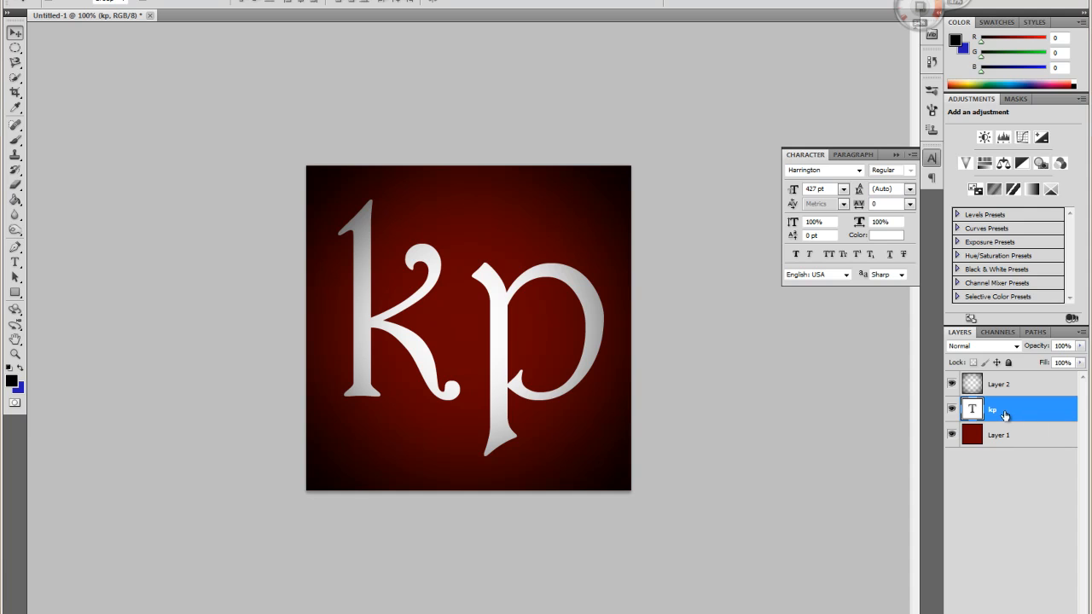
left_click(950, 602)
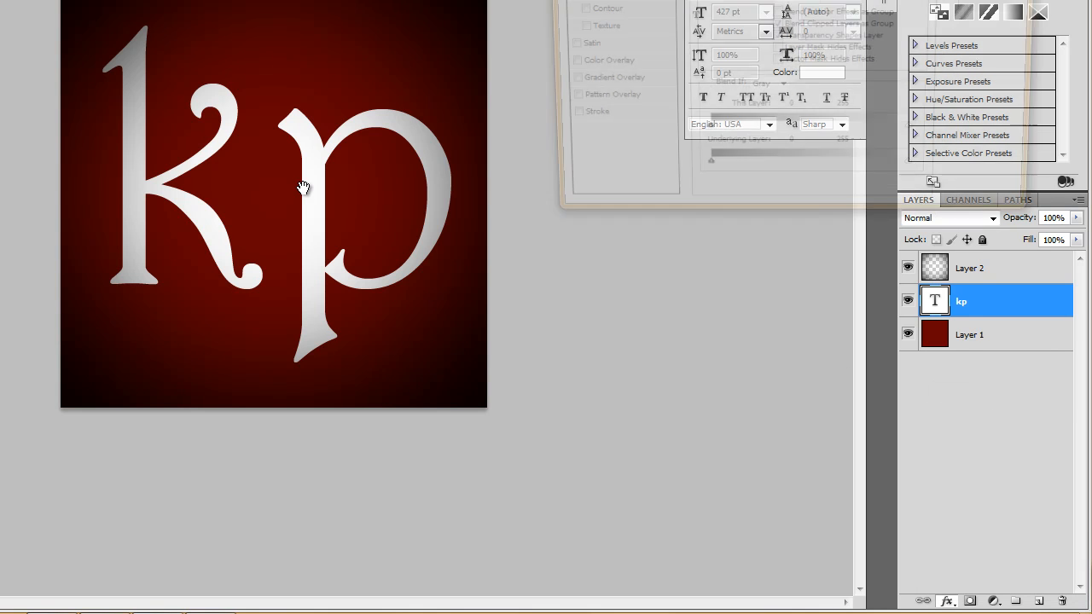
- Enable Bevel and Emboss on the kp layer with depth 113% and size around 10 px
double_click(990, 300)
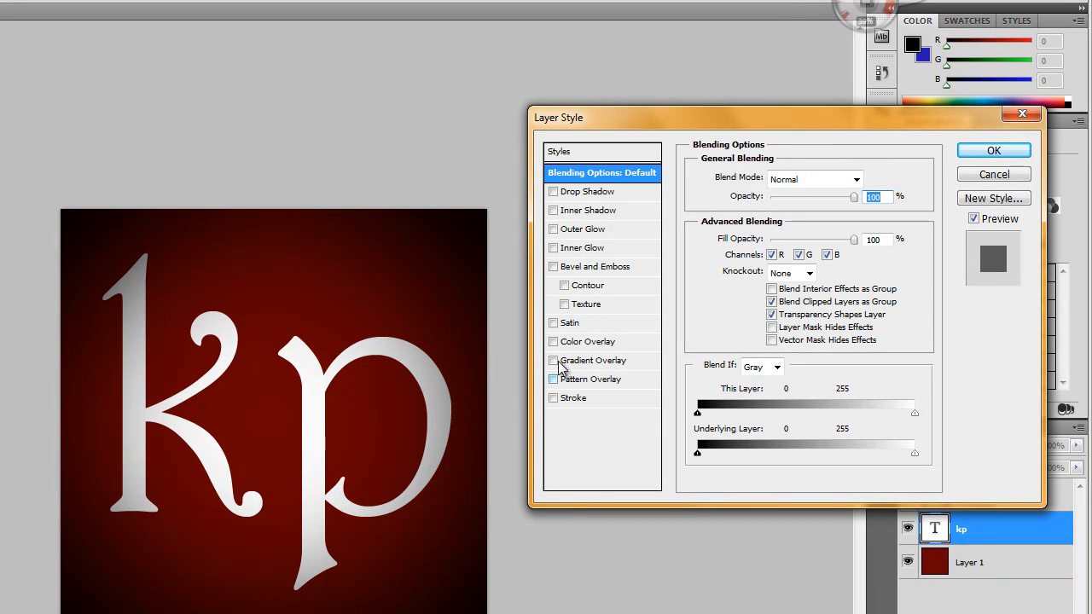
left_click(552, 266)
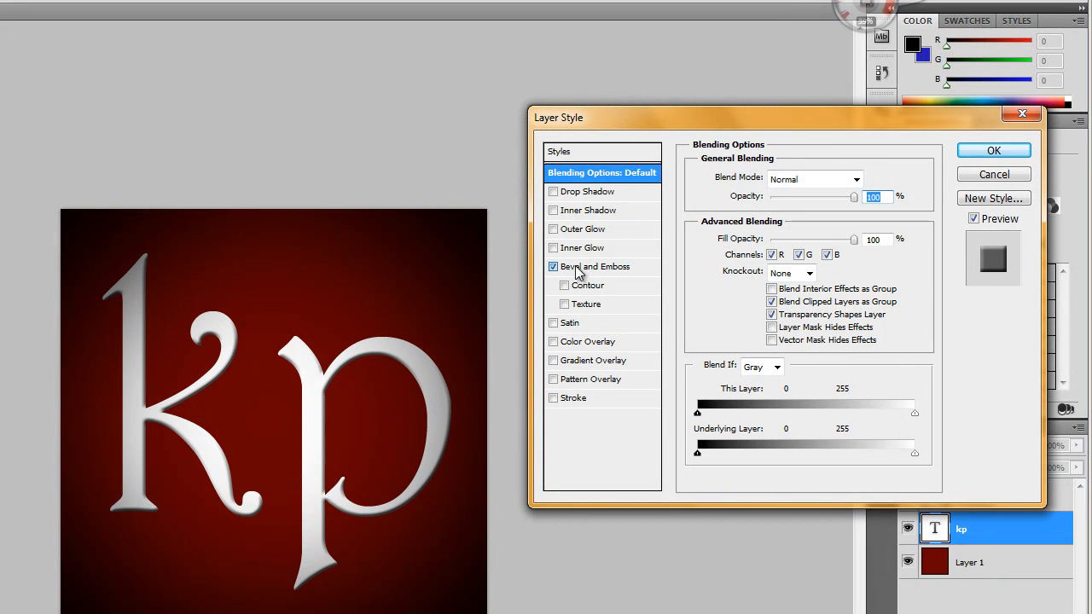
left_click(595, 266)
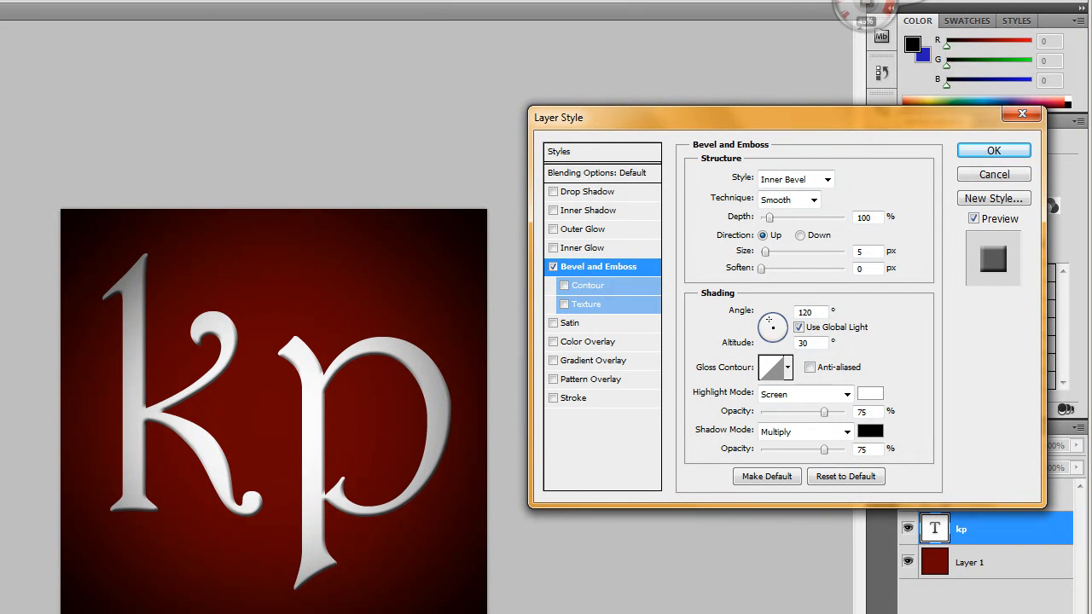
mouse_move(460, 322)
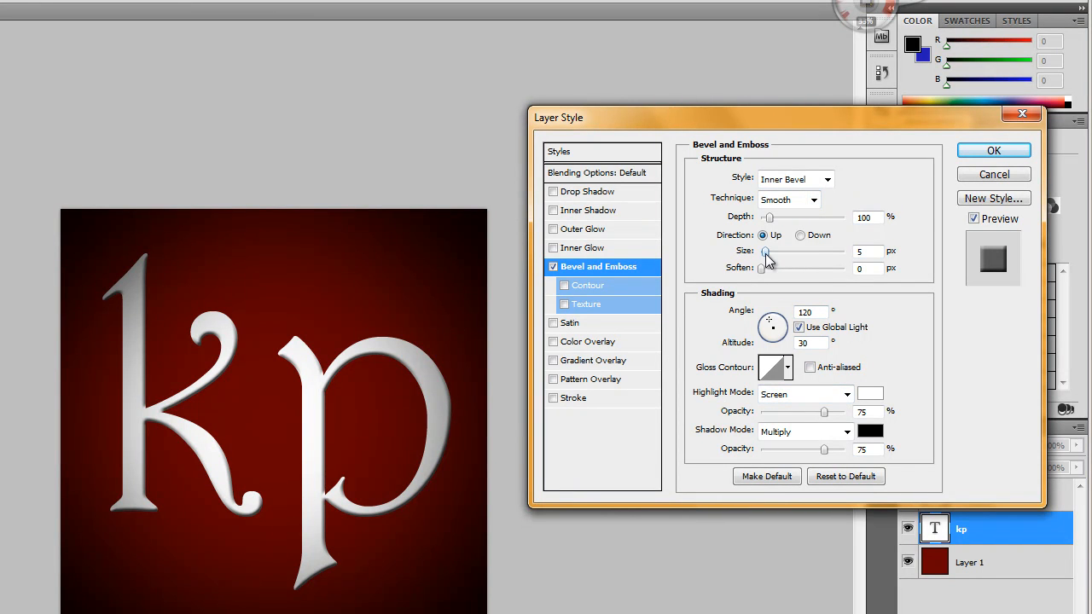
left_click_drag(766, 250, 785, 250)
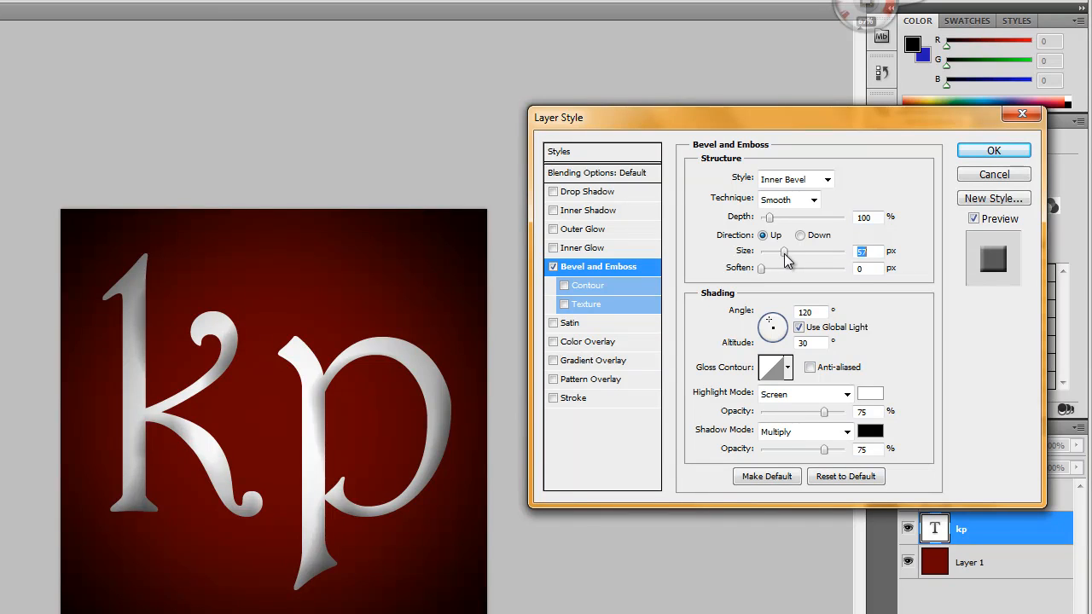
left_click_drag(785, 252, 765, 252)
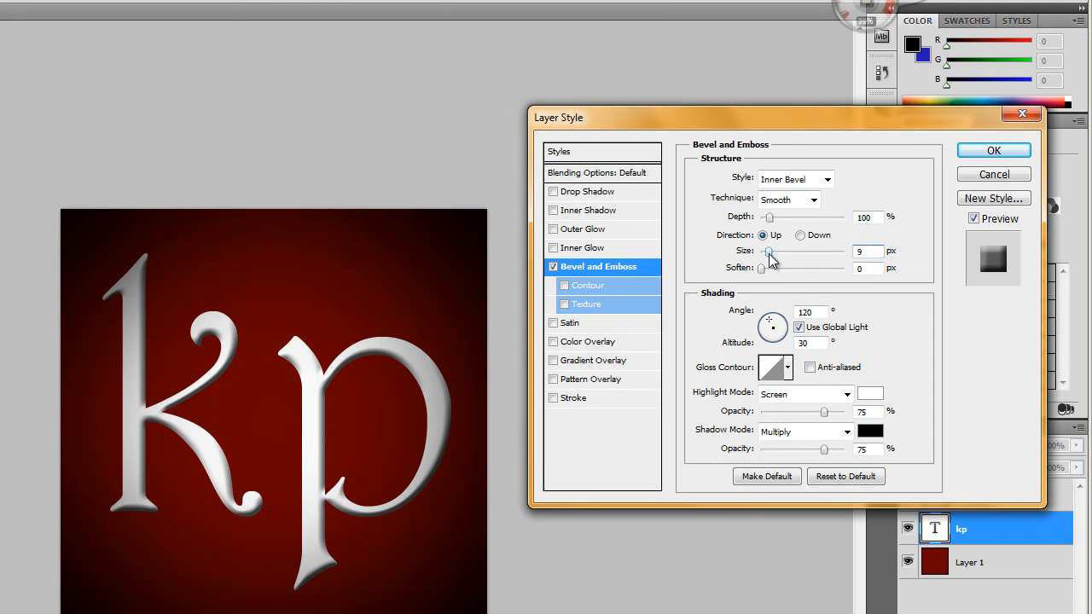
triple_click(867, 251)
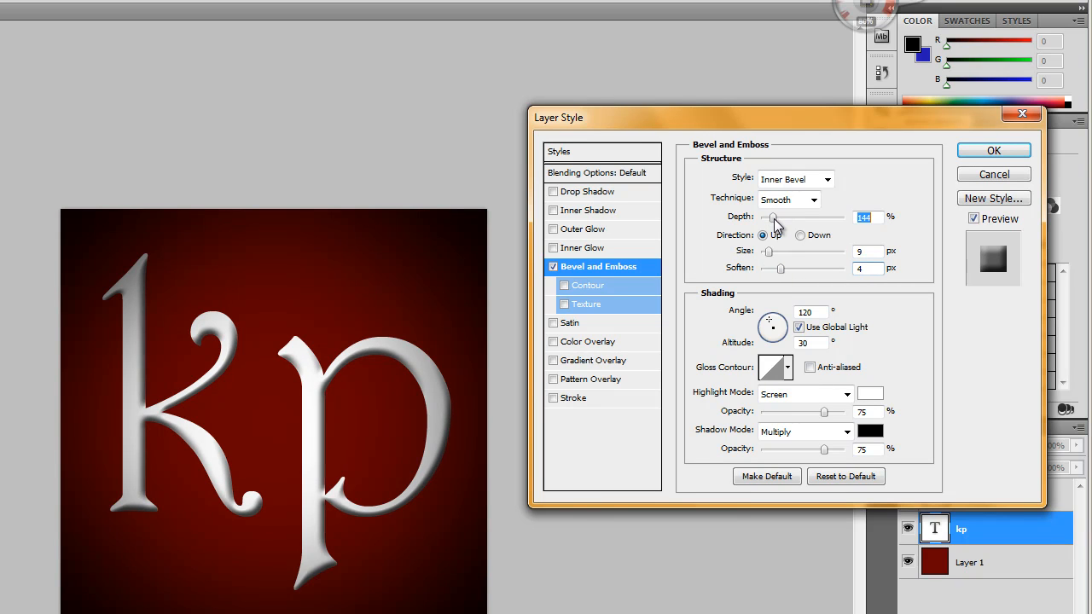
left_click_drag(772, 218, 823, 218)
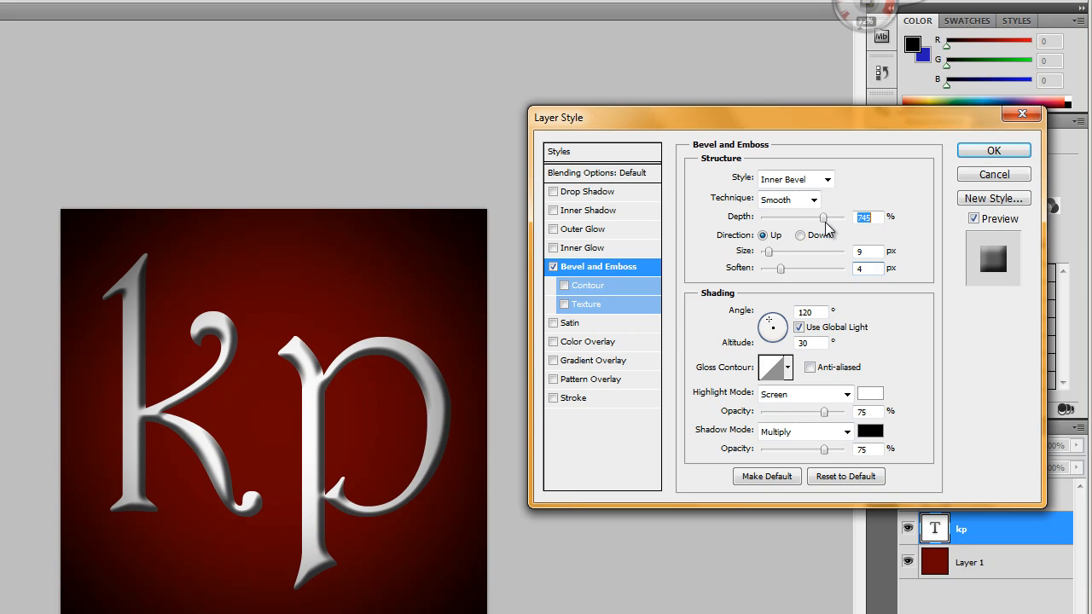
left_click_drag(823, 216, 766, 216)
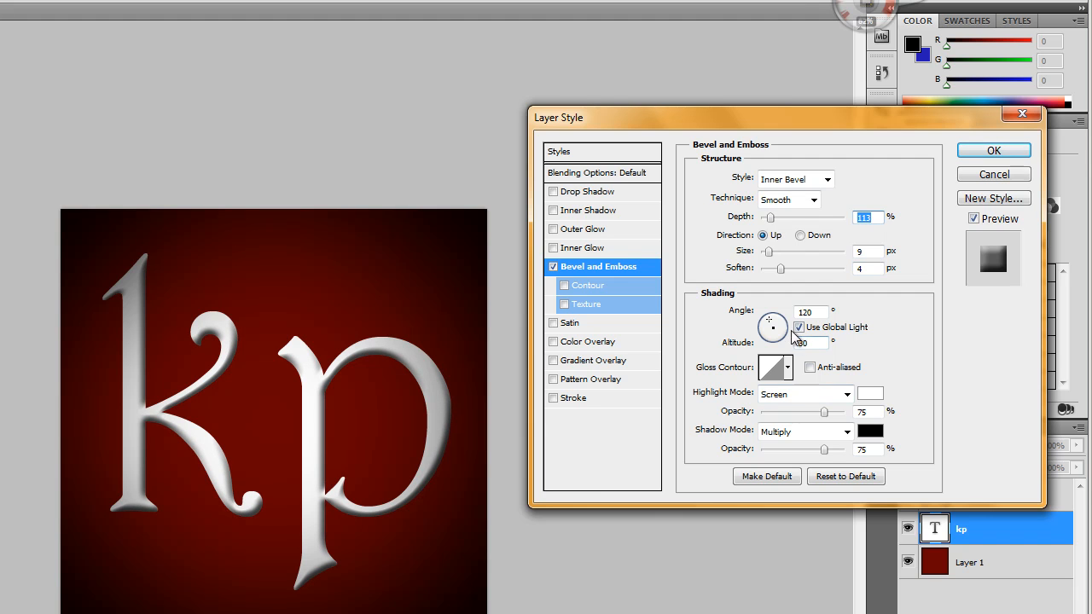
- Light the bevel from below at -122° angle and 21° altitude, and apply it
left_click_drag(773, 327, 772, 330)
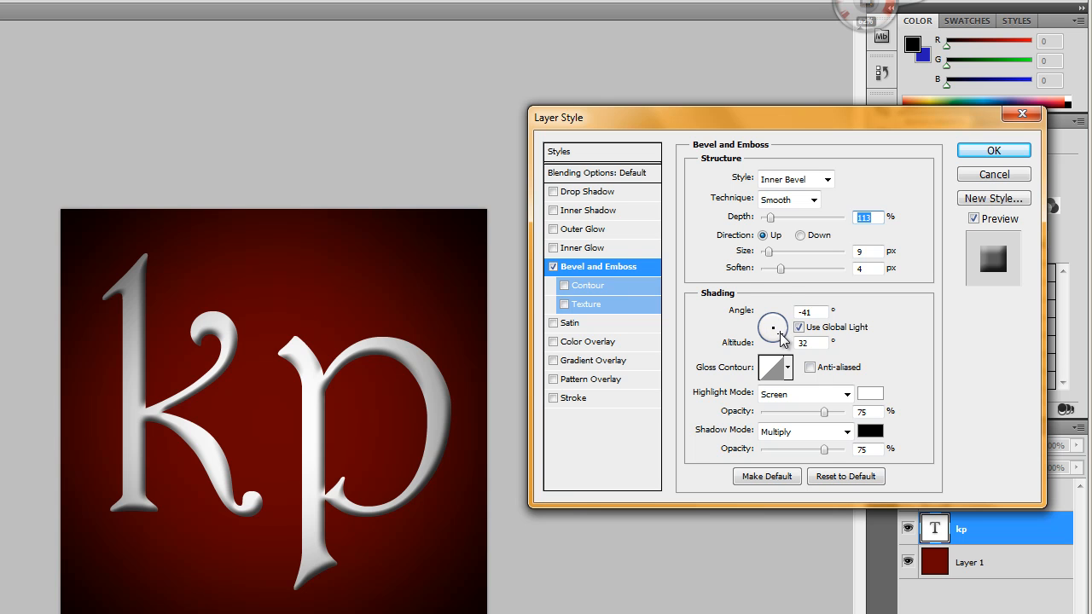
left_click_drag(776, 326, 773, 328)
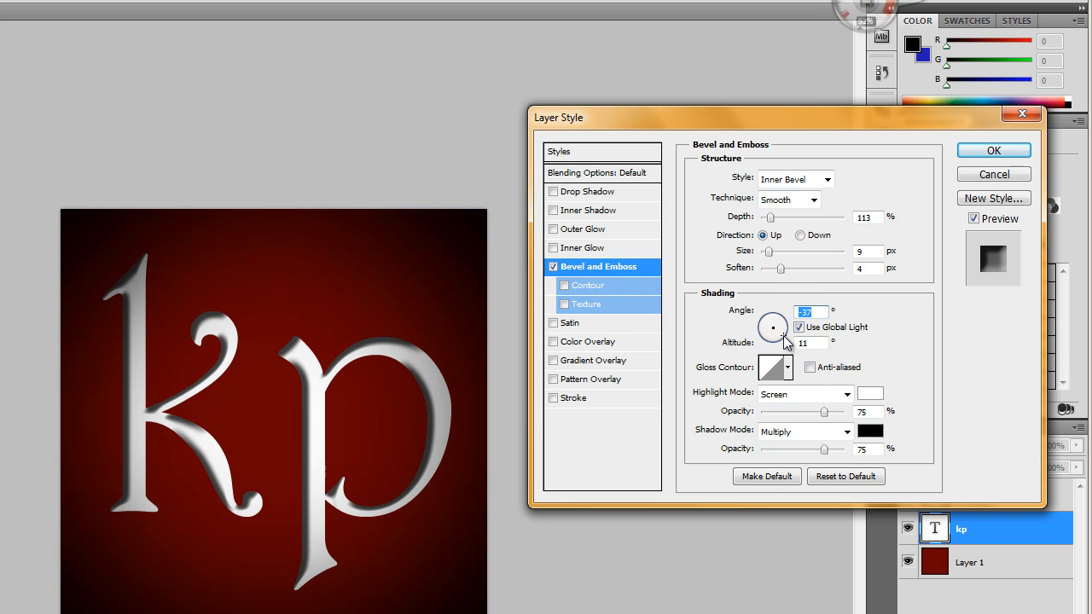
mouse_move(789, 344)
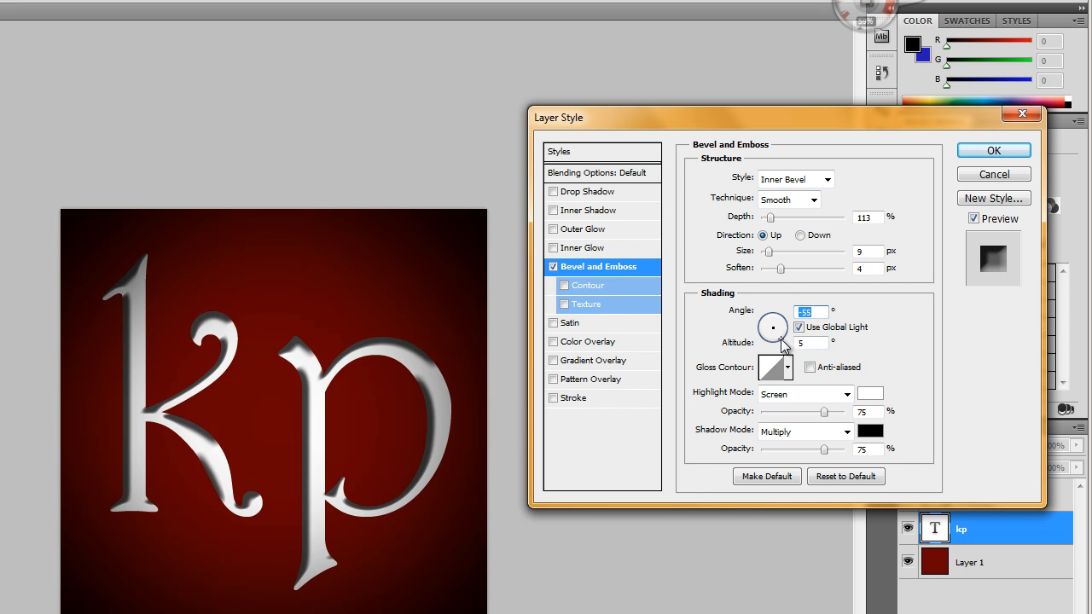
mouse_move(773, 328)
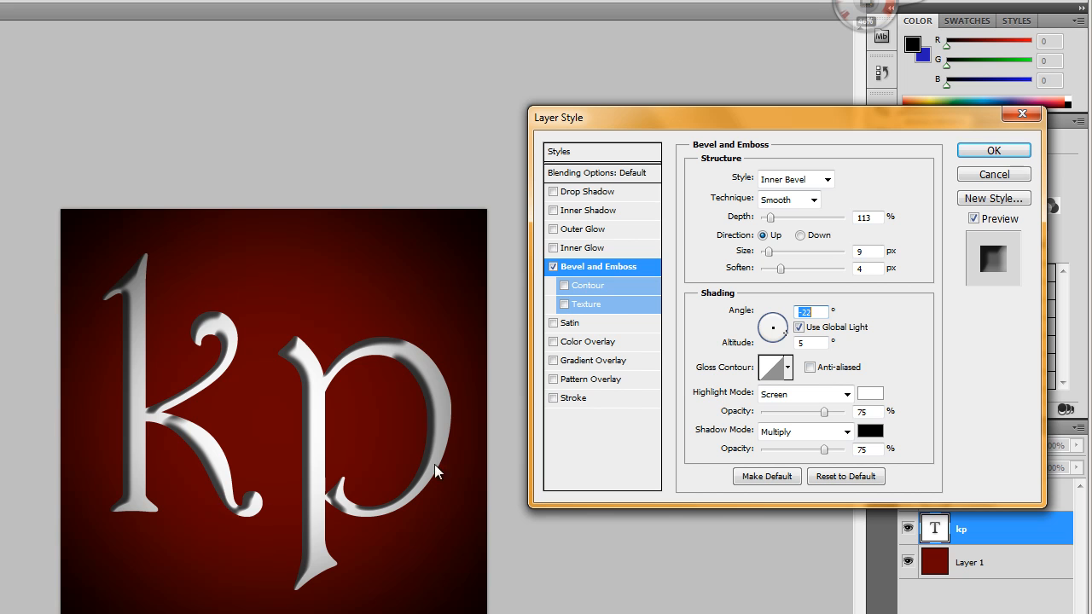
left_click_drag(772, 327, 772, 333)
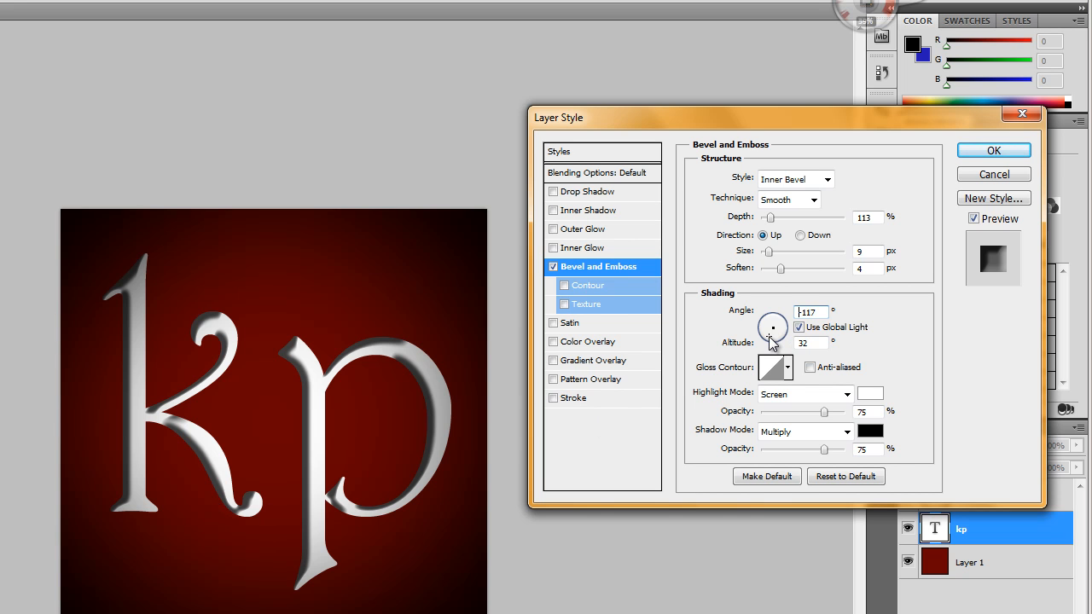
left_click_drag(772, 328, 770, 331)
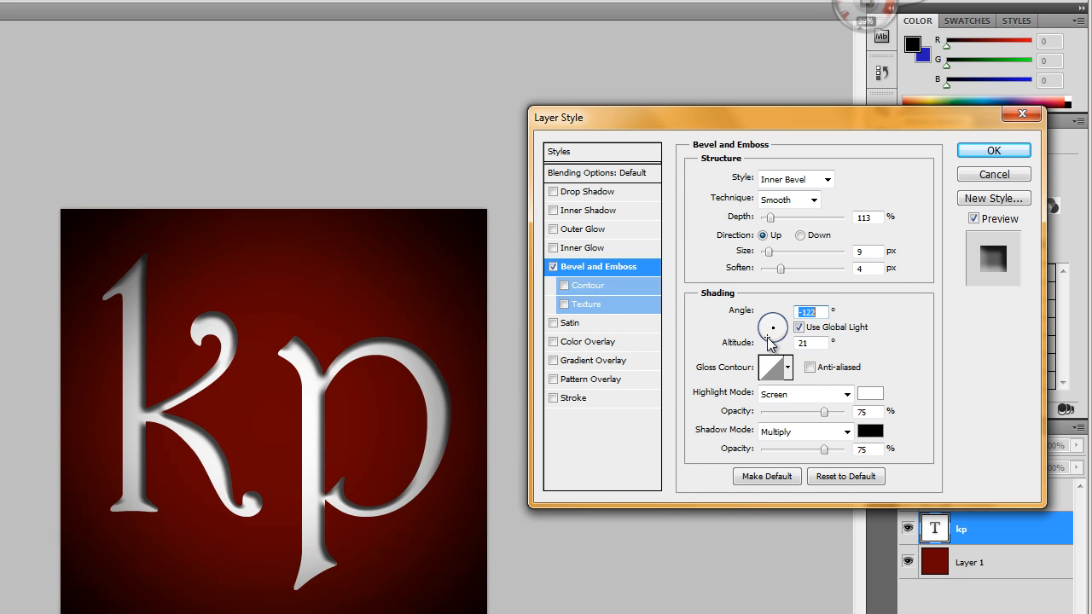
mouse_move(778, 270)
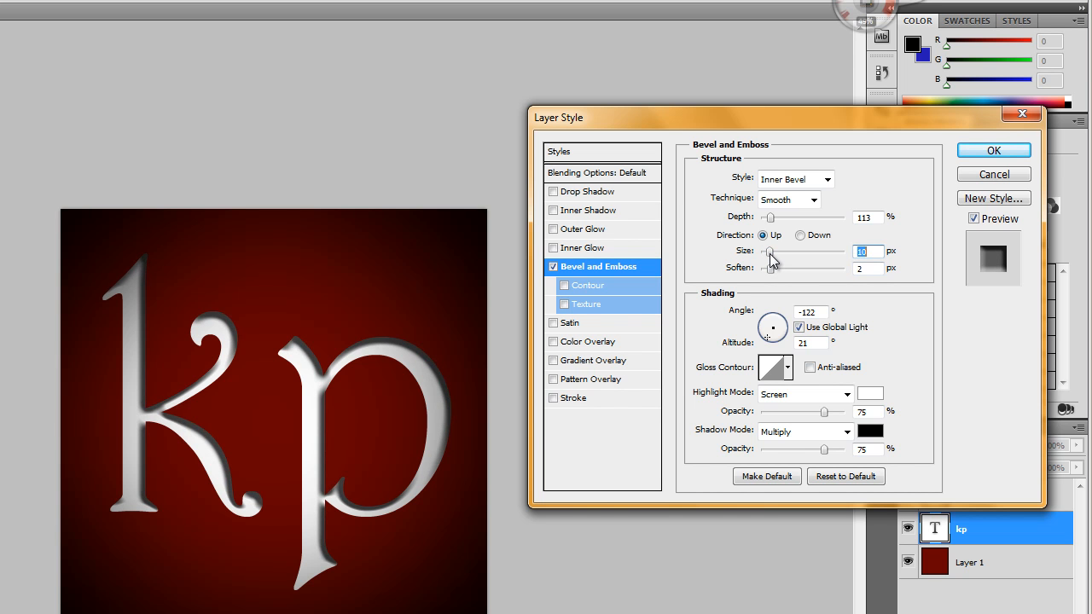
left_click(993, 150)
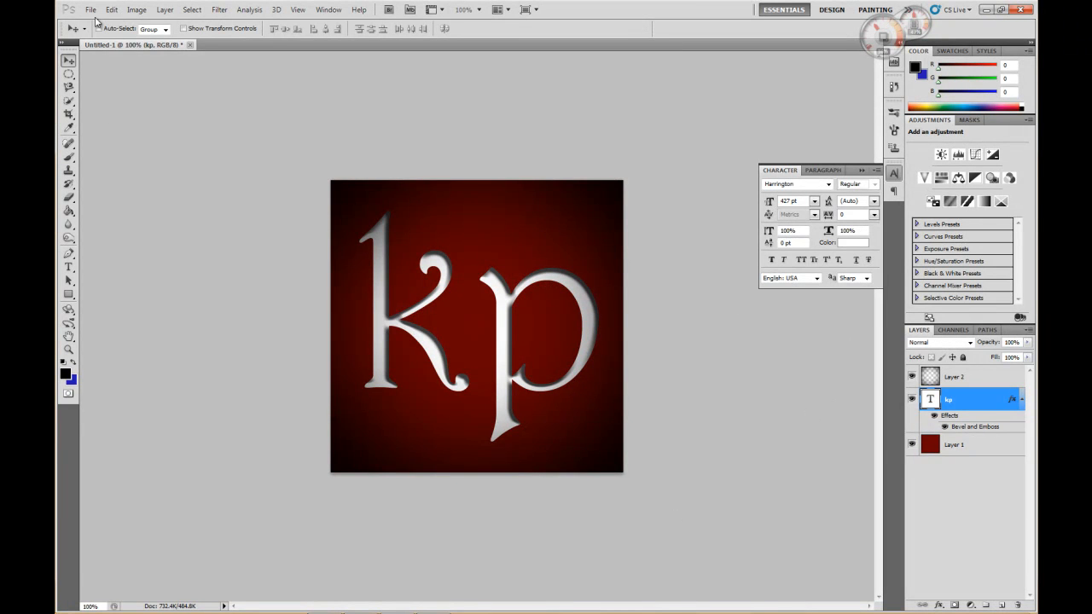
- Cancel the Save As dialog and hide the dark red Layer 1 background
left_click(90, 9)
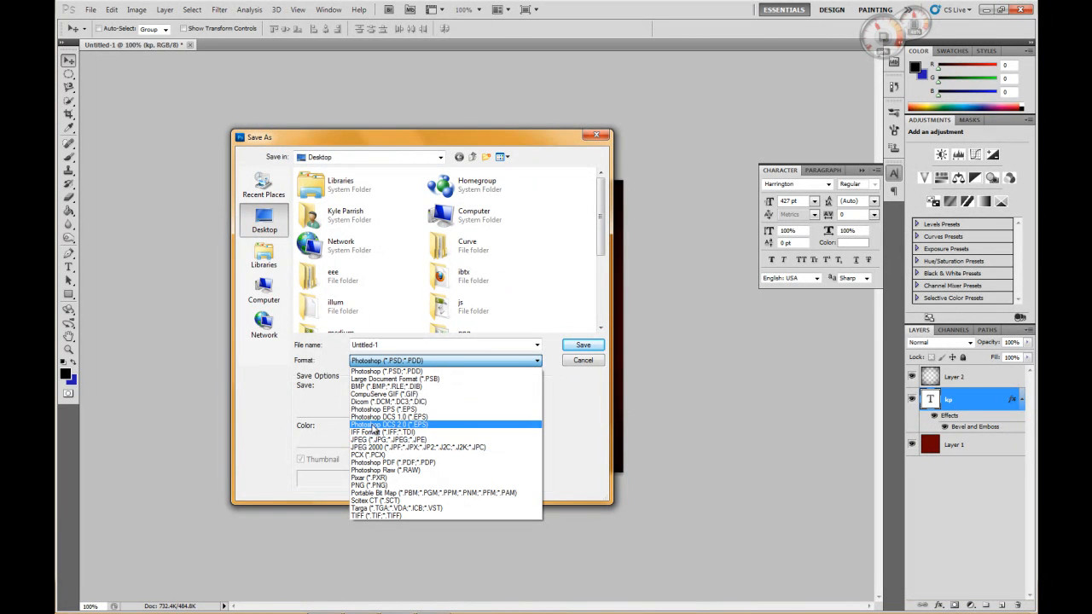
left_click(386, 371)
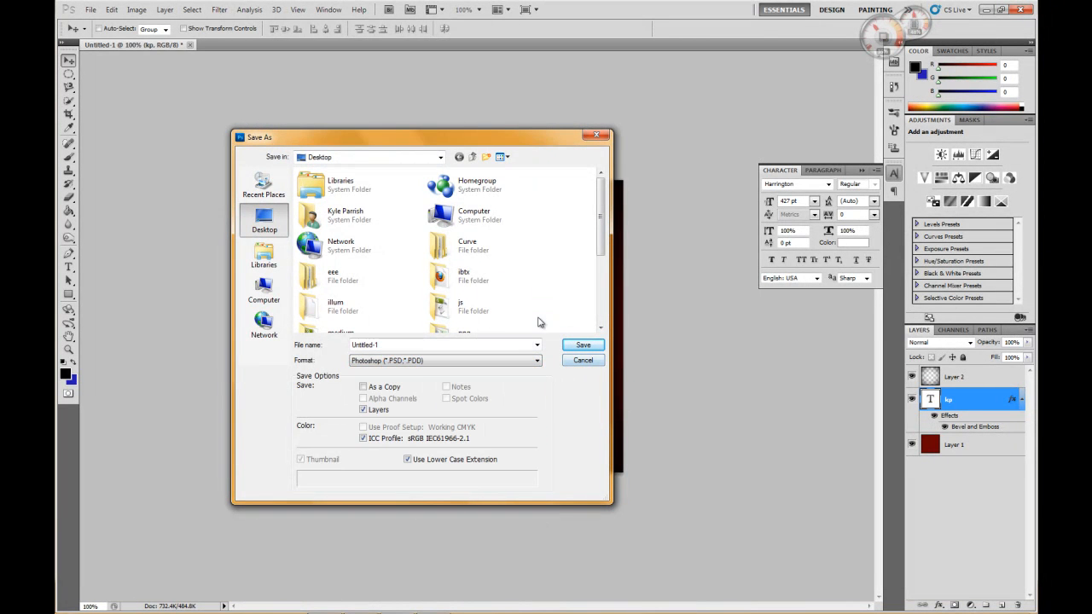
left_click(582, 360)
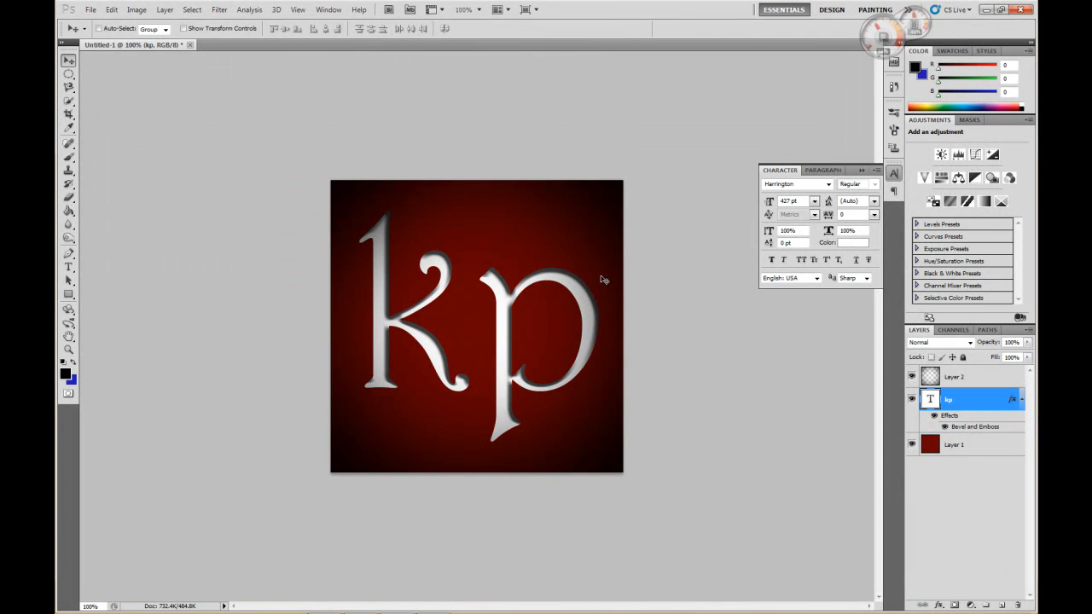
mouse_move(515, 227)
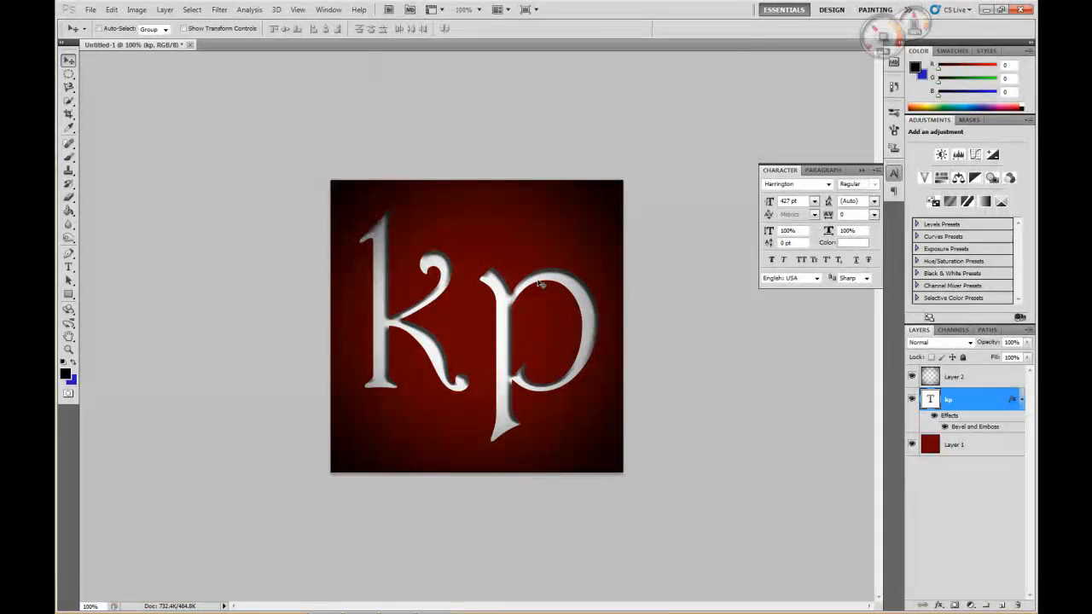
mouse_move(485, 330)
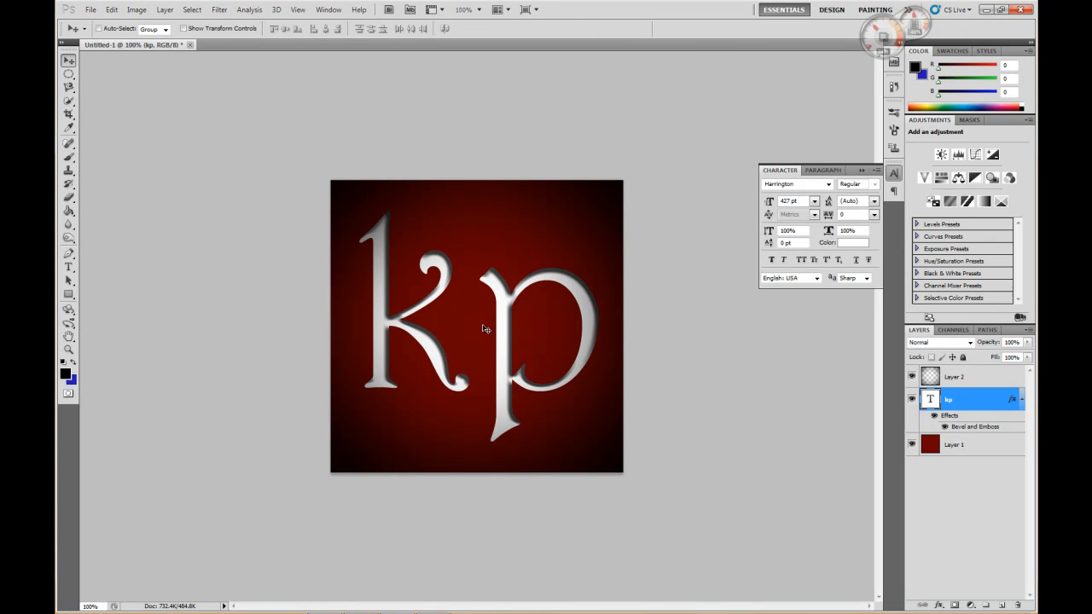
mouse_move(749, 491)
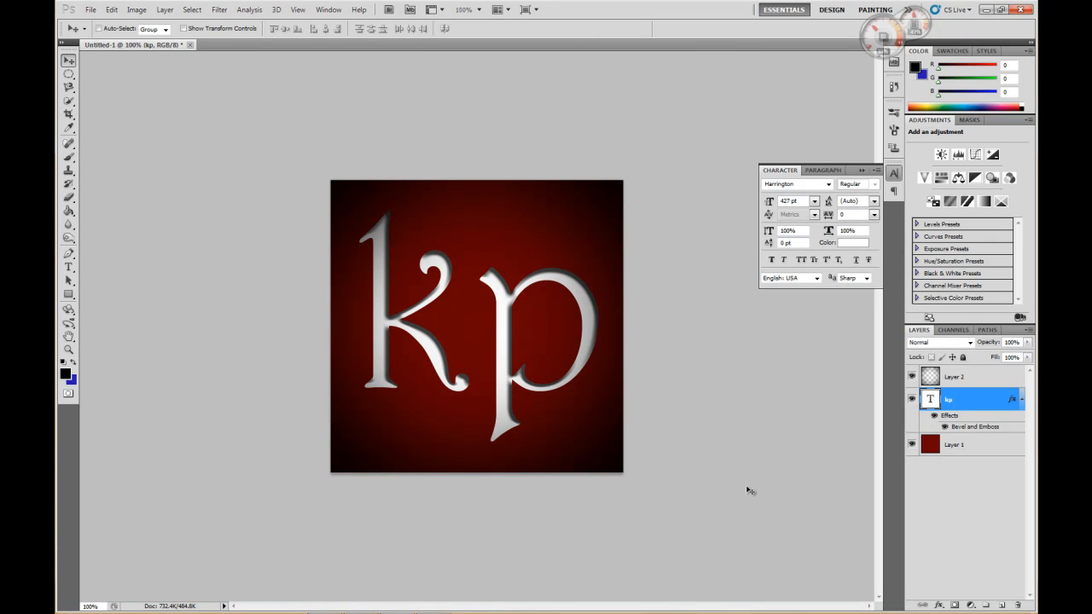
left_click(911, 445)
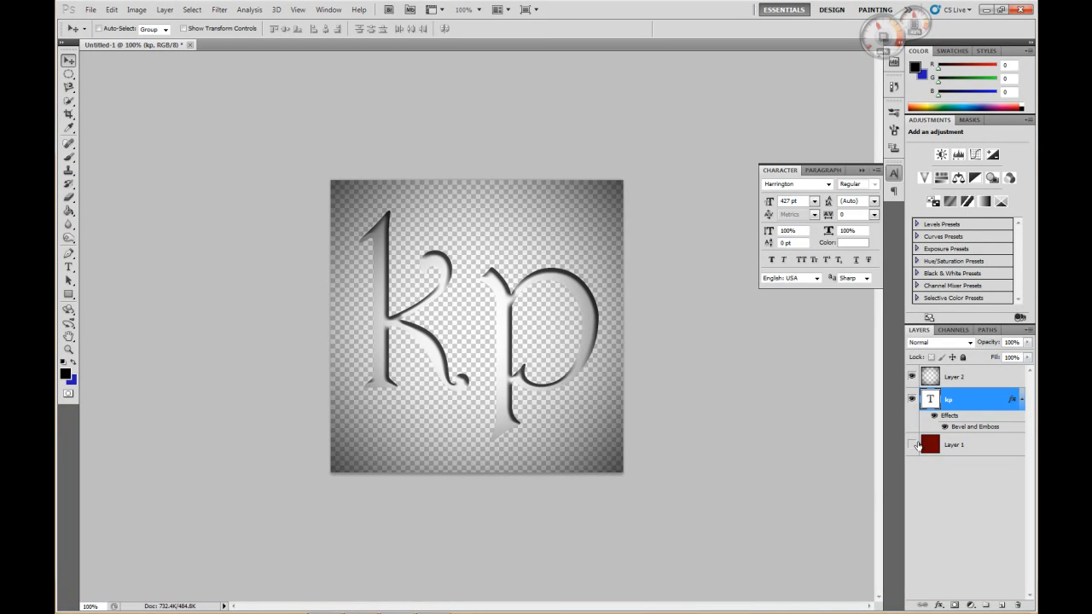
- Save a JPEG copy named 'test' to the desktop at maximum quality
left_click(911, 444)
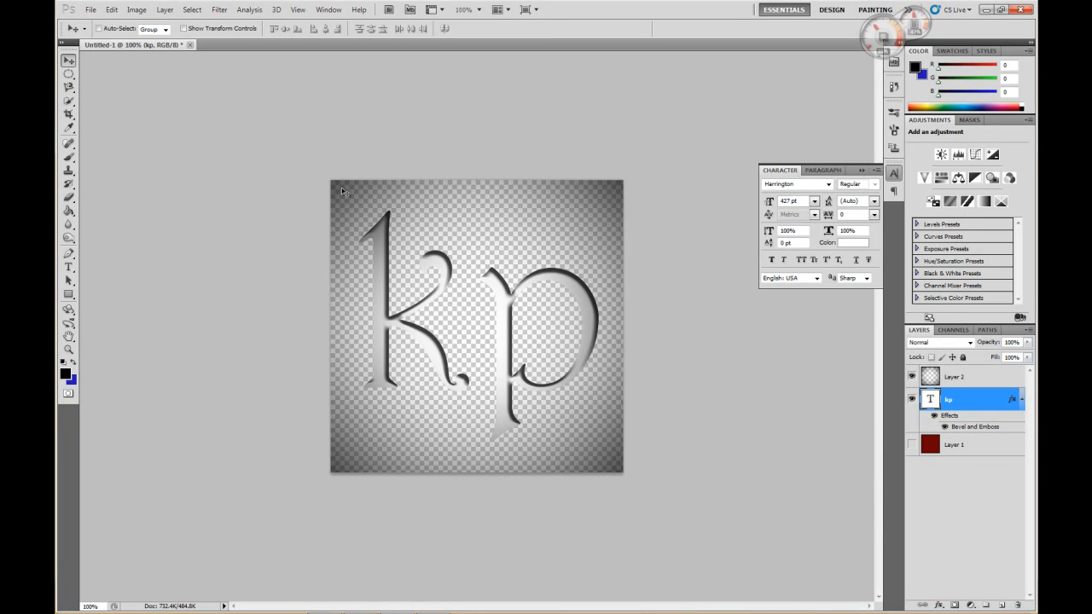
left_click(89, 9)
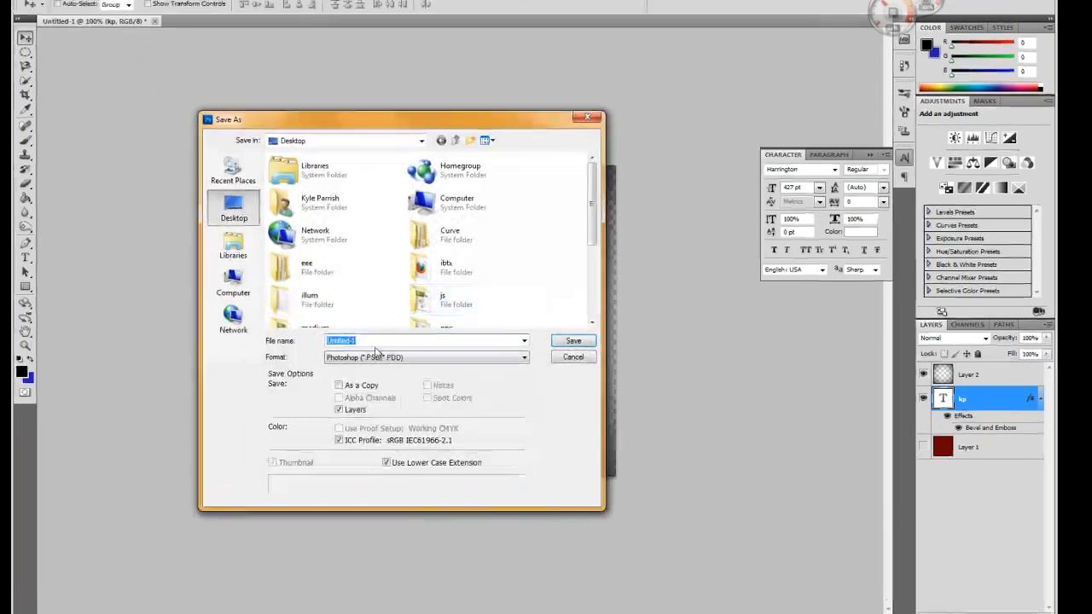
left_click(426, 357)
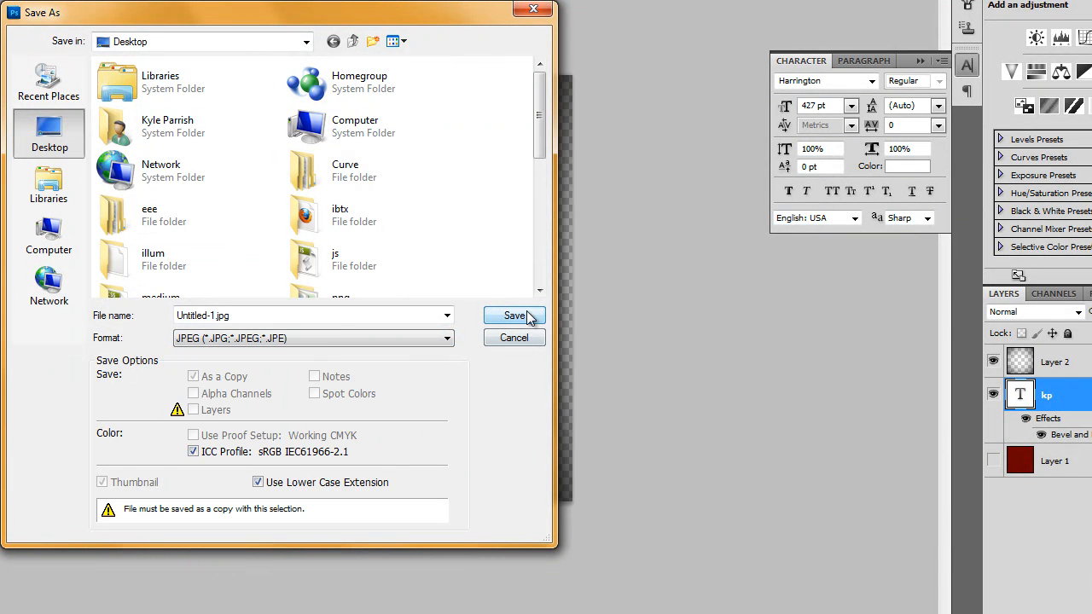
left_click(514, 315)
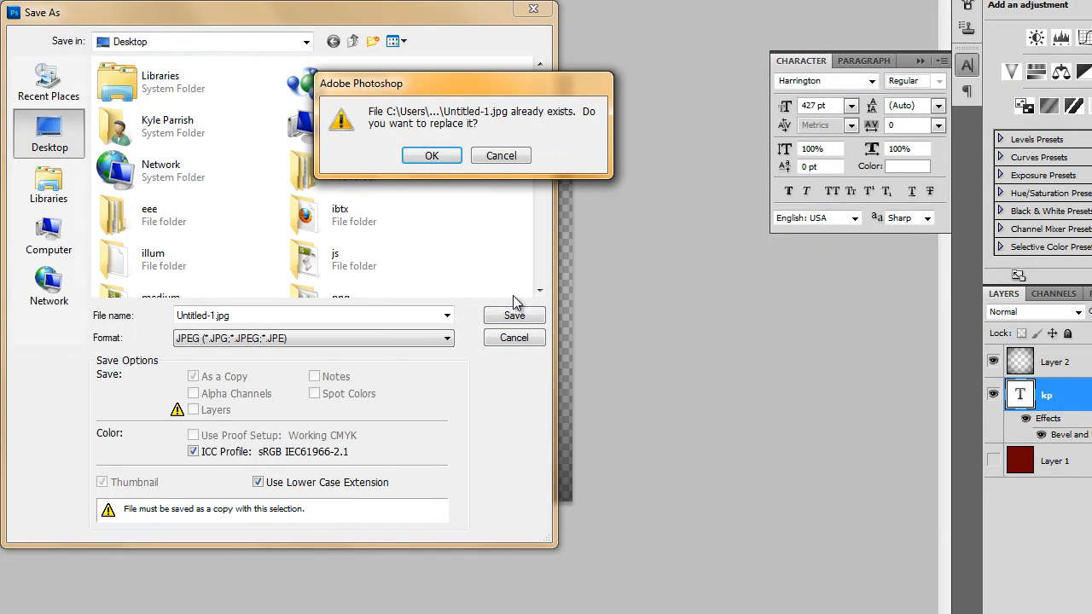
left_click(500, 155)
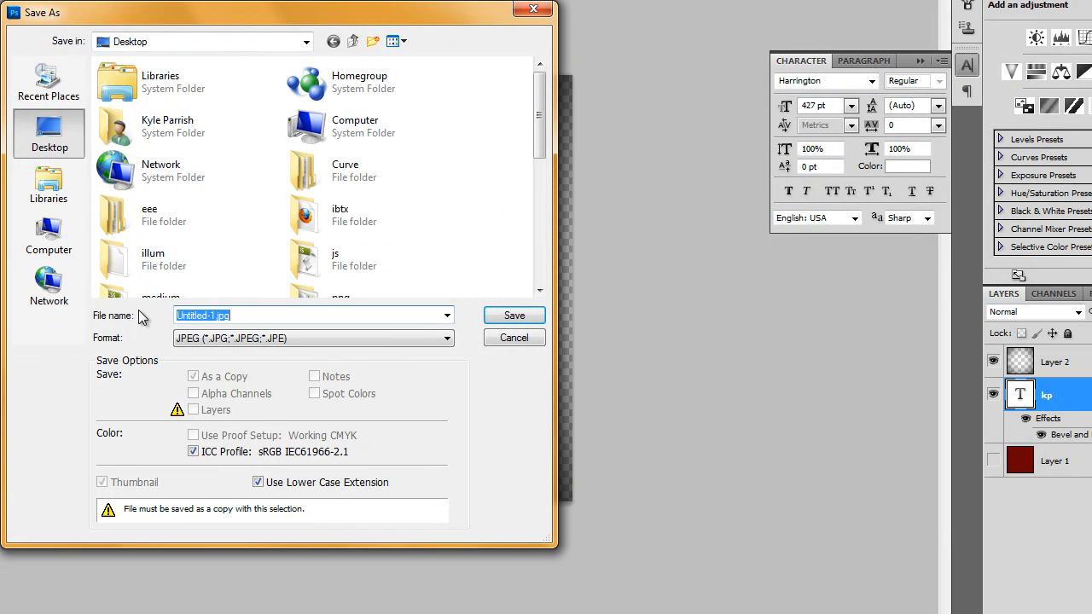
type("test")
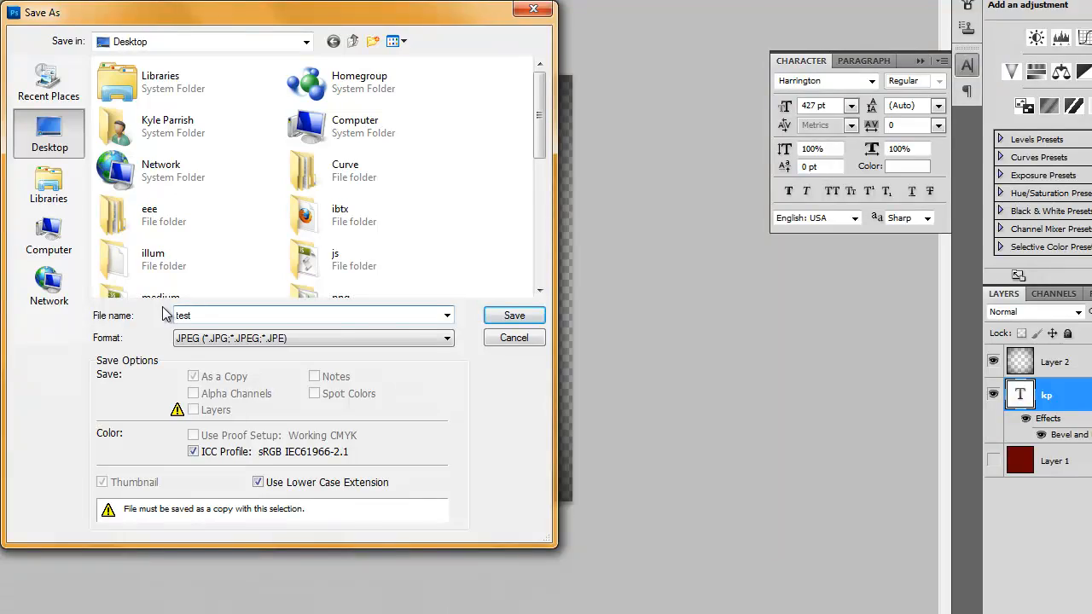
left_click(514, 314)
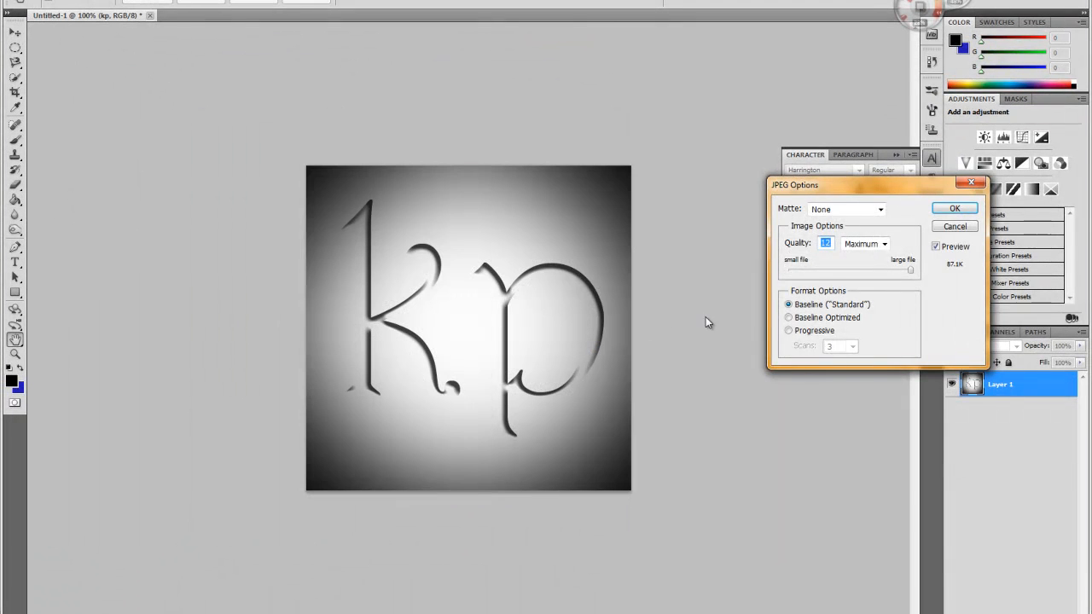
left_click(954, 208)
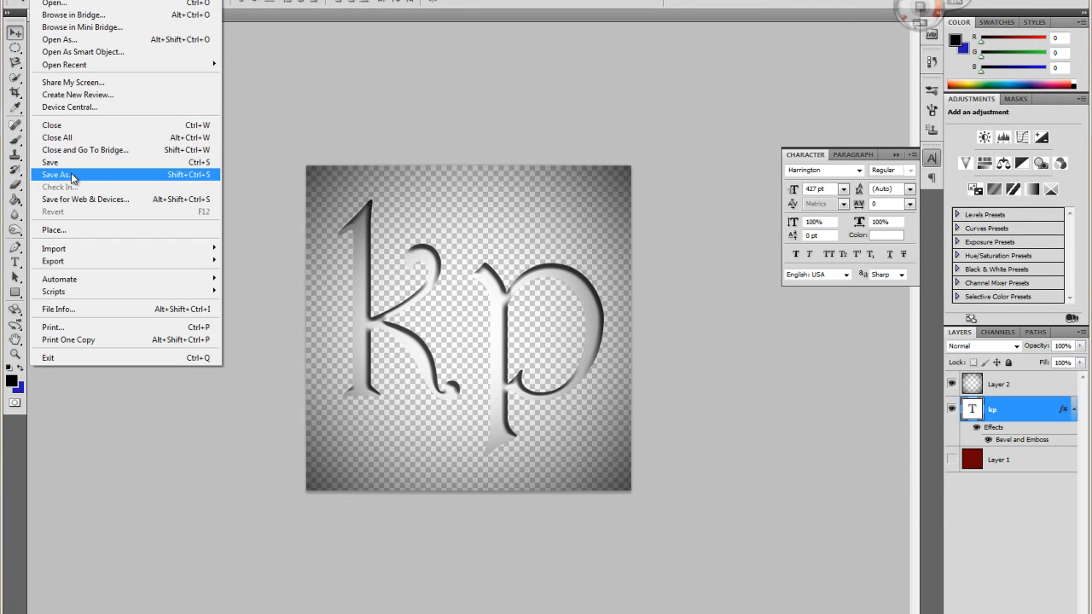
- Save a PNG copy named 'test2' to the desktop with Interlace None
left_click(56, 175)
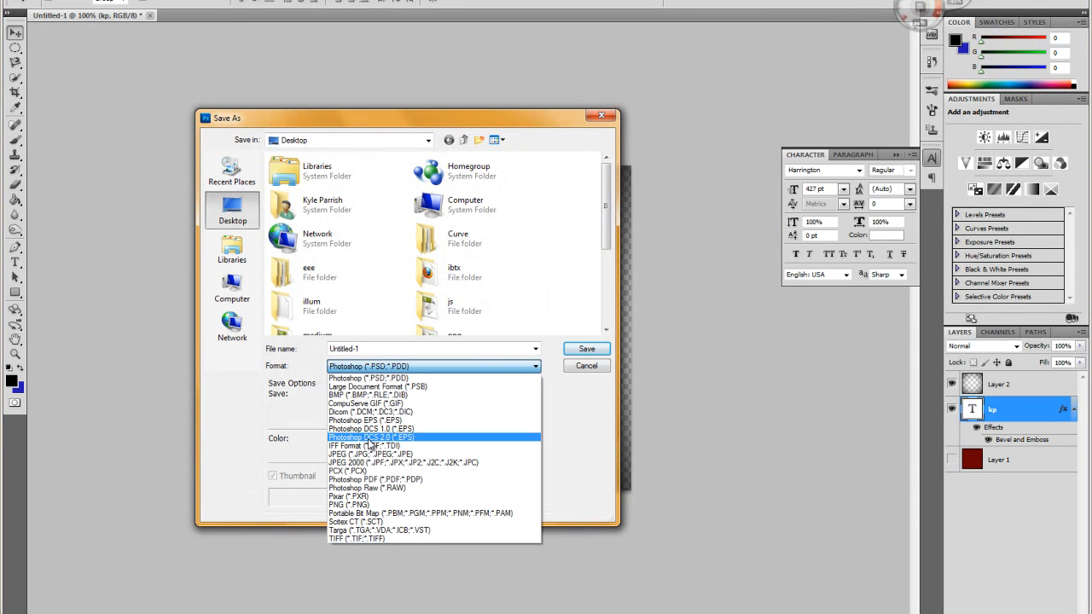
left_click(344, 504)
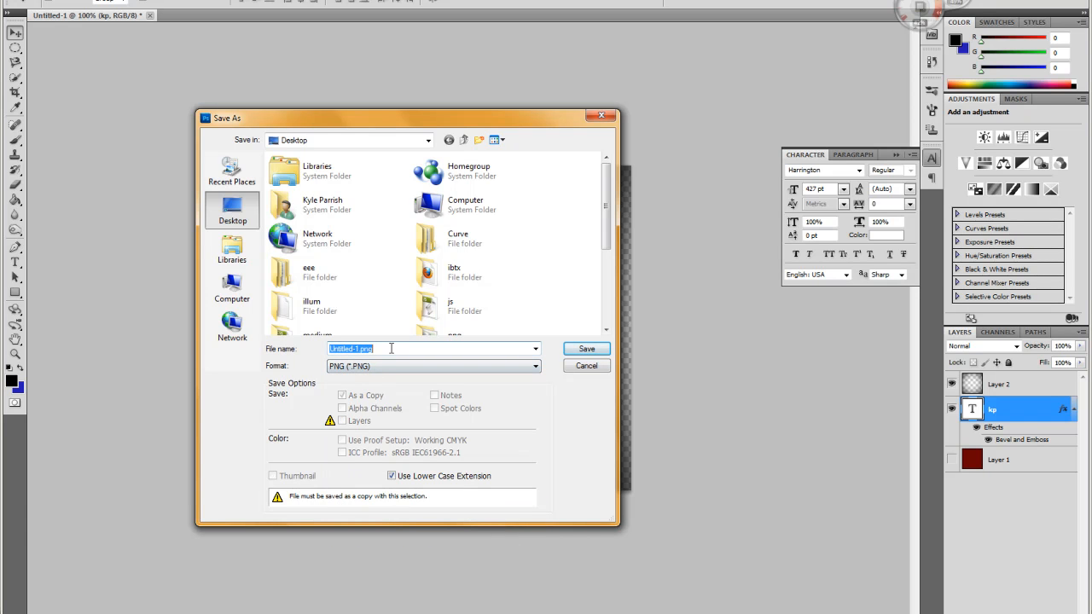
type("test2")
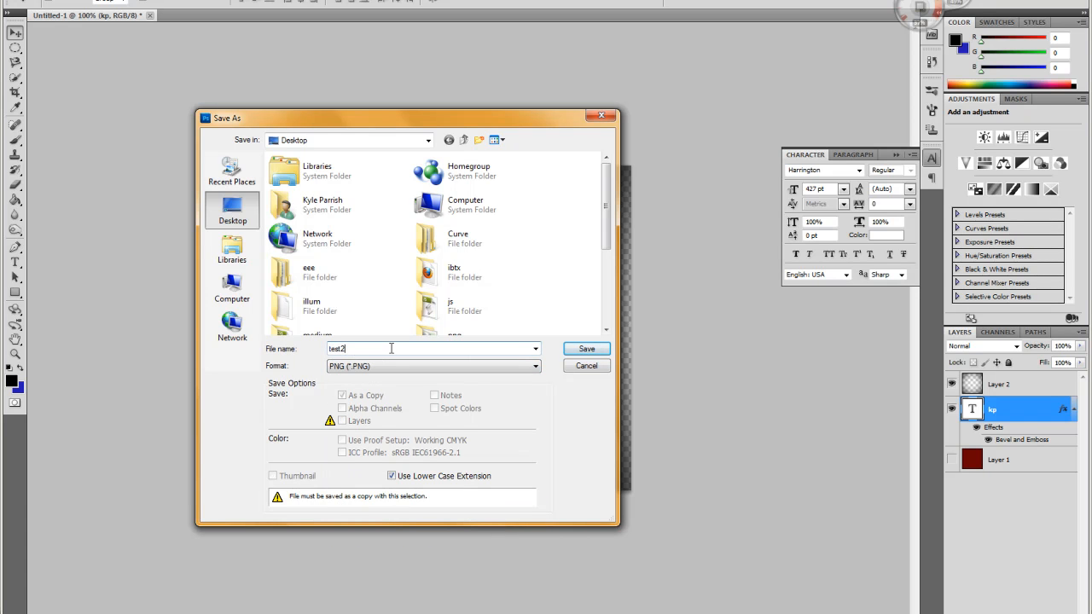
left_click(586, 348)
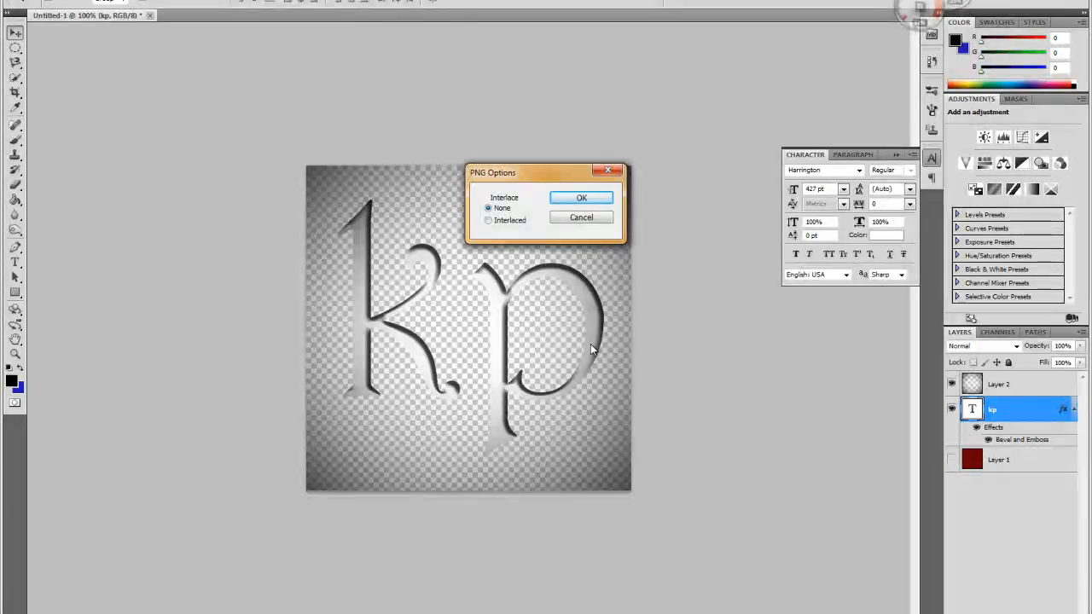
left_click(581, 197)
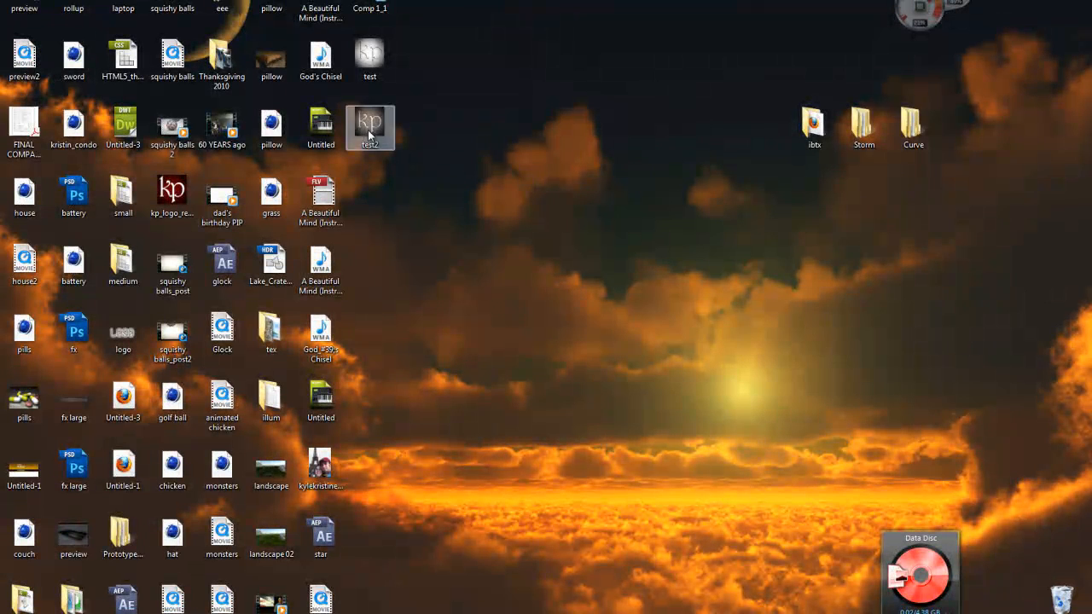
- Drag the test2 and test icons side by side to the desktop centre
left_click_drag(370, 128, 478, 256)
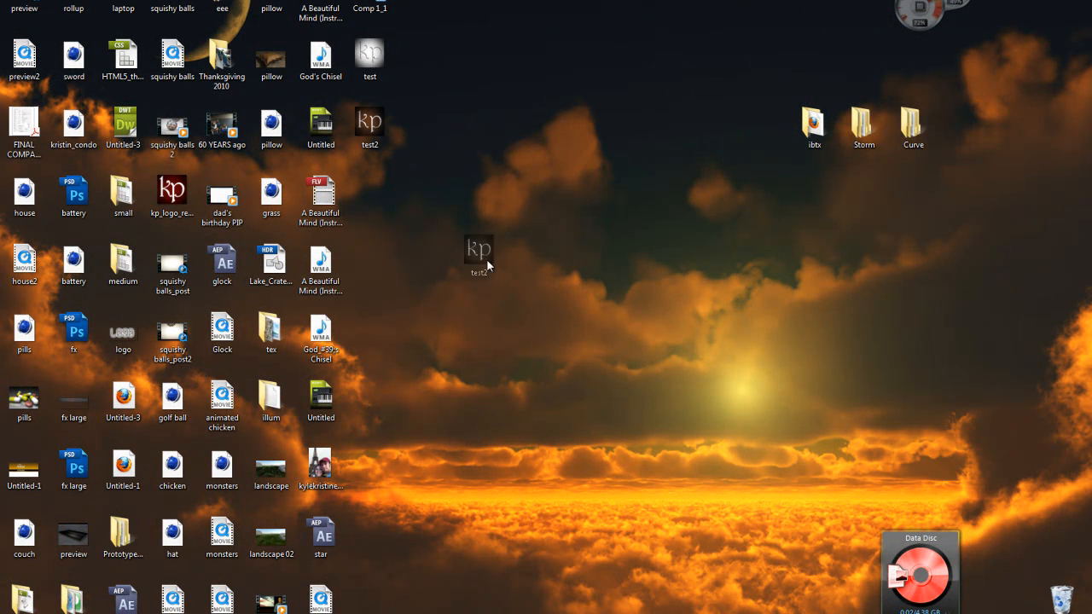
left_click_drag(478, 256, 567, 469)
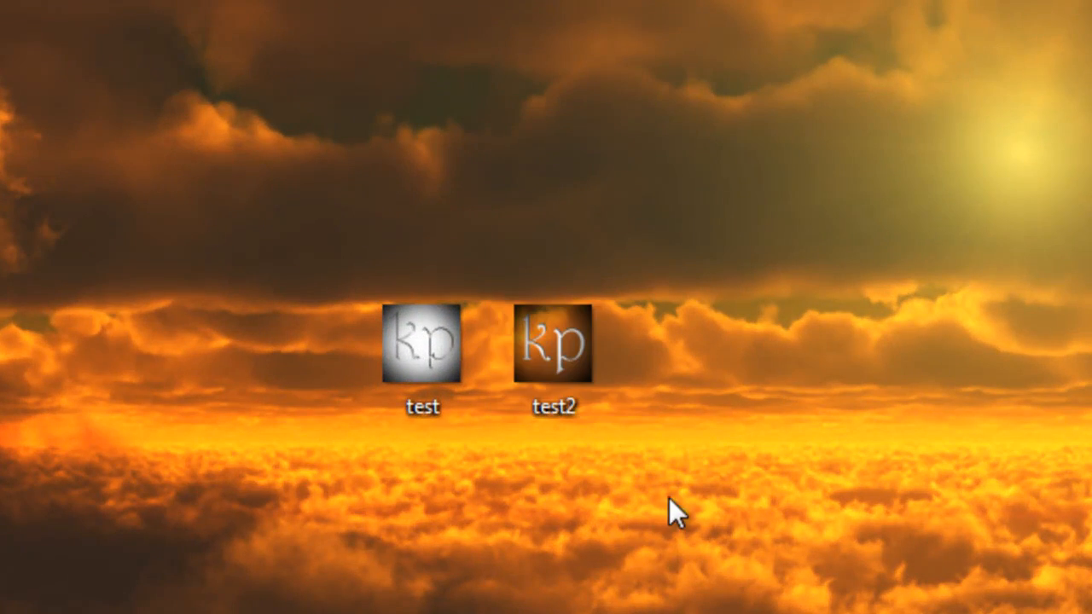
mouse_move(576, 341)
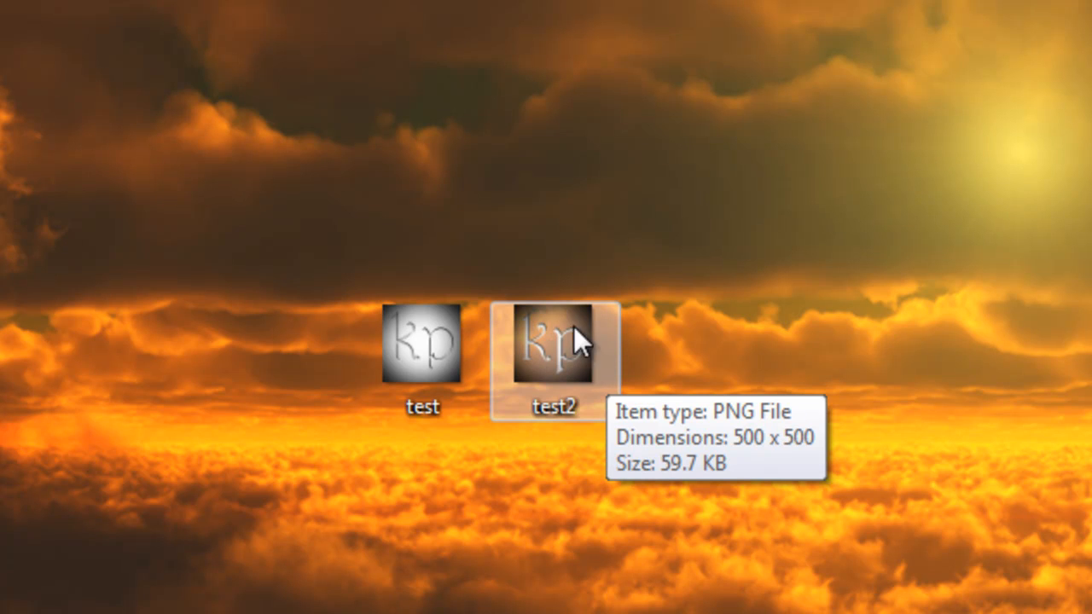
mouse_move(573, 379)
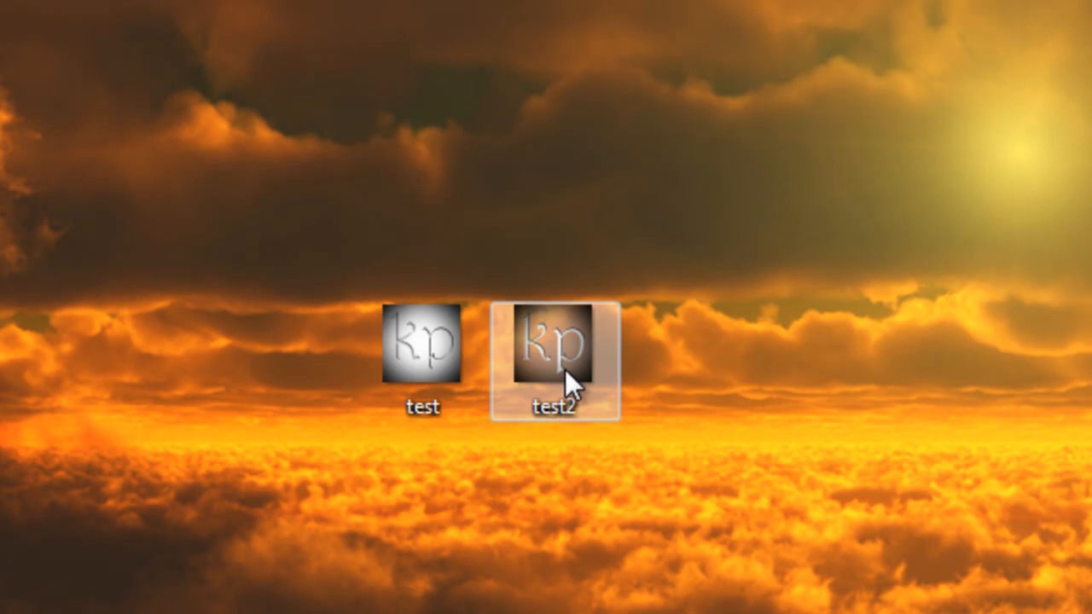
left_click(424, 350)
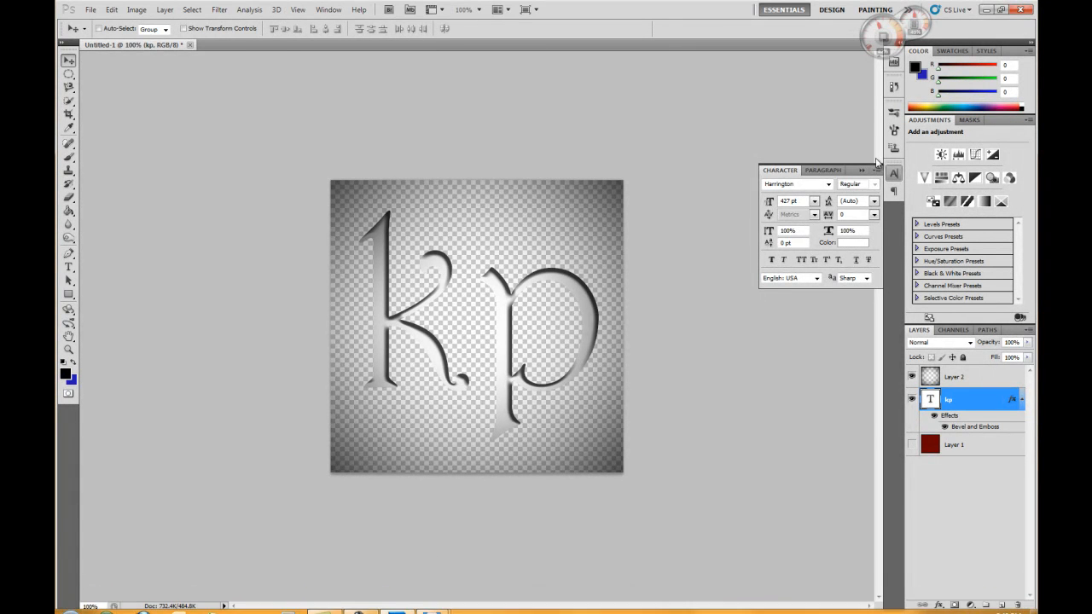
- Show Layer 1's red background again and hide the kp layer's Bevel and Emboss effect
left_click(893, 173)
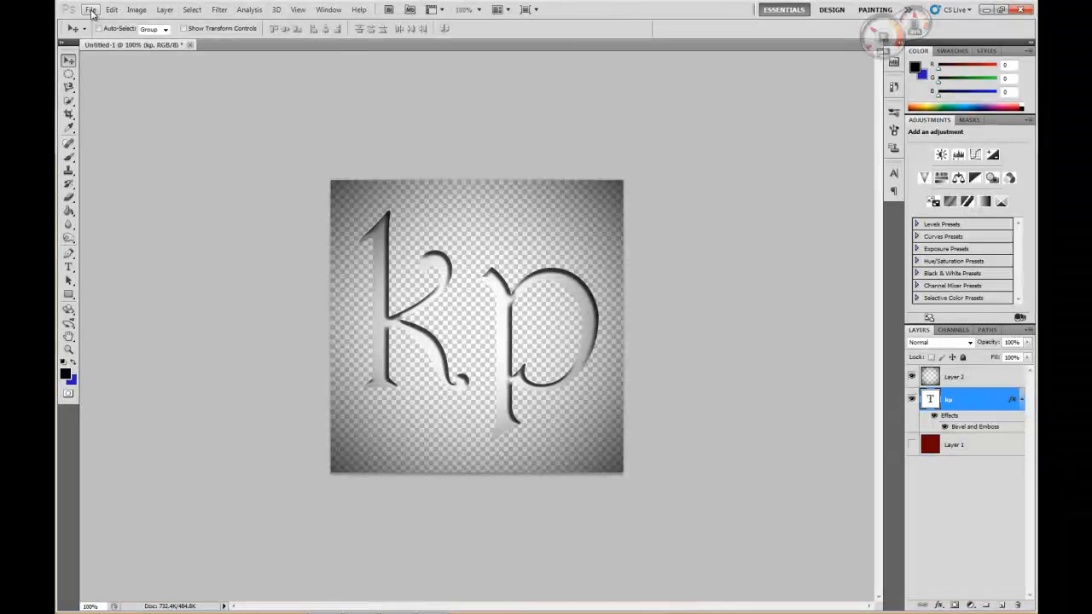
mouse_move(364, 431)
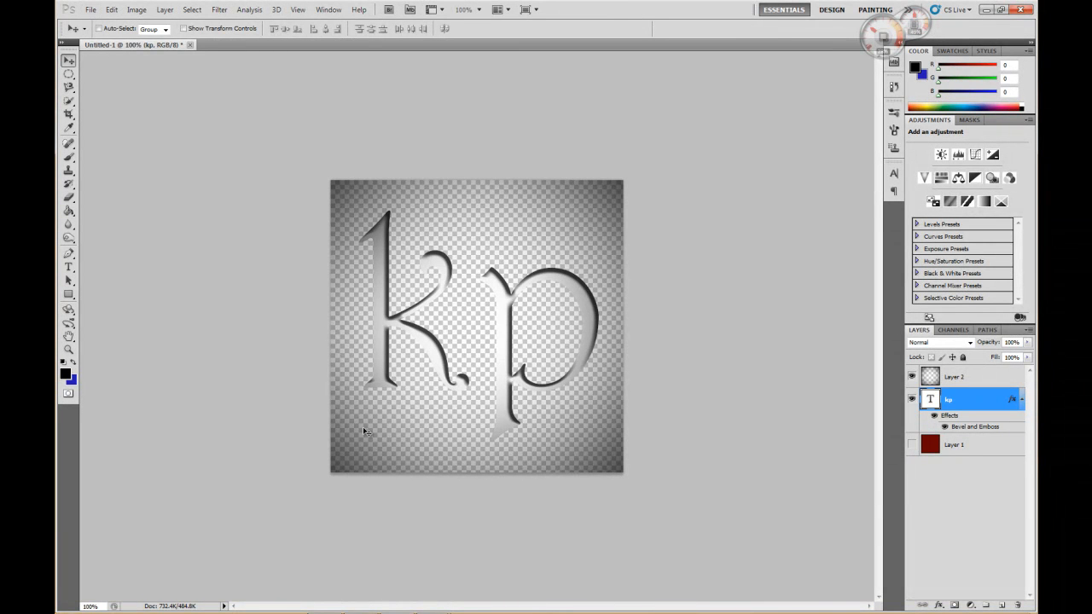
left_click(911, 445)
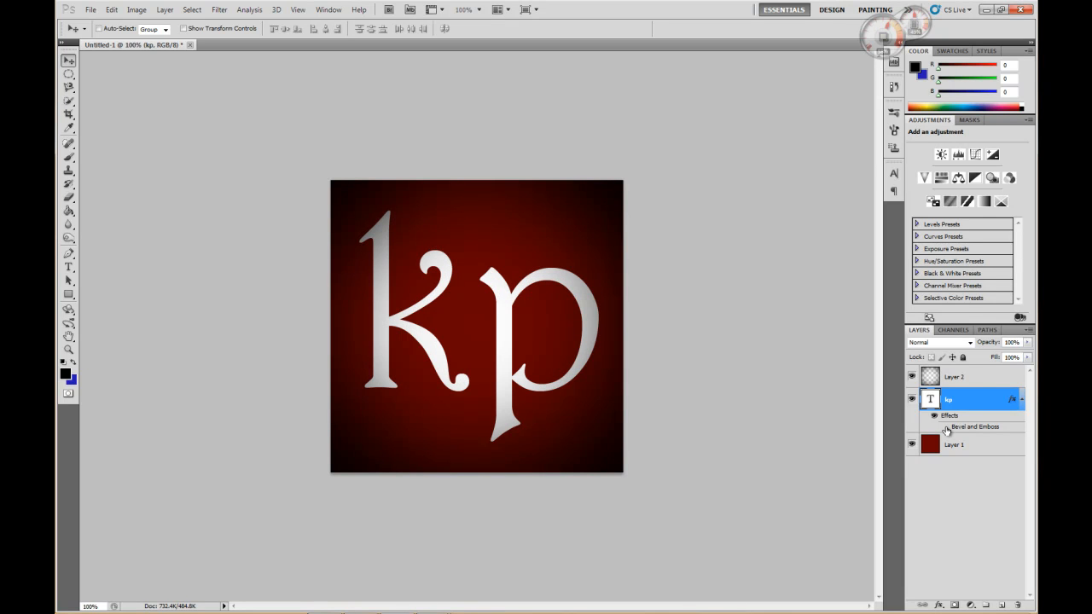
mouse_move(652, 424)
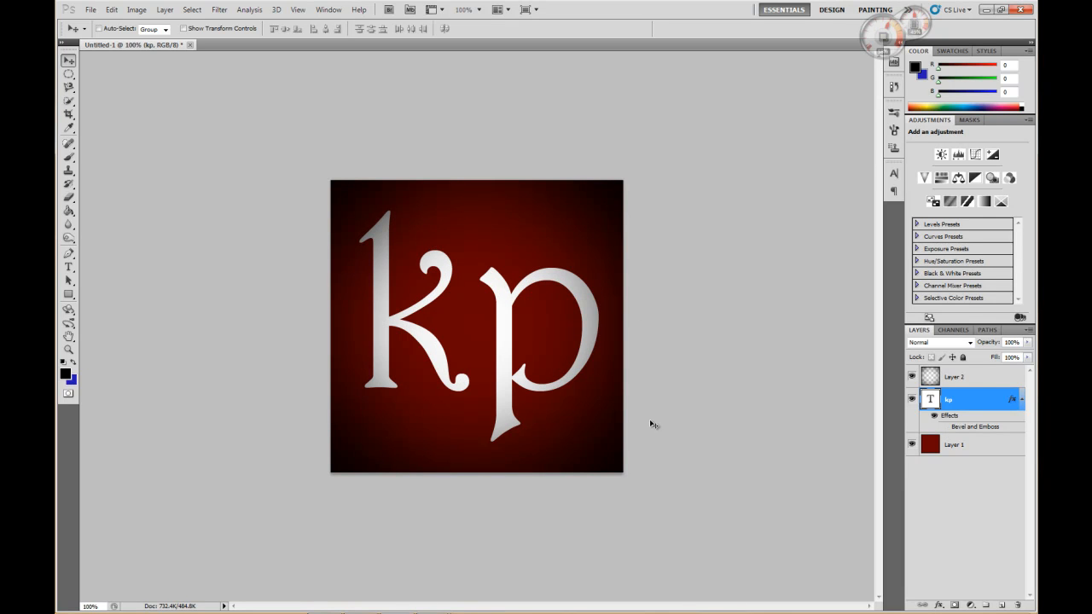
mouse_move(609, 218)
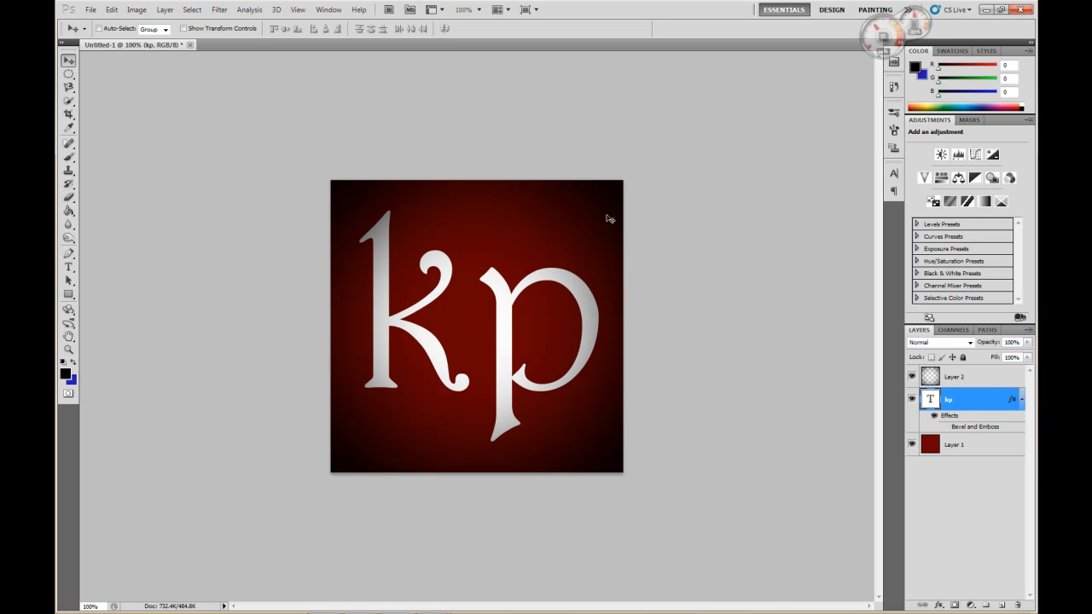
mouse_move(629, 302)
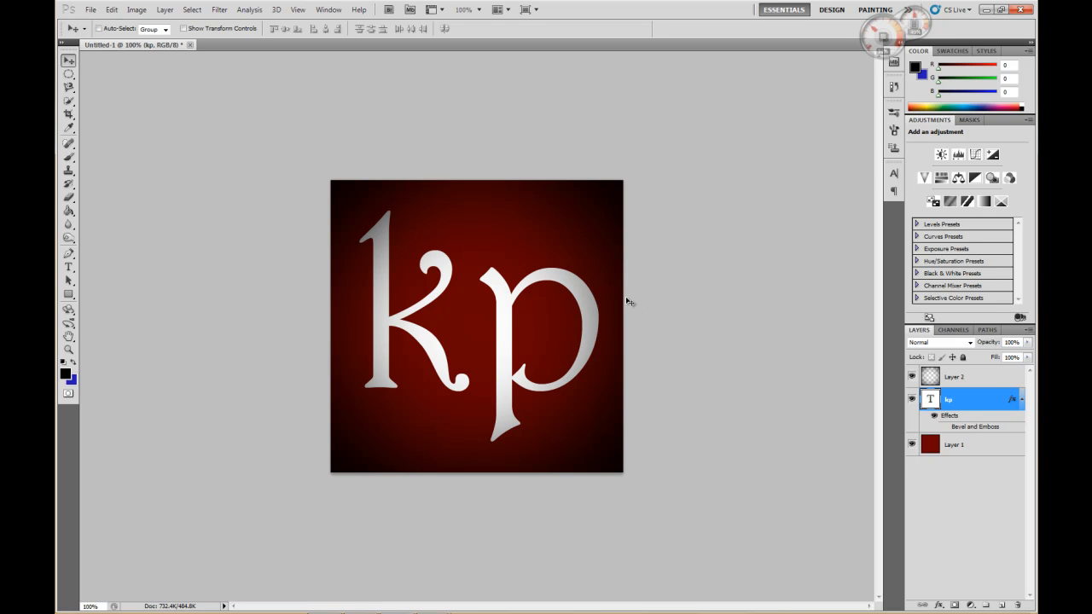